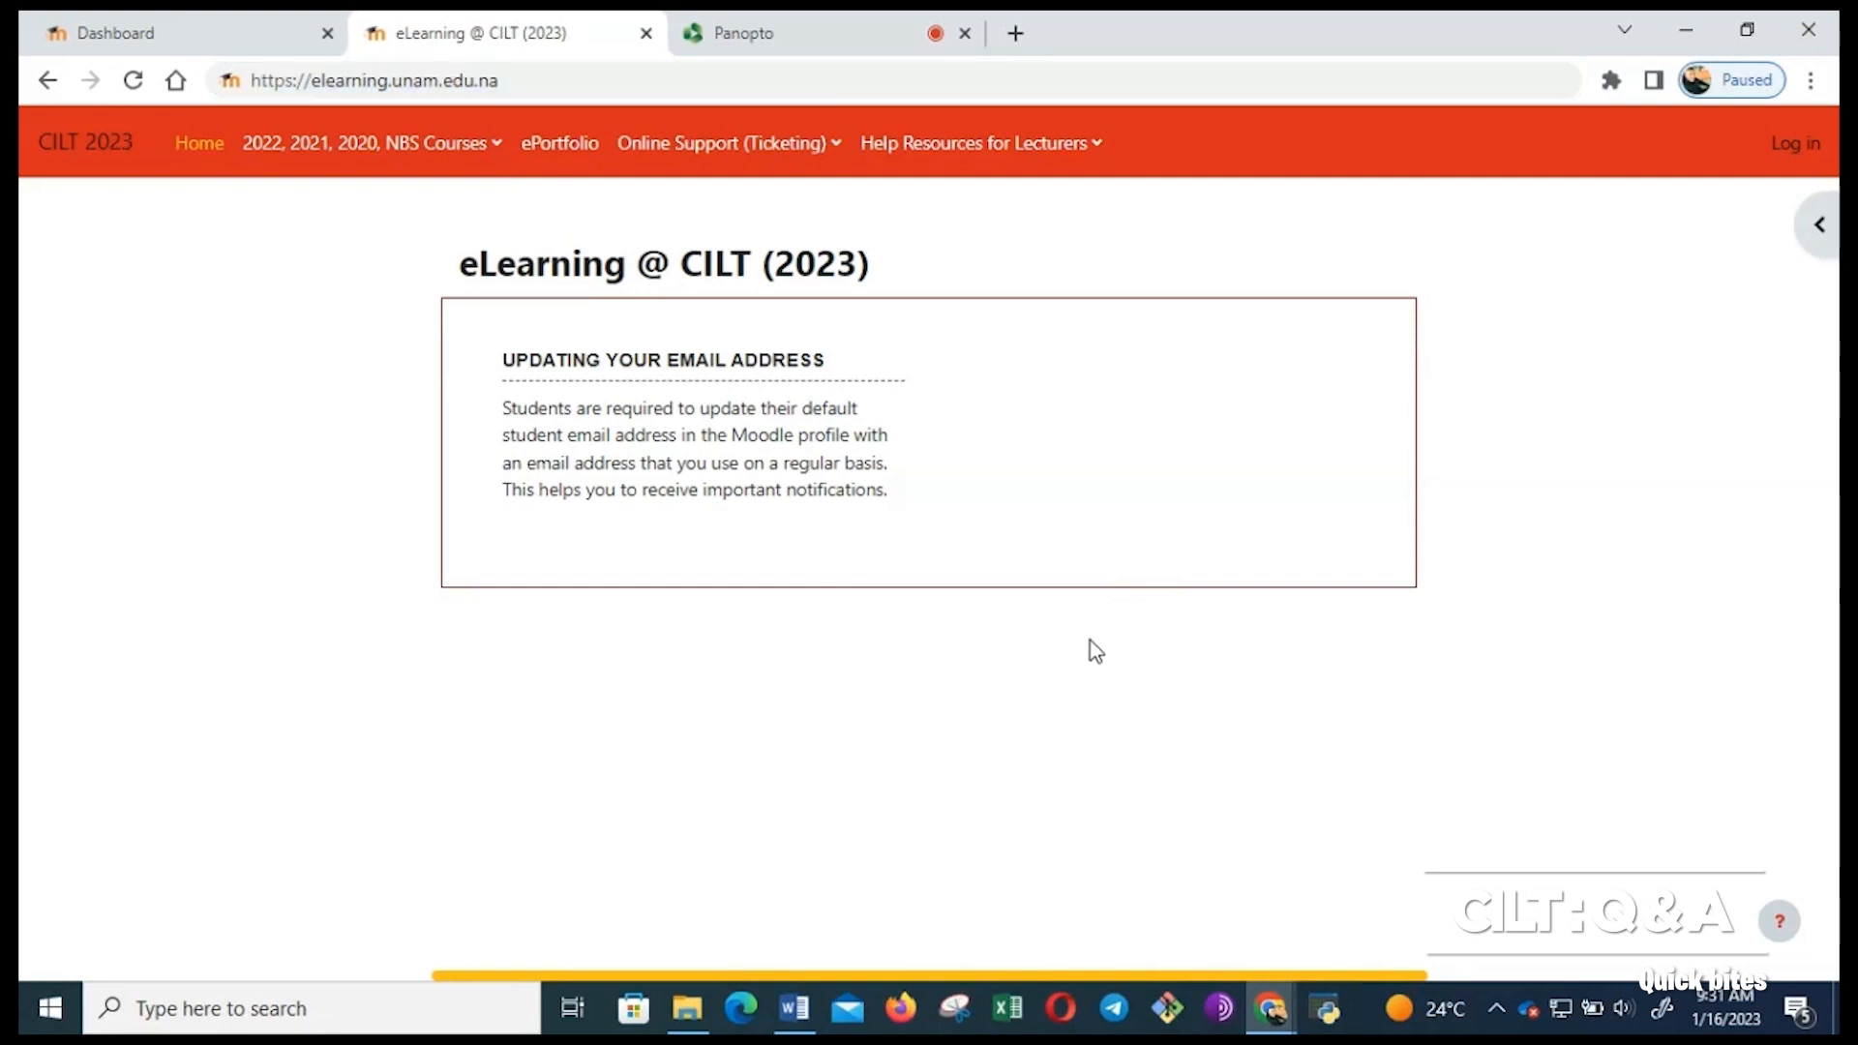
mouse_move(1091, 640)
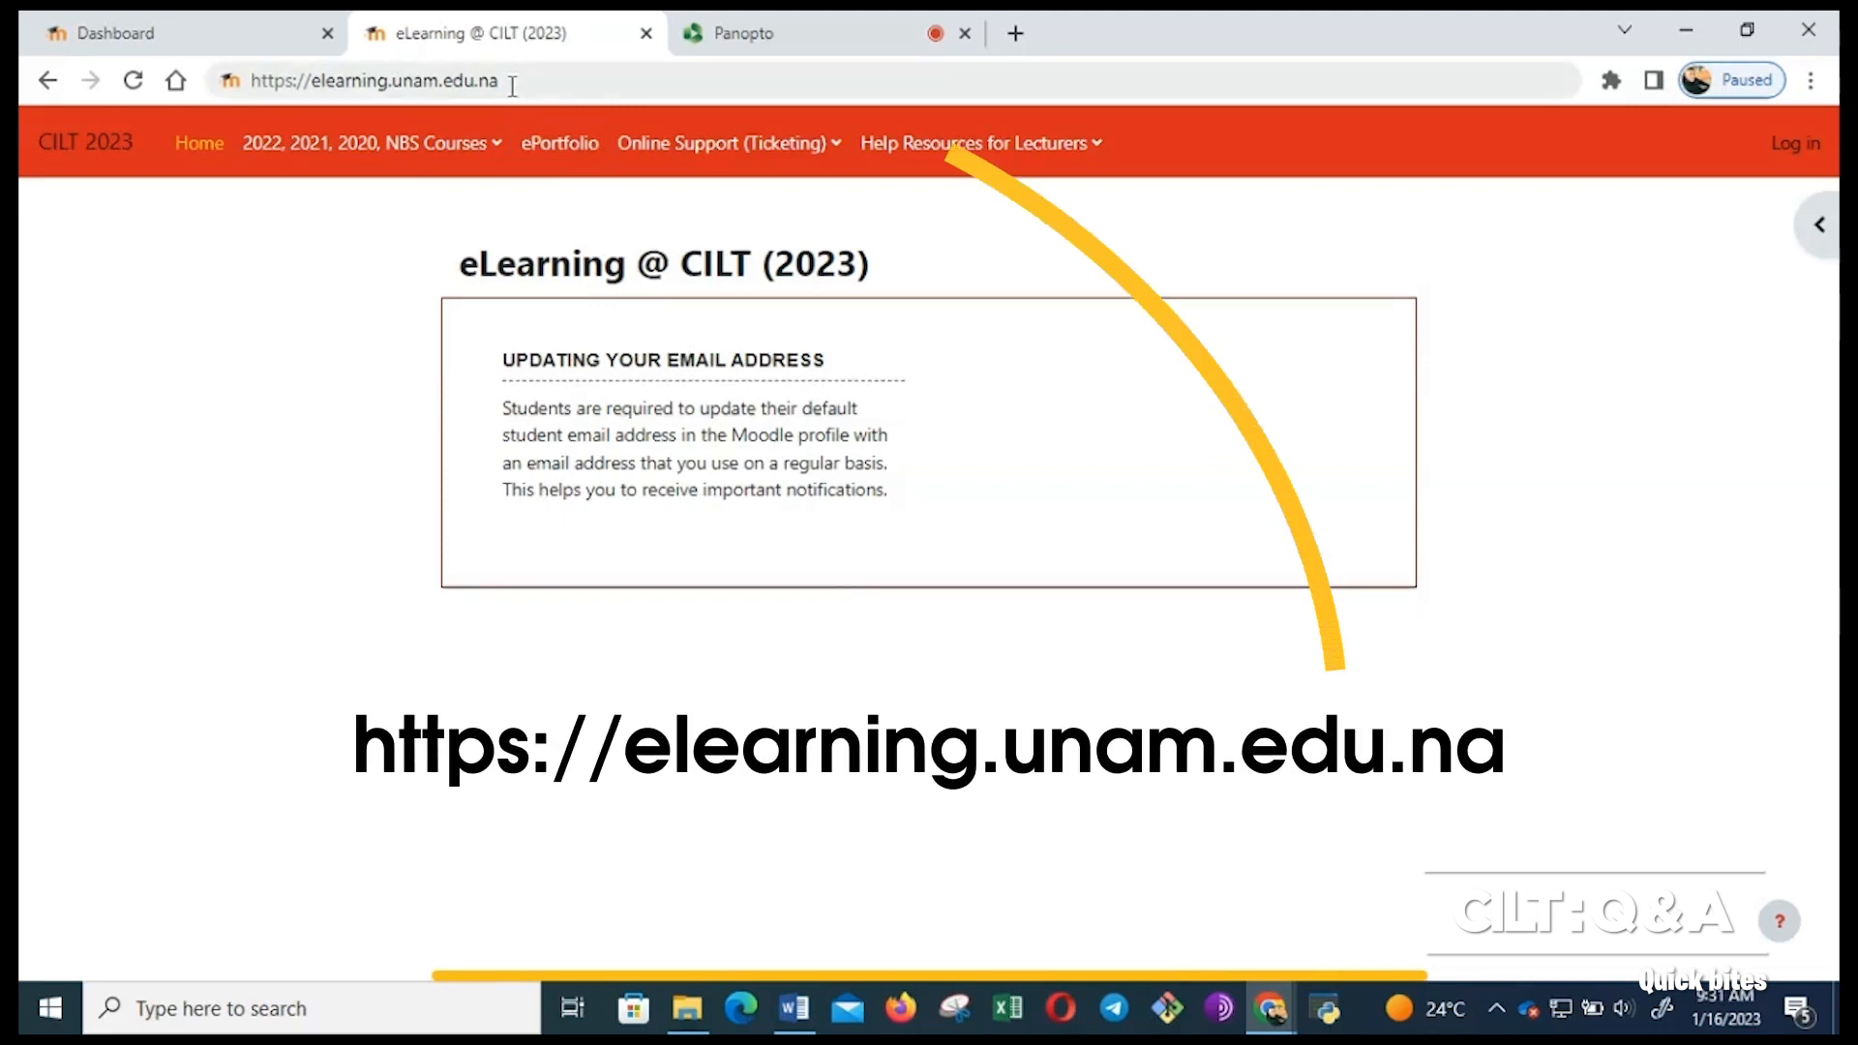
Log in through the front-page Login block with username and password to reach the Dashboard.
click(368, 82)
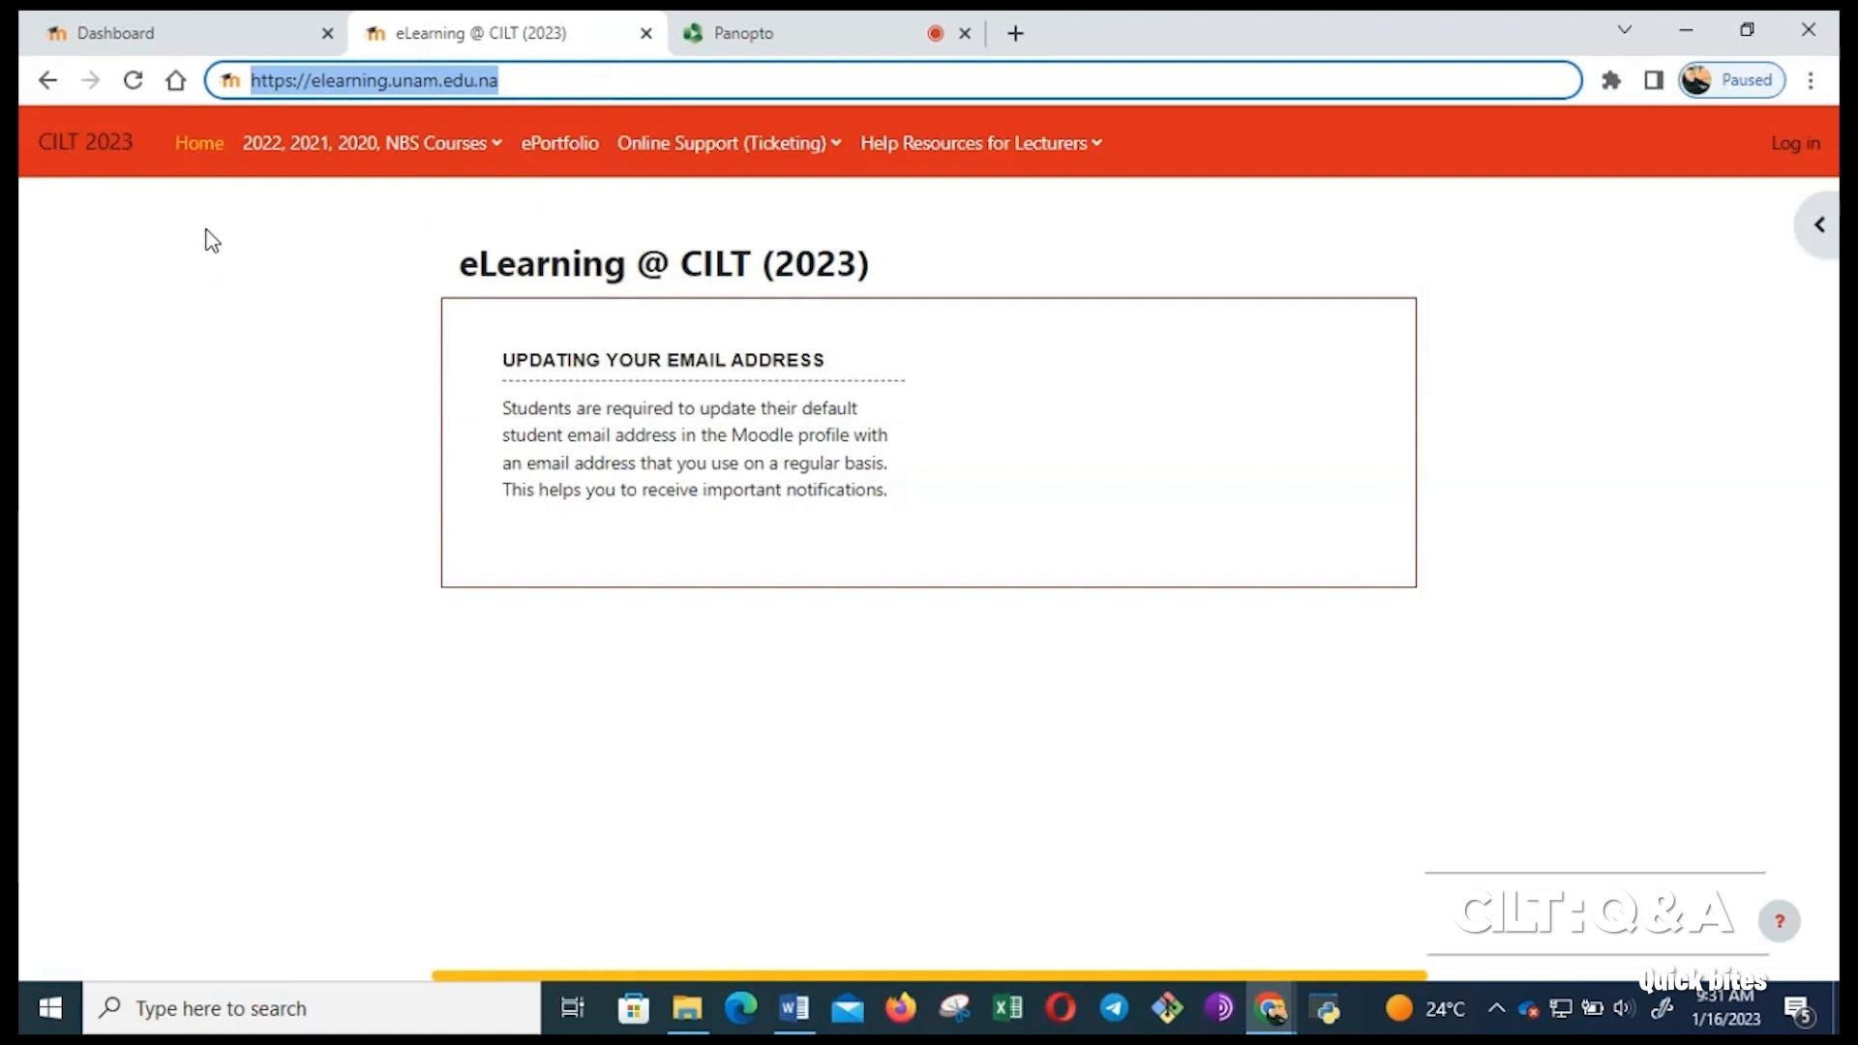
mouse_move(525, 191)
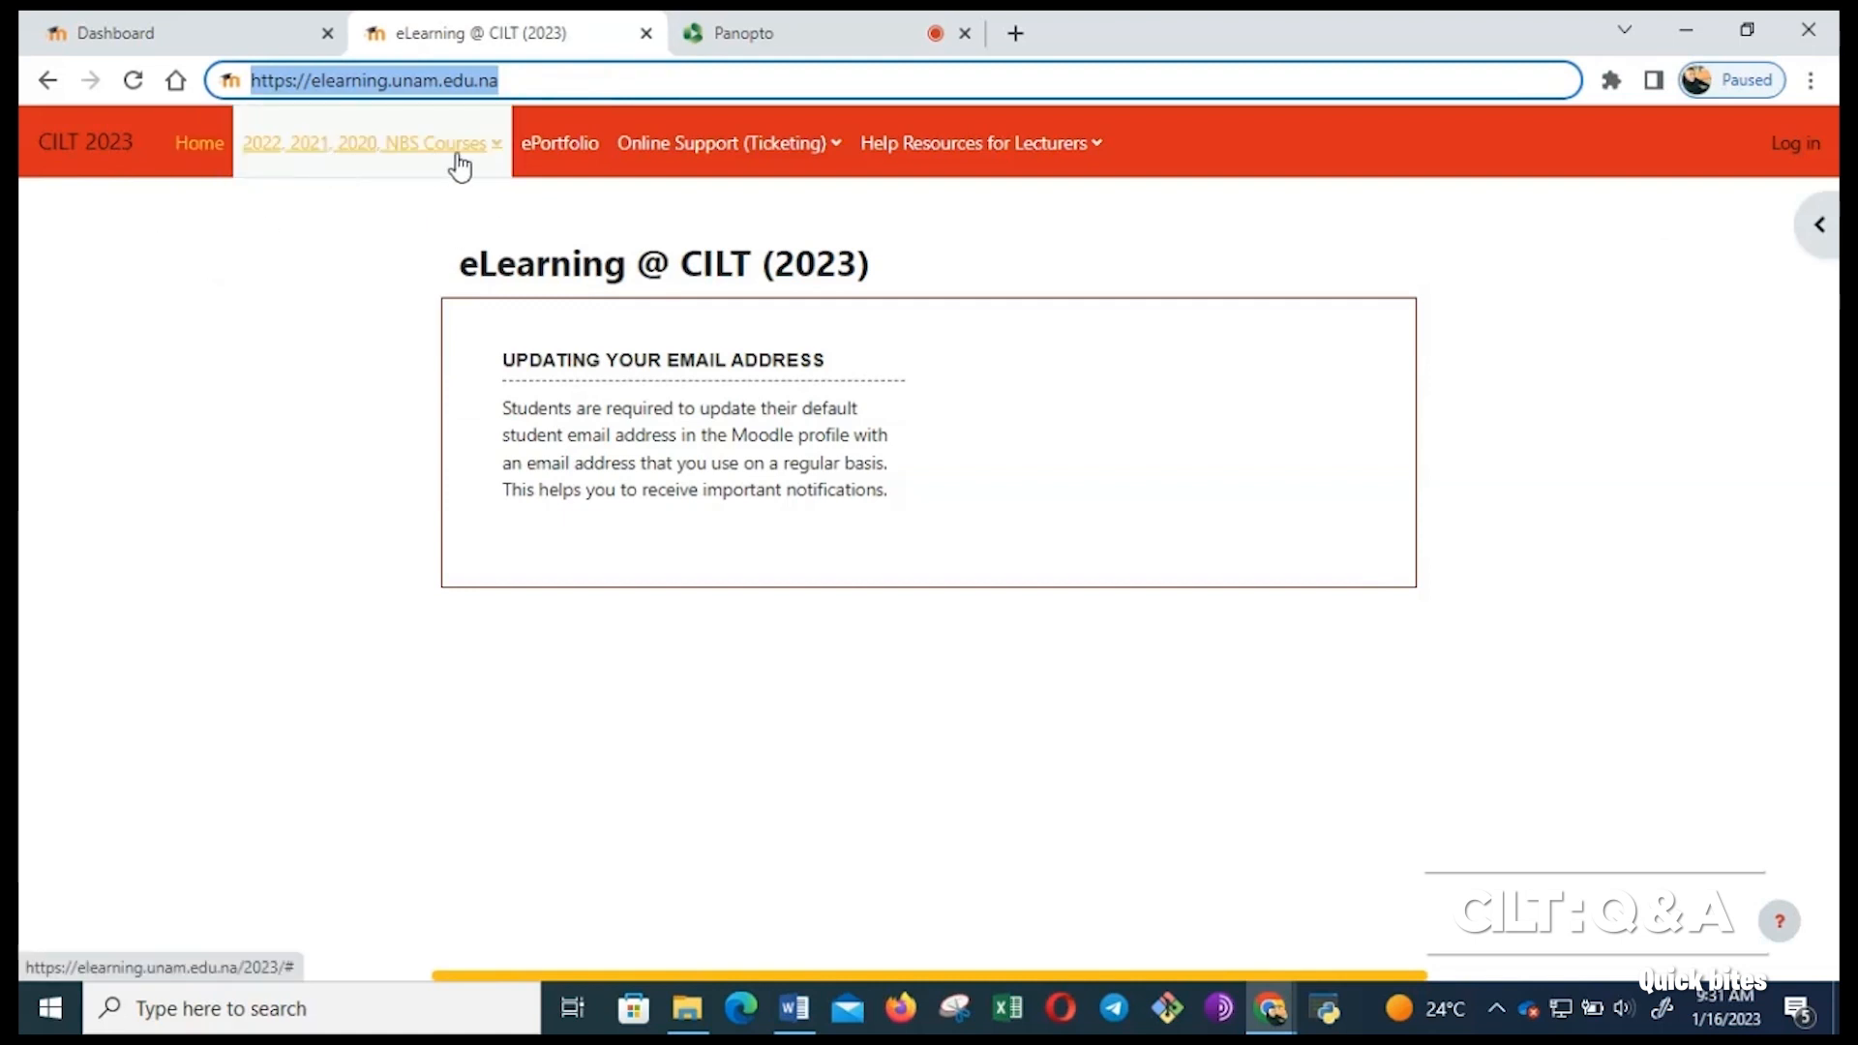
mouse_move(1078, 395)
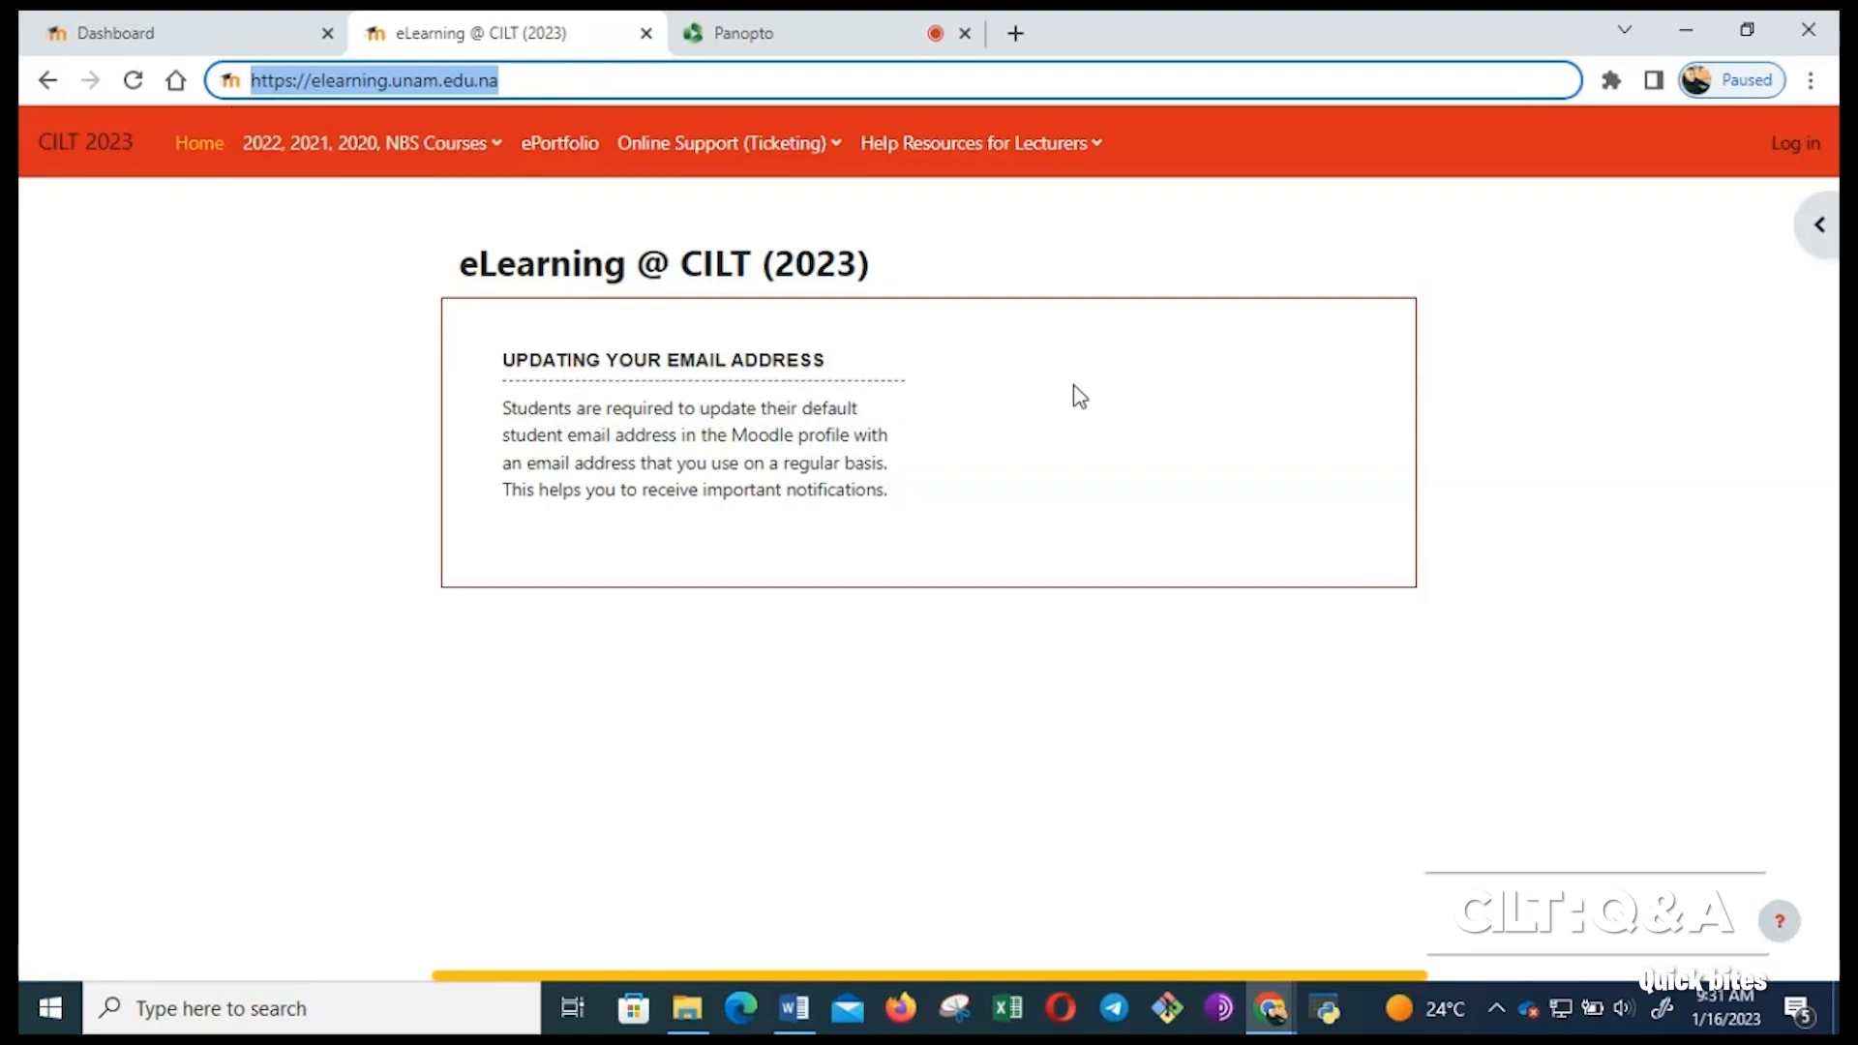
mouse_move(1811, 194)
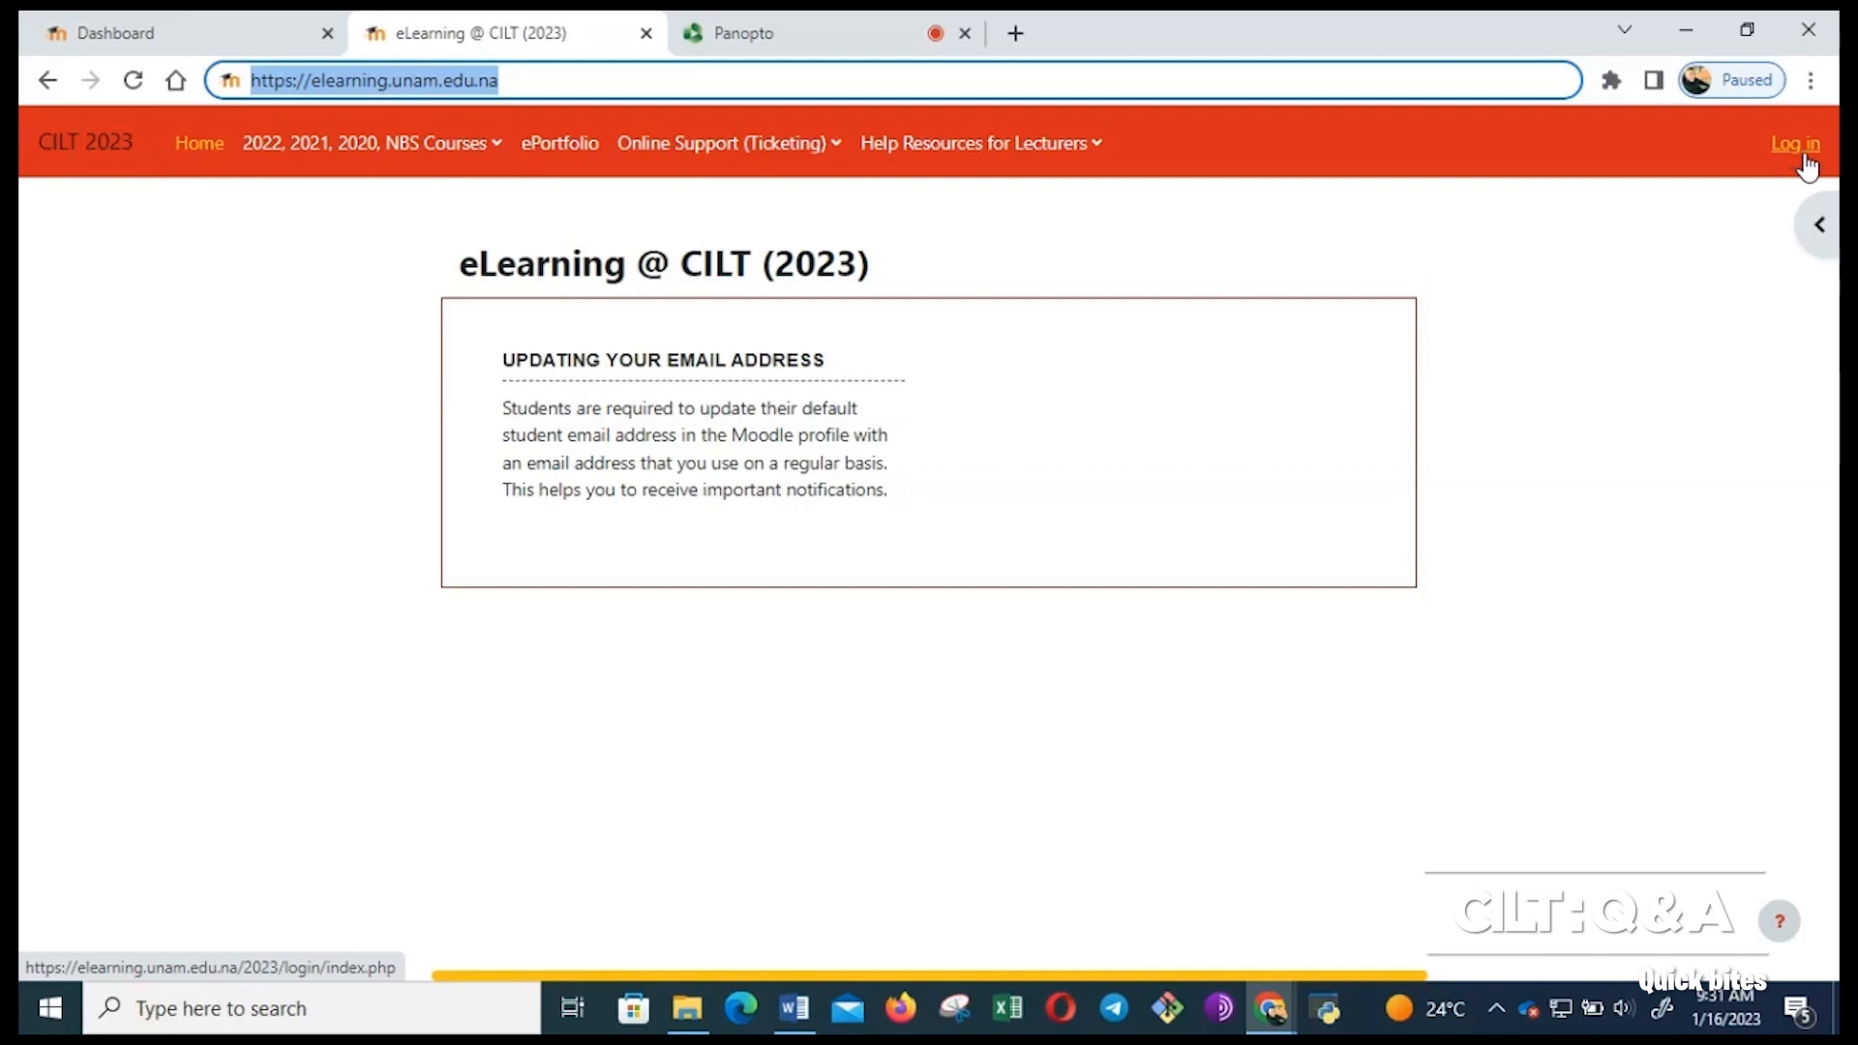
mouse_move(1824, 230)
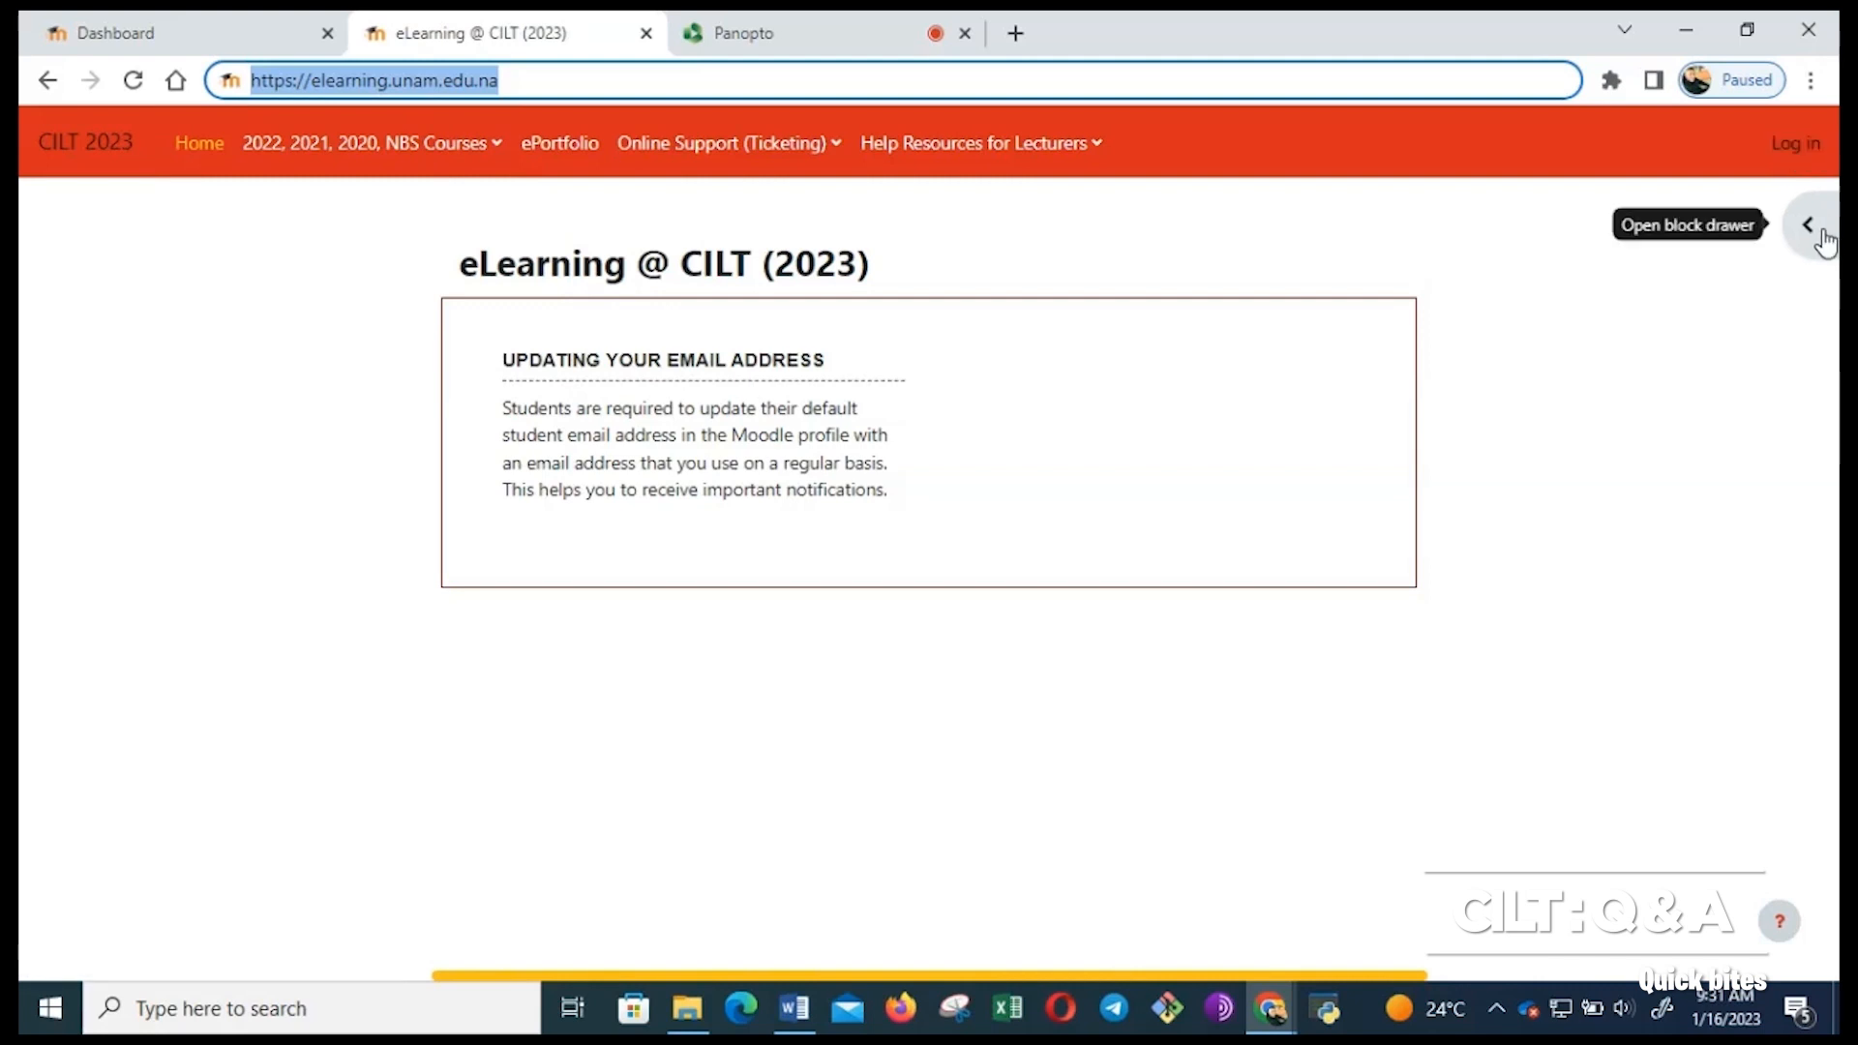
click(1805, 224)
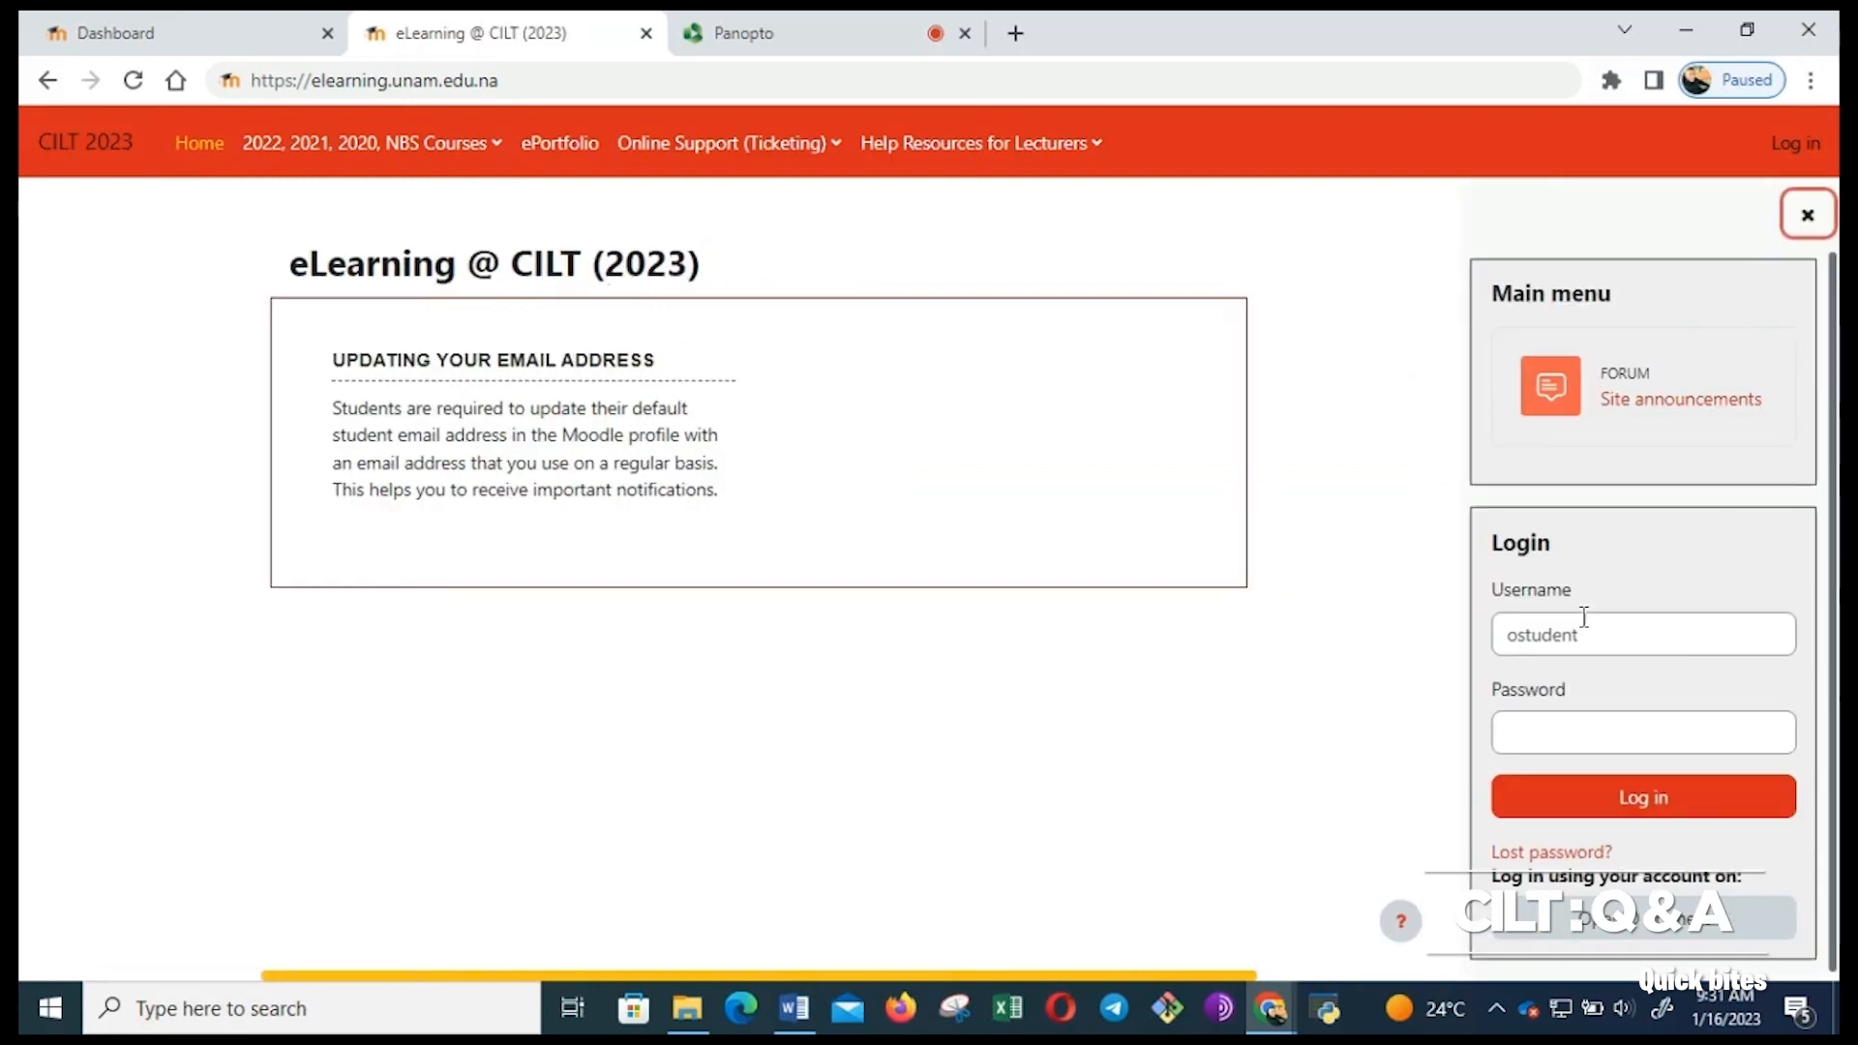
double_click(1529, 588)
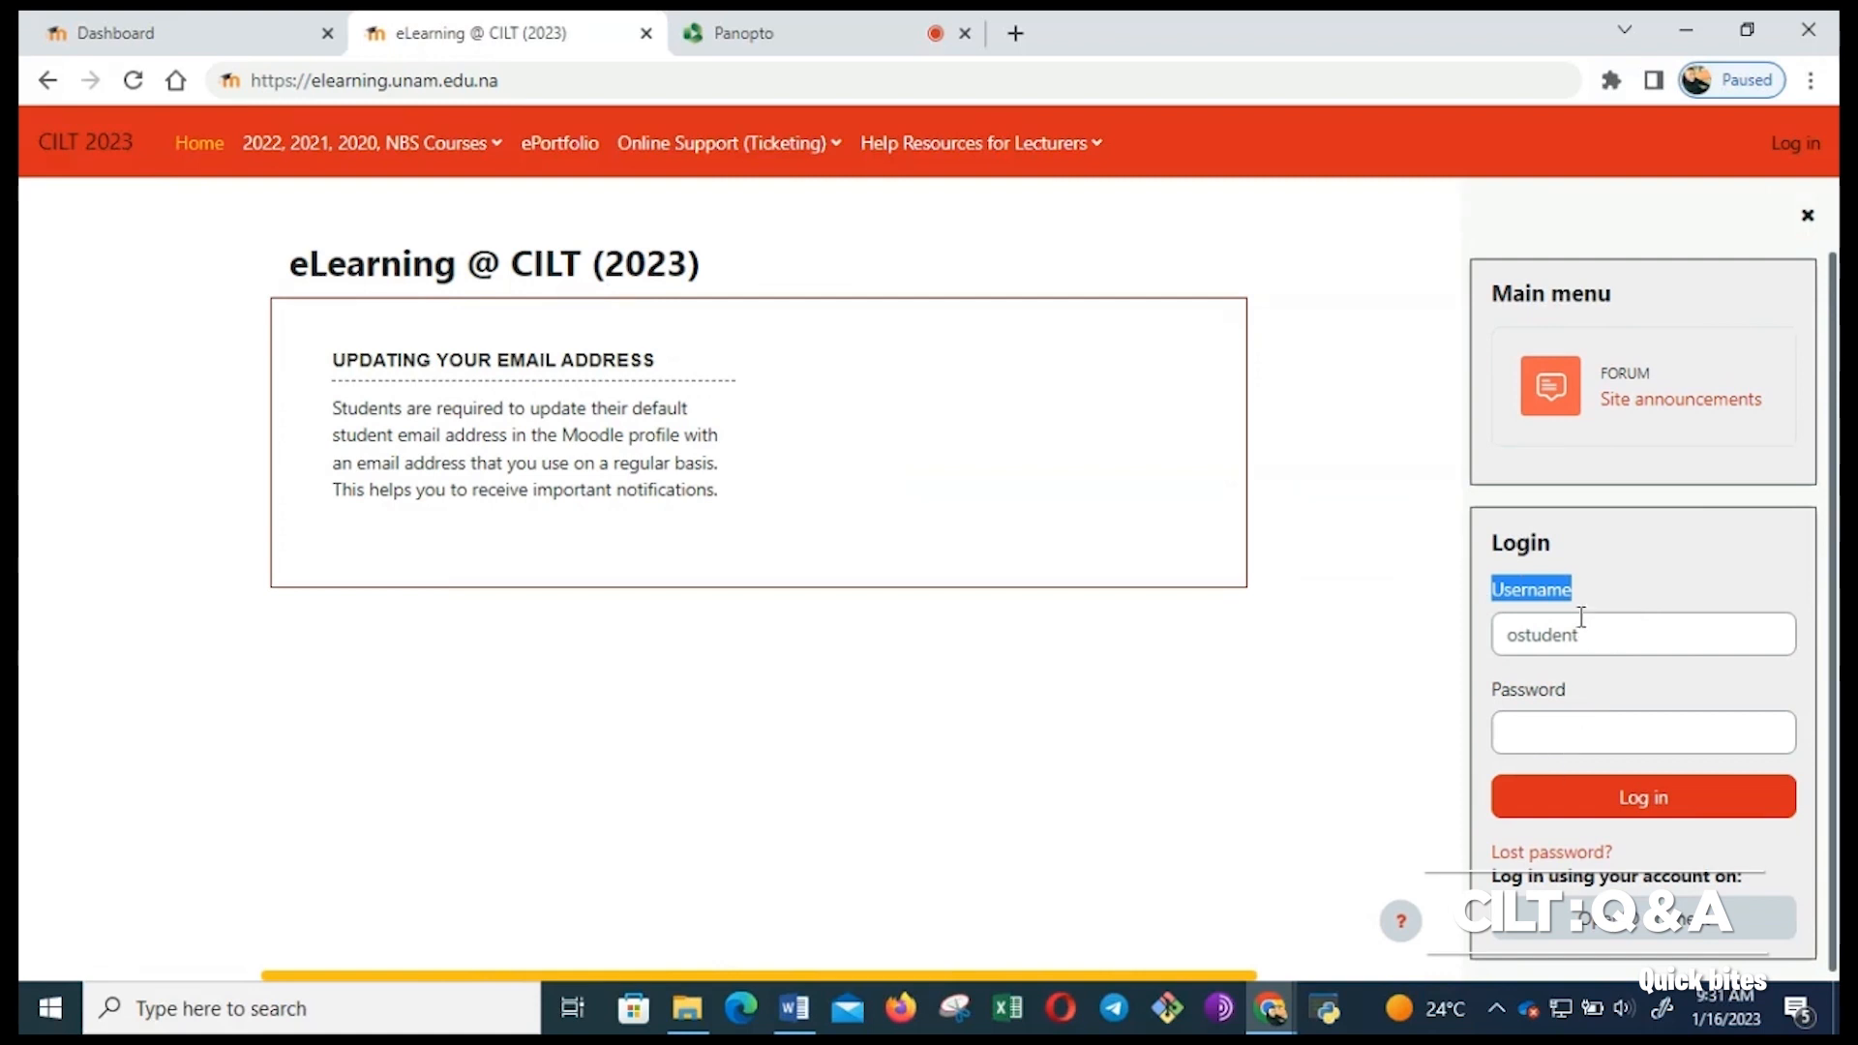
click(1641, 796)
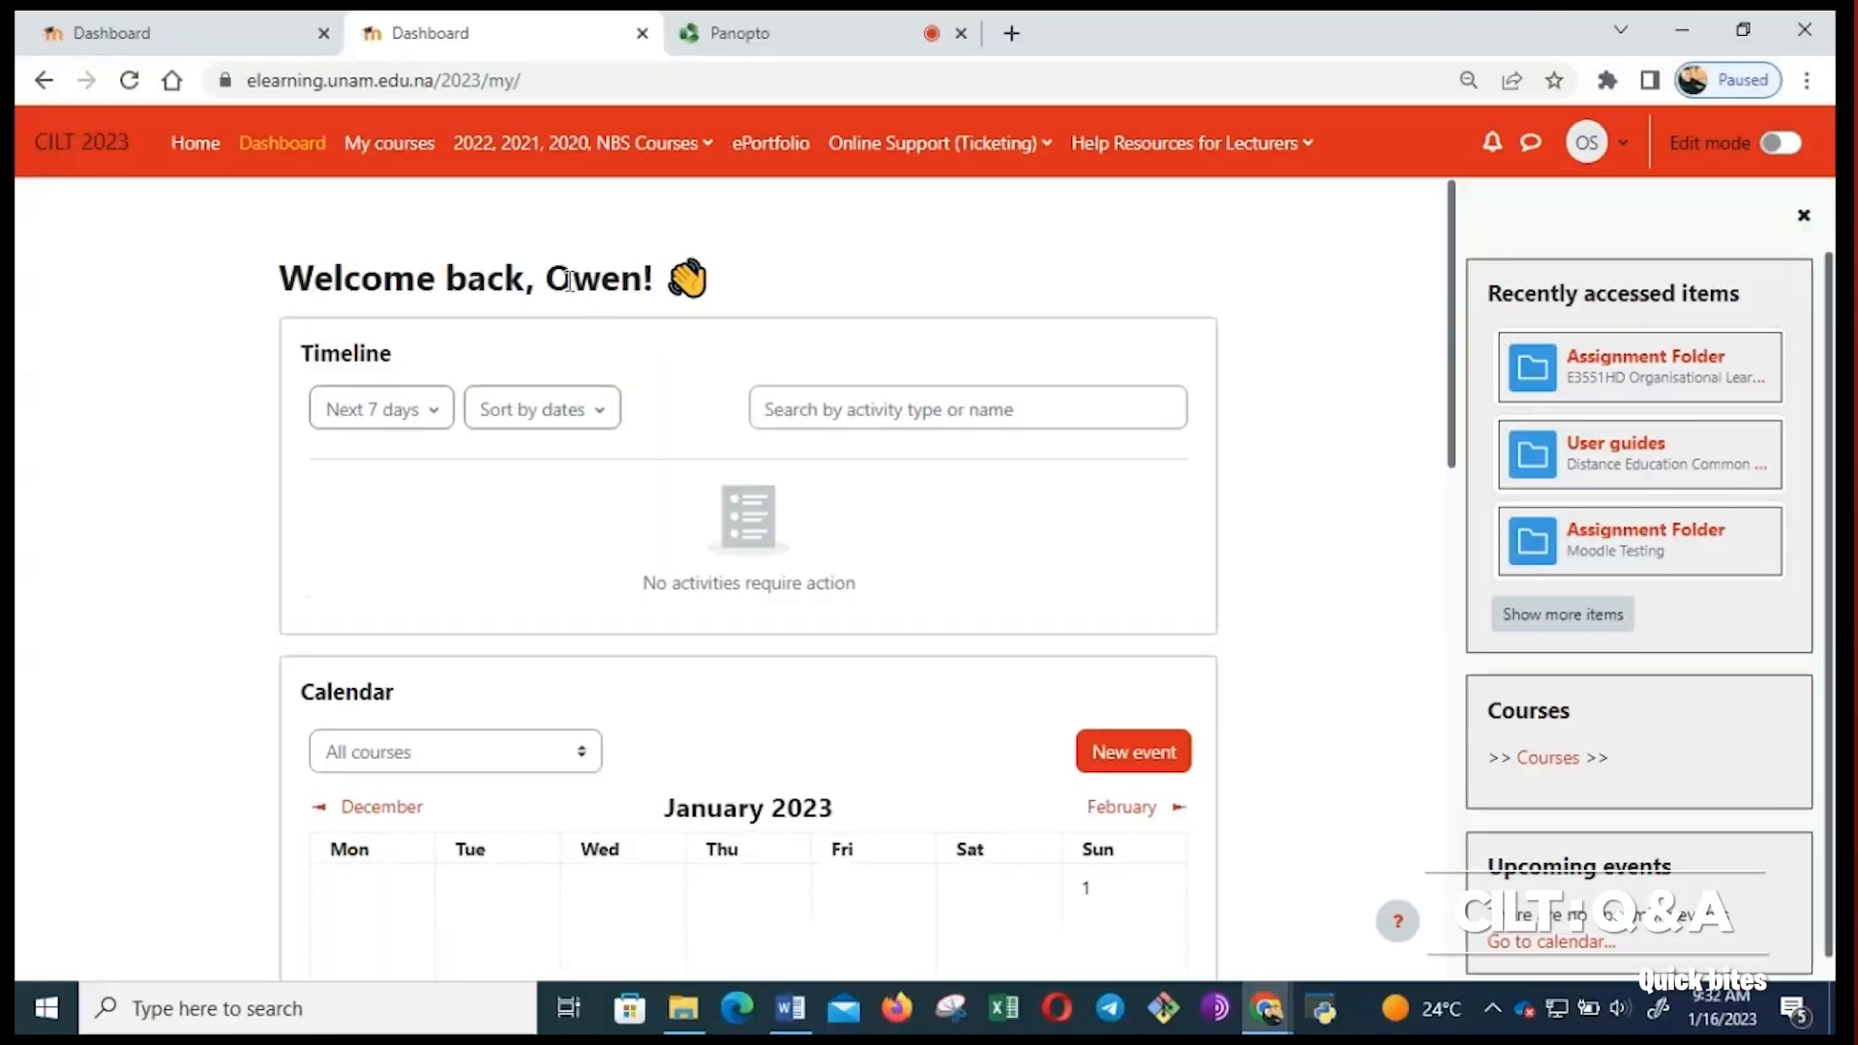
double_click(592, 278)
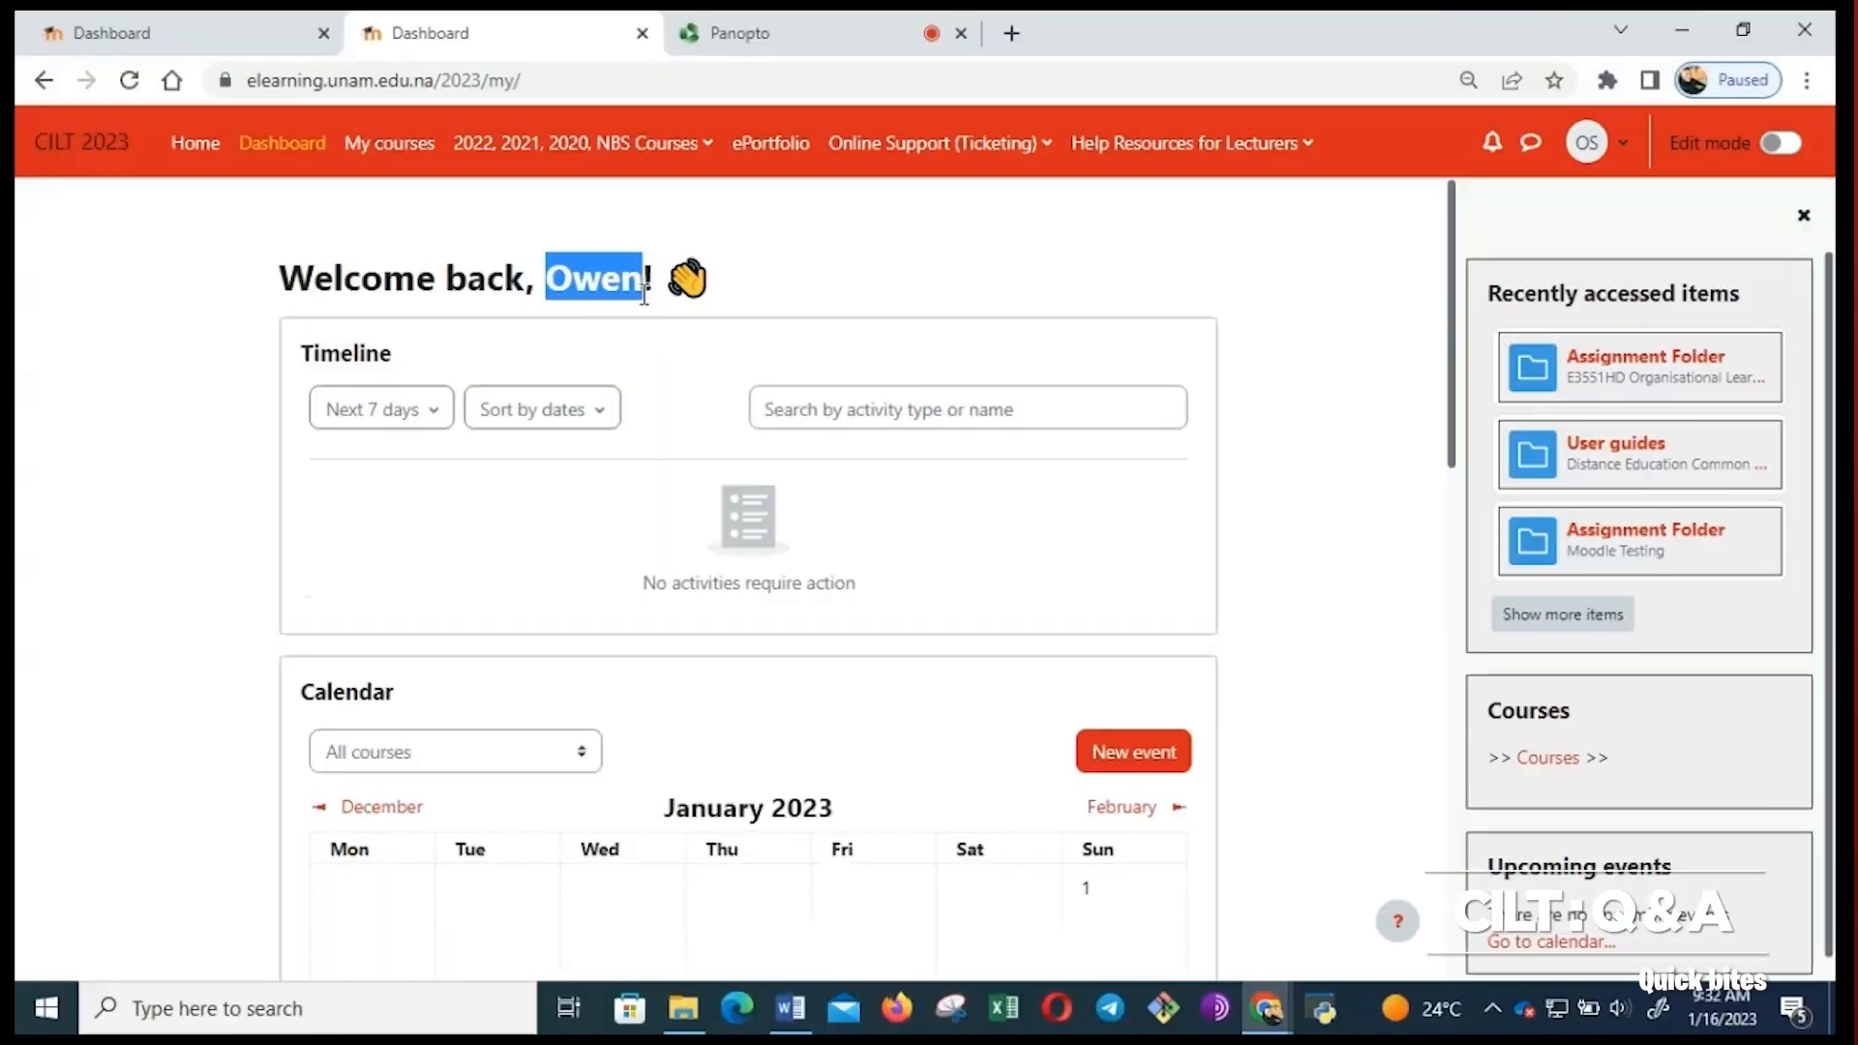
mouse_move(225, 222)
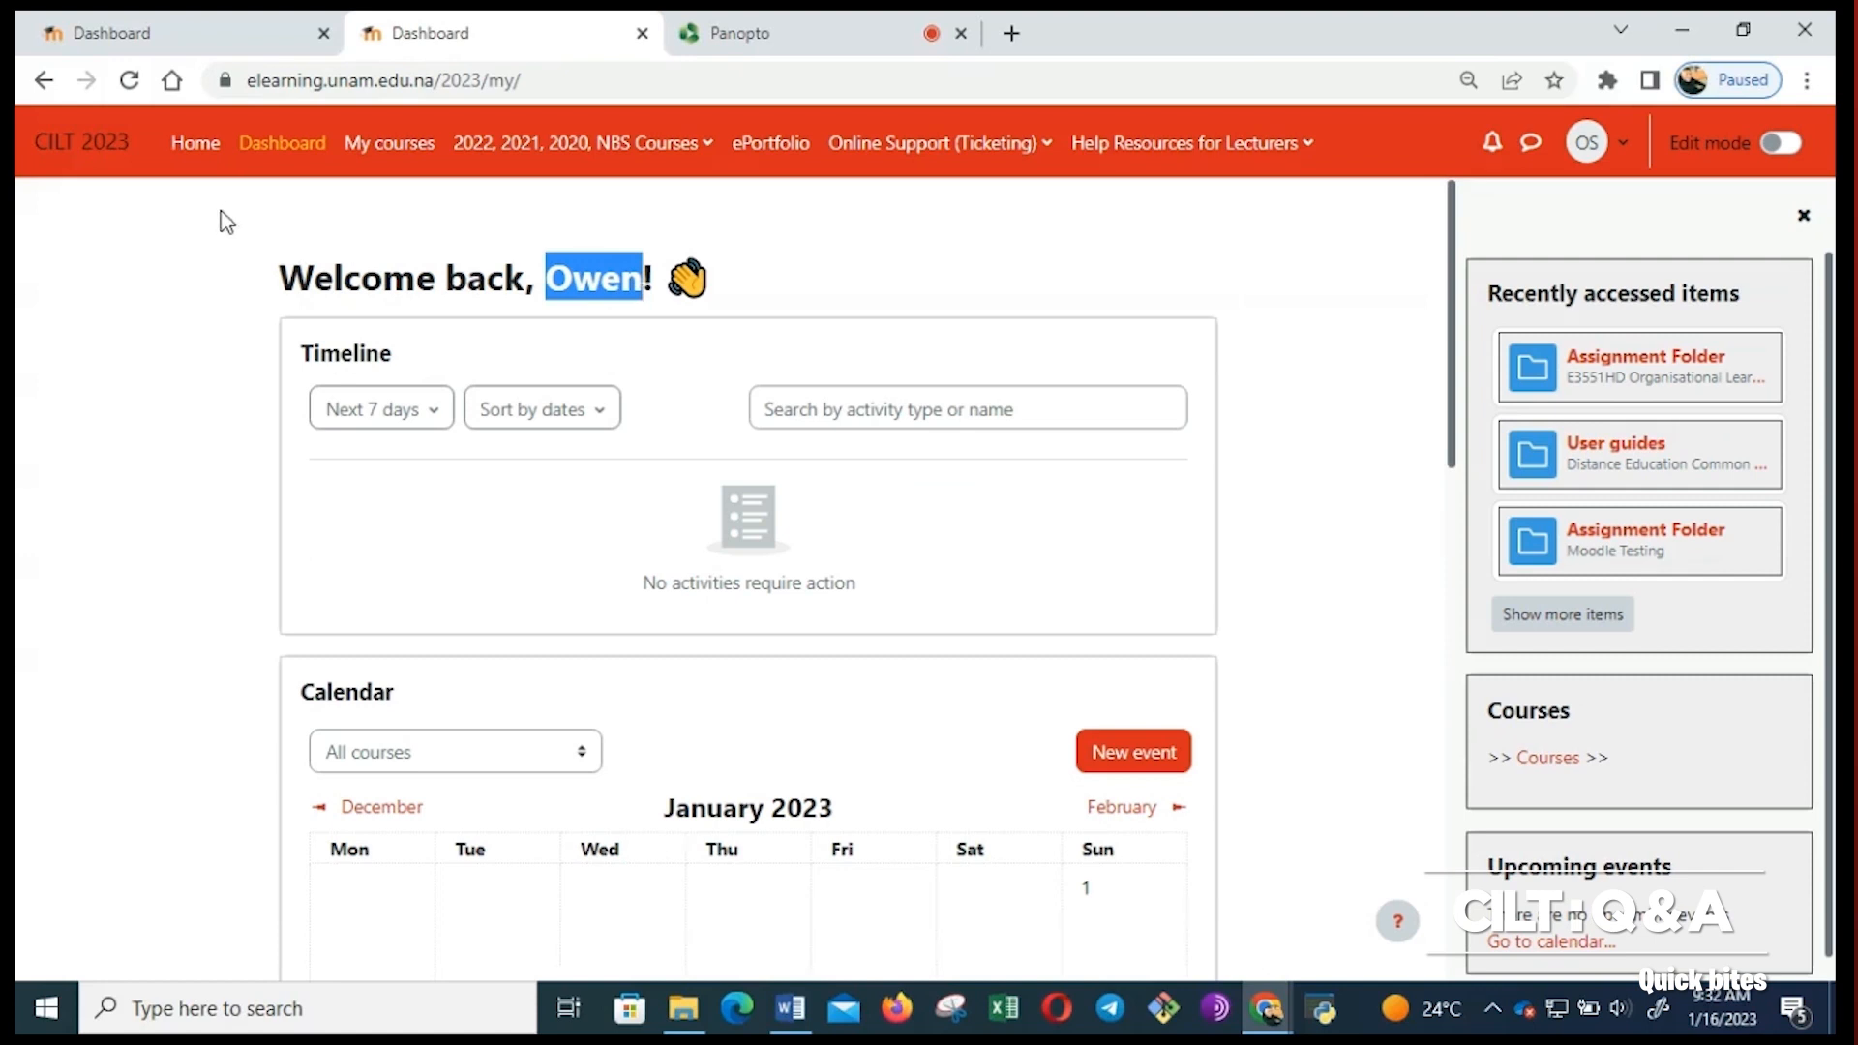
mouse_move(194, 142)
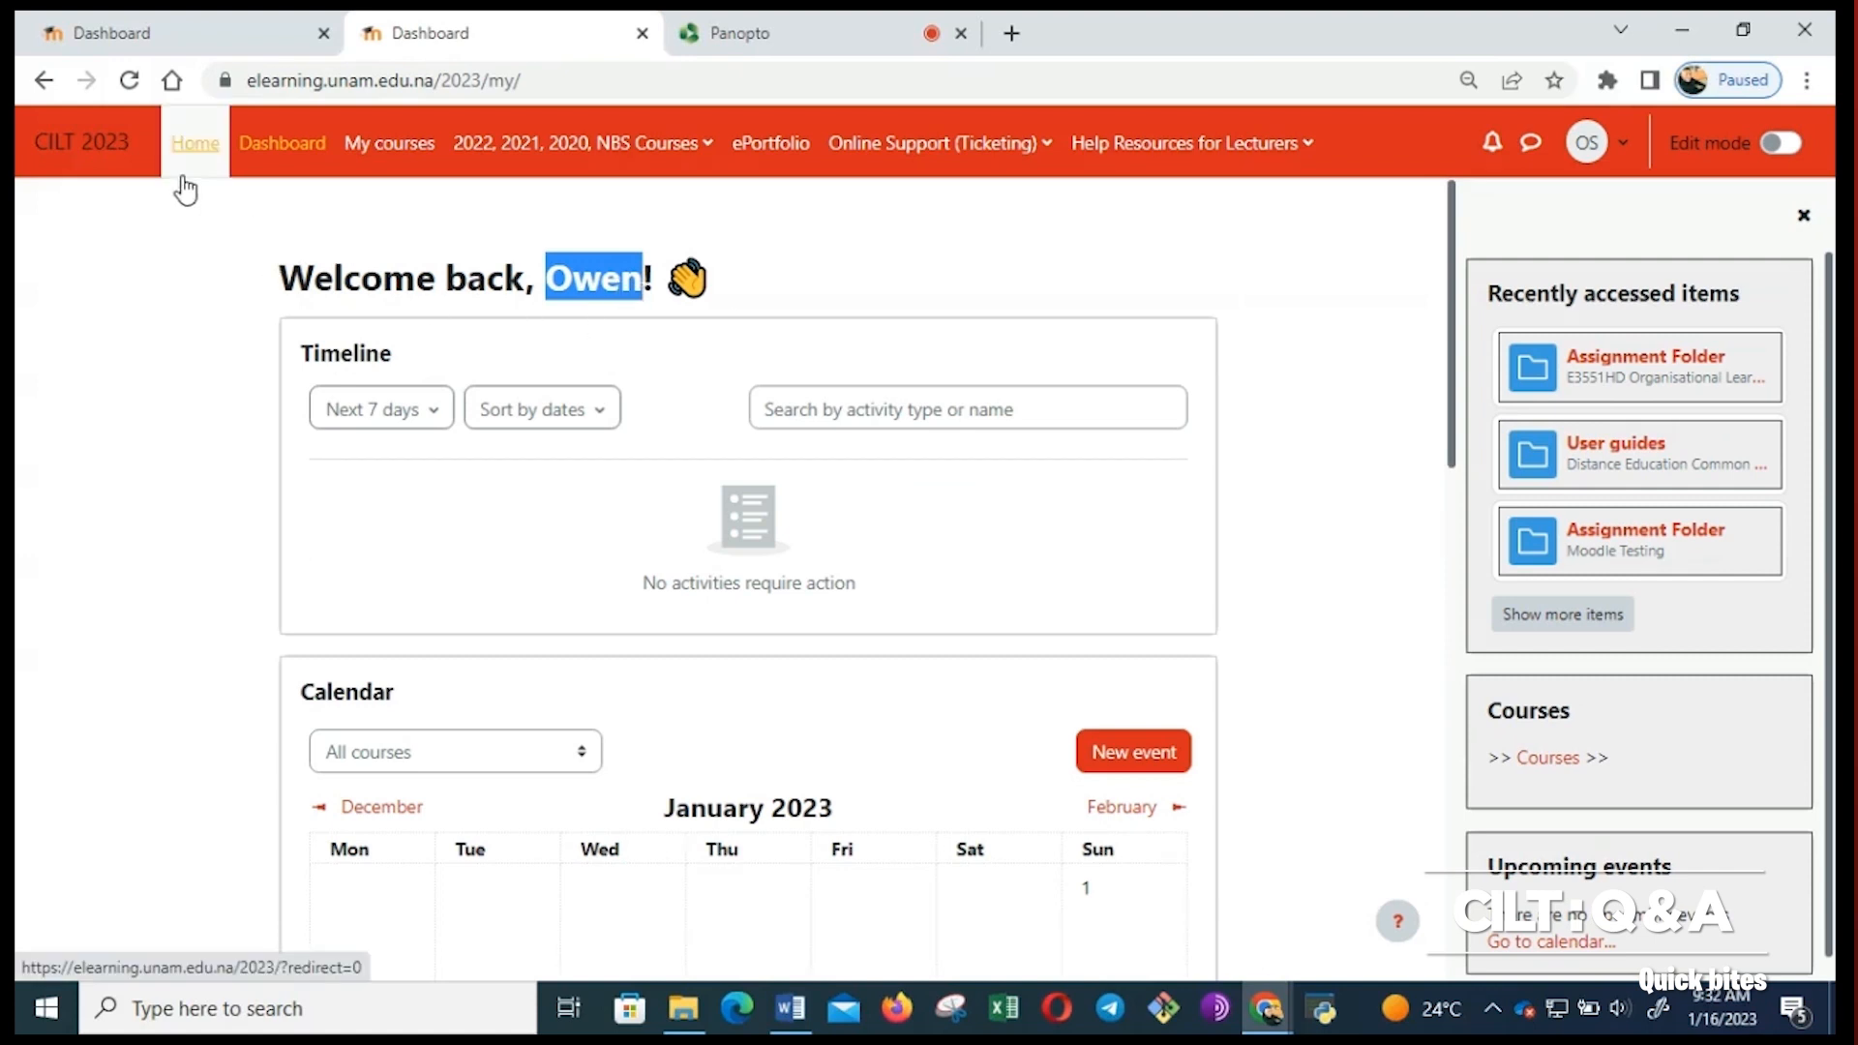
mouse_move(389, 141)
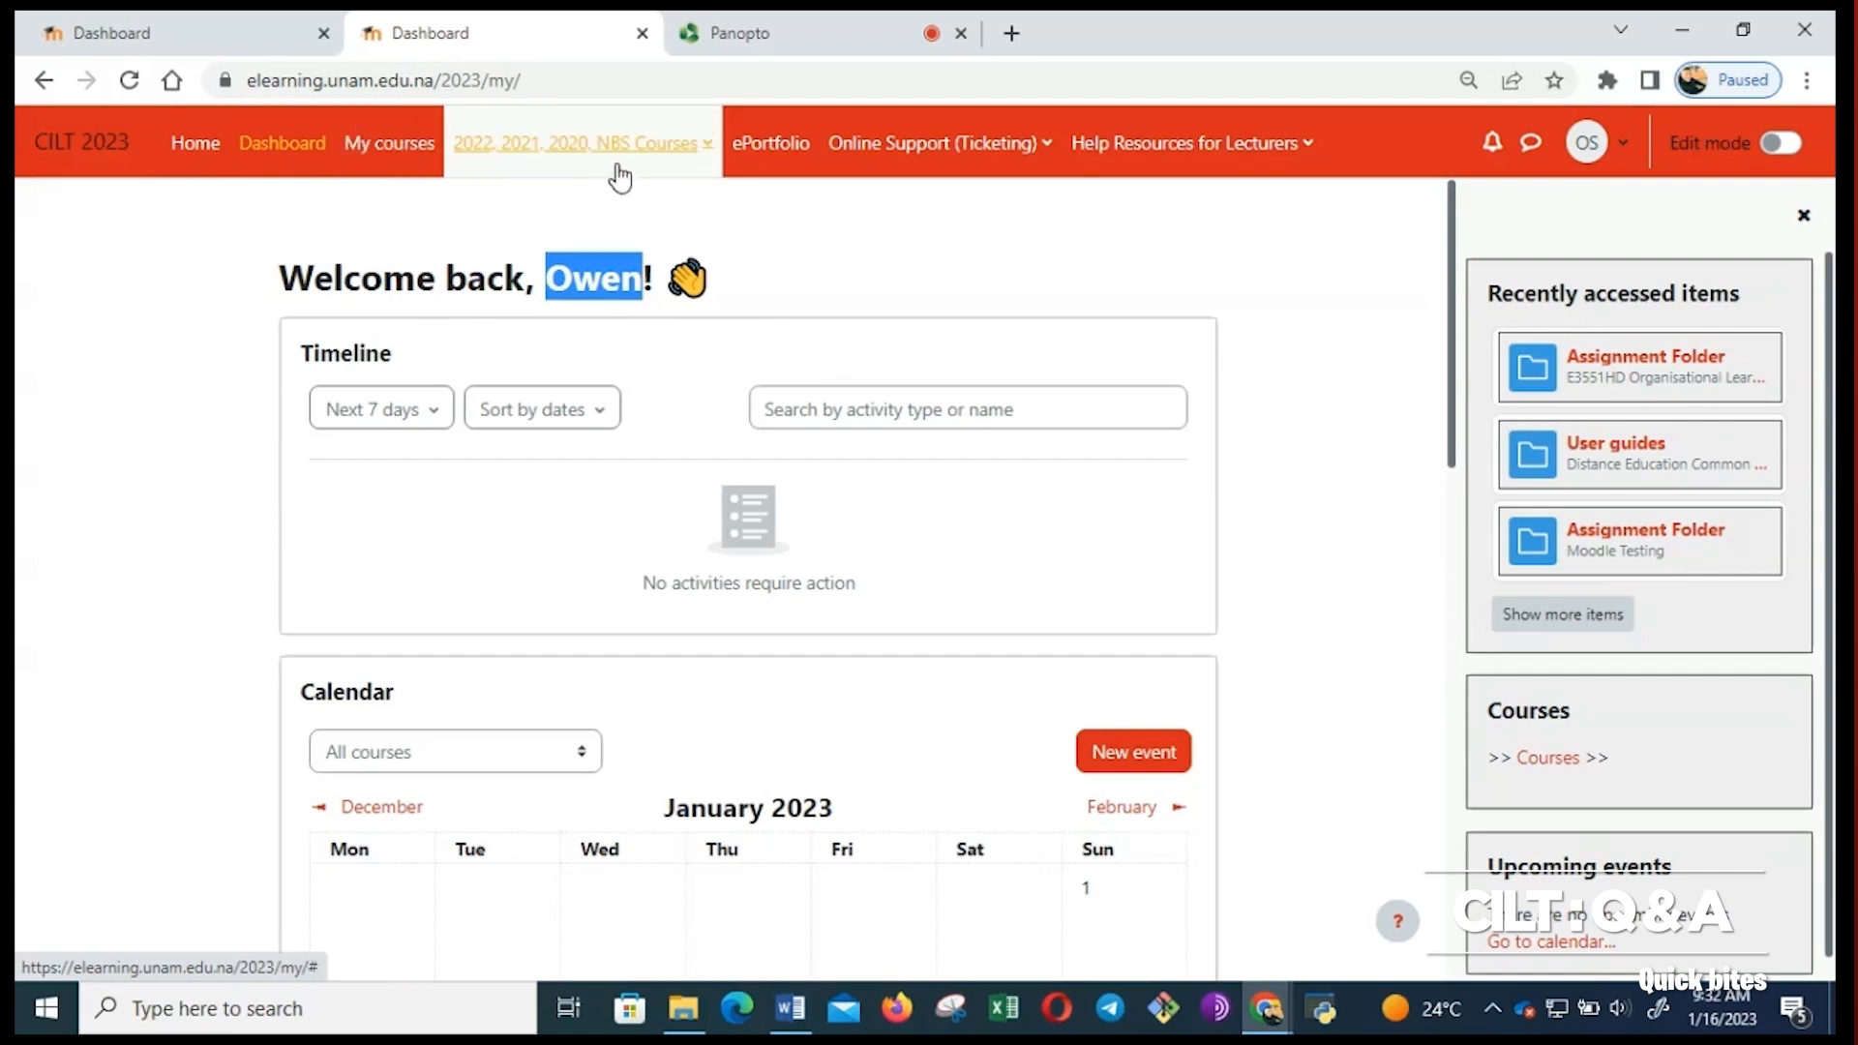
mouse_move(936, 142)
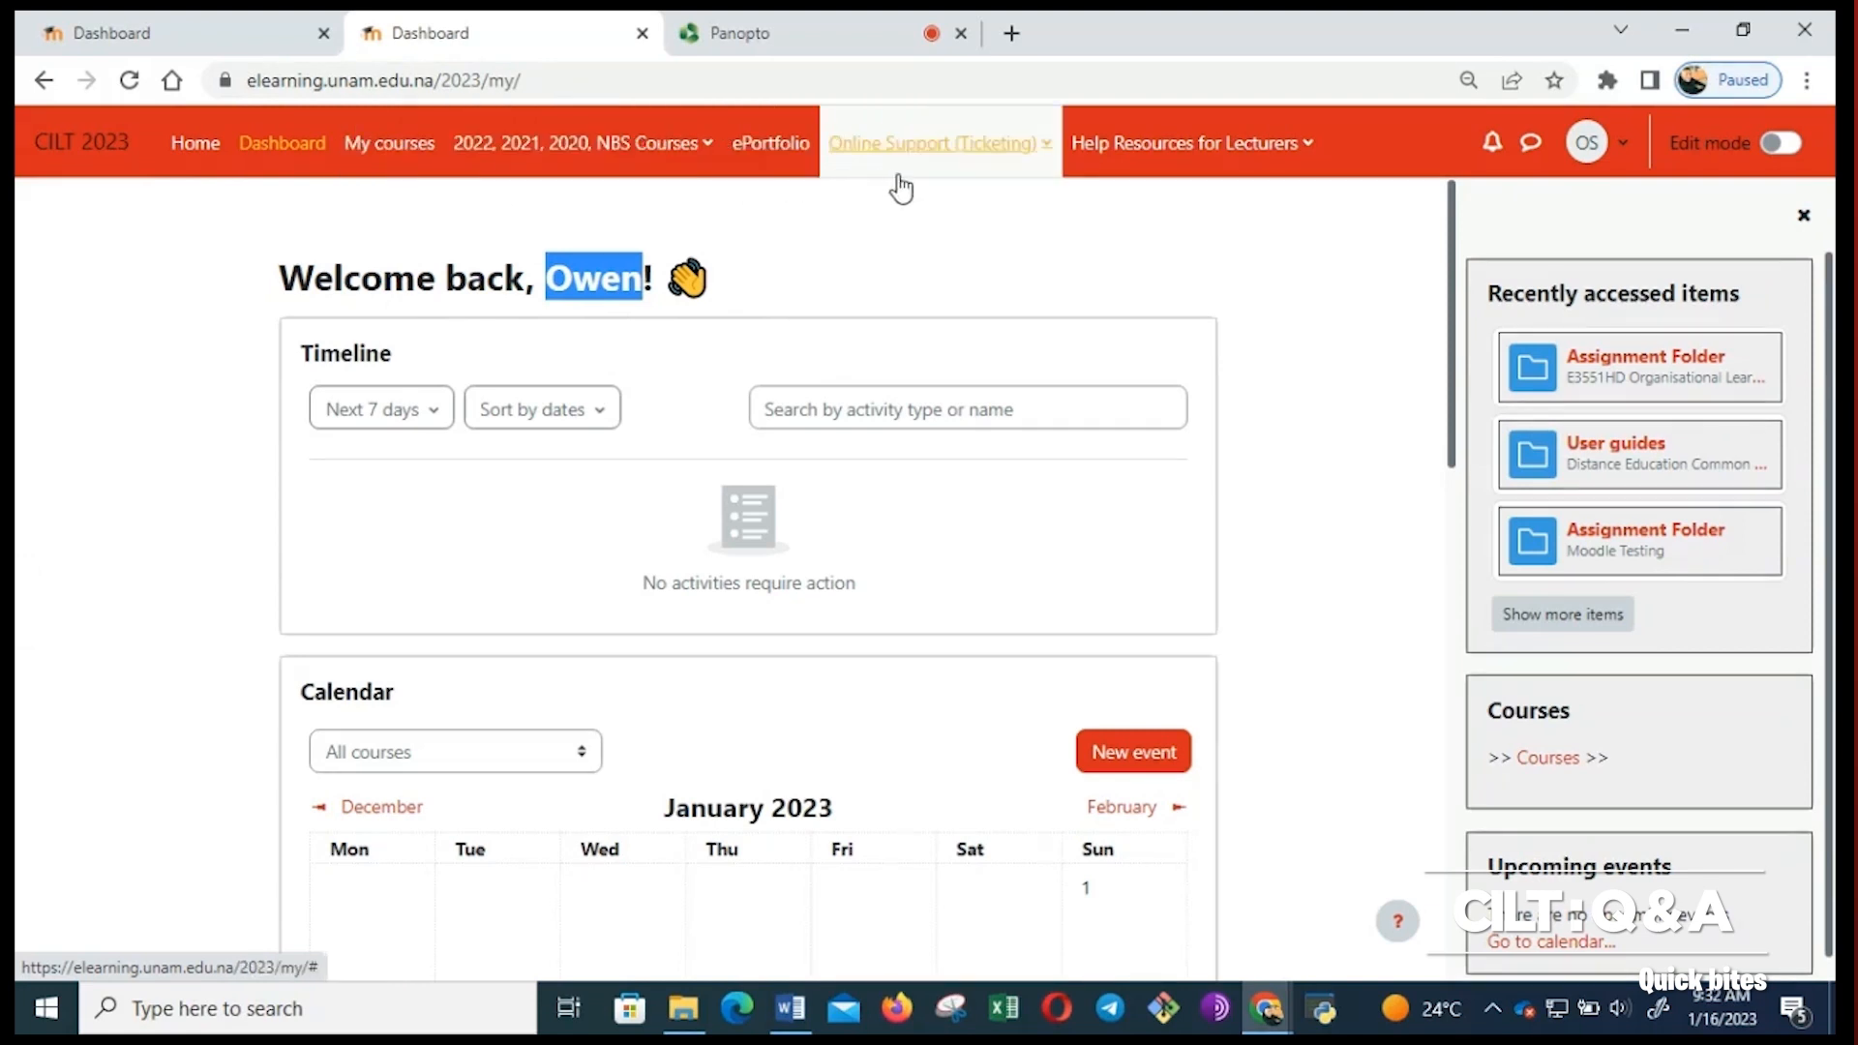
click(932, 142)
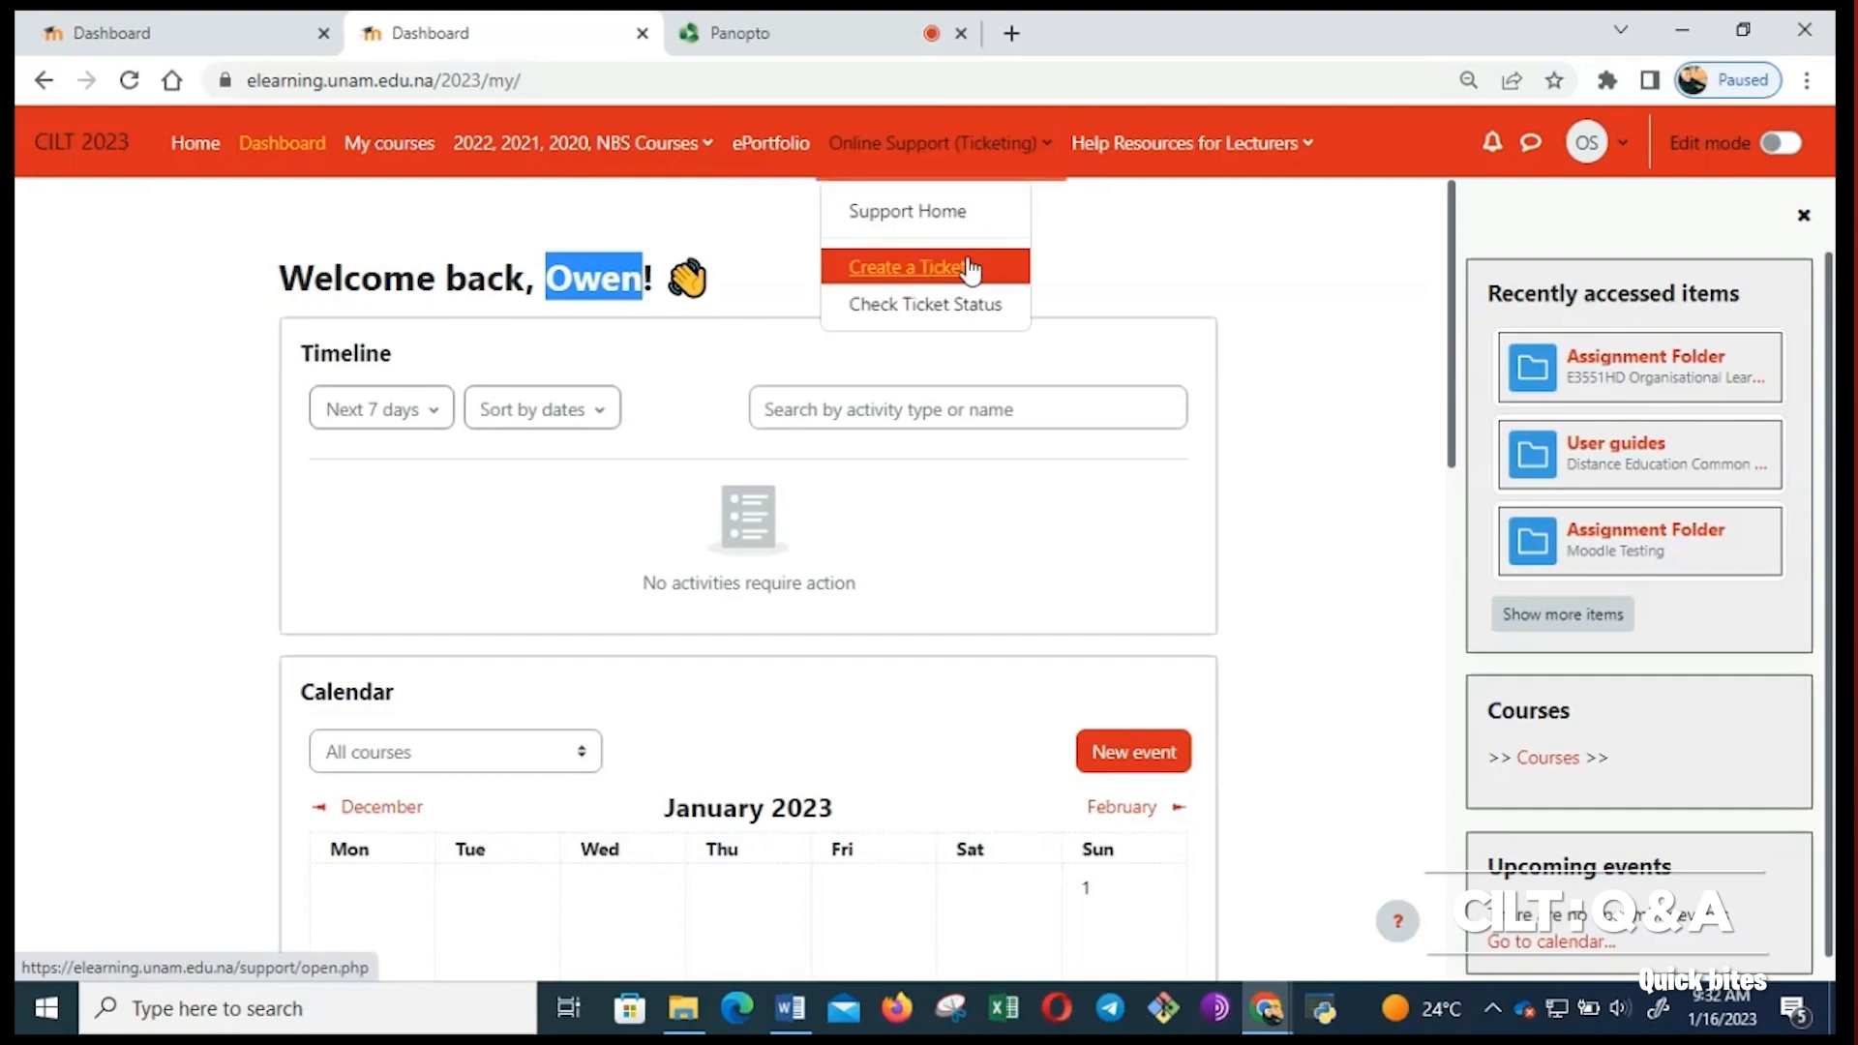
mouse_move(1016, 251)
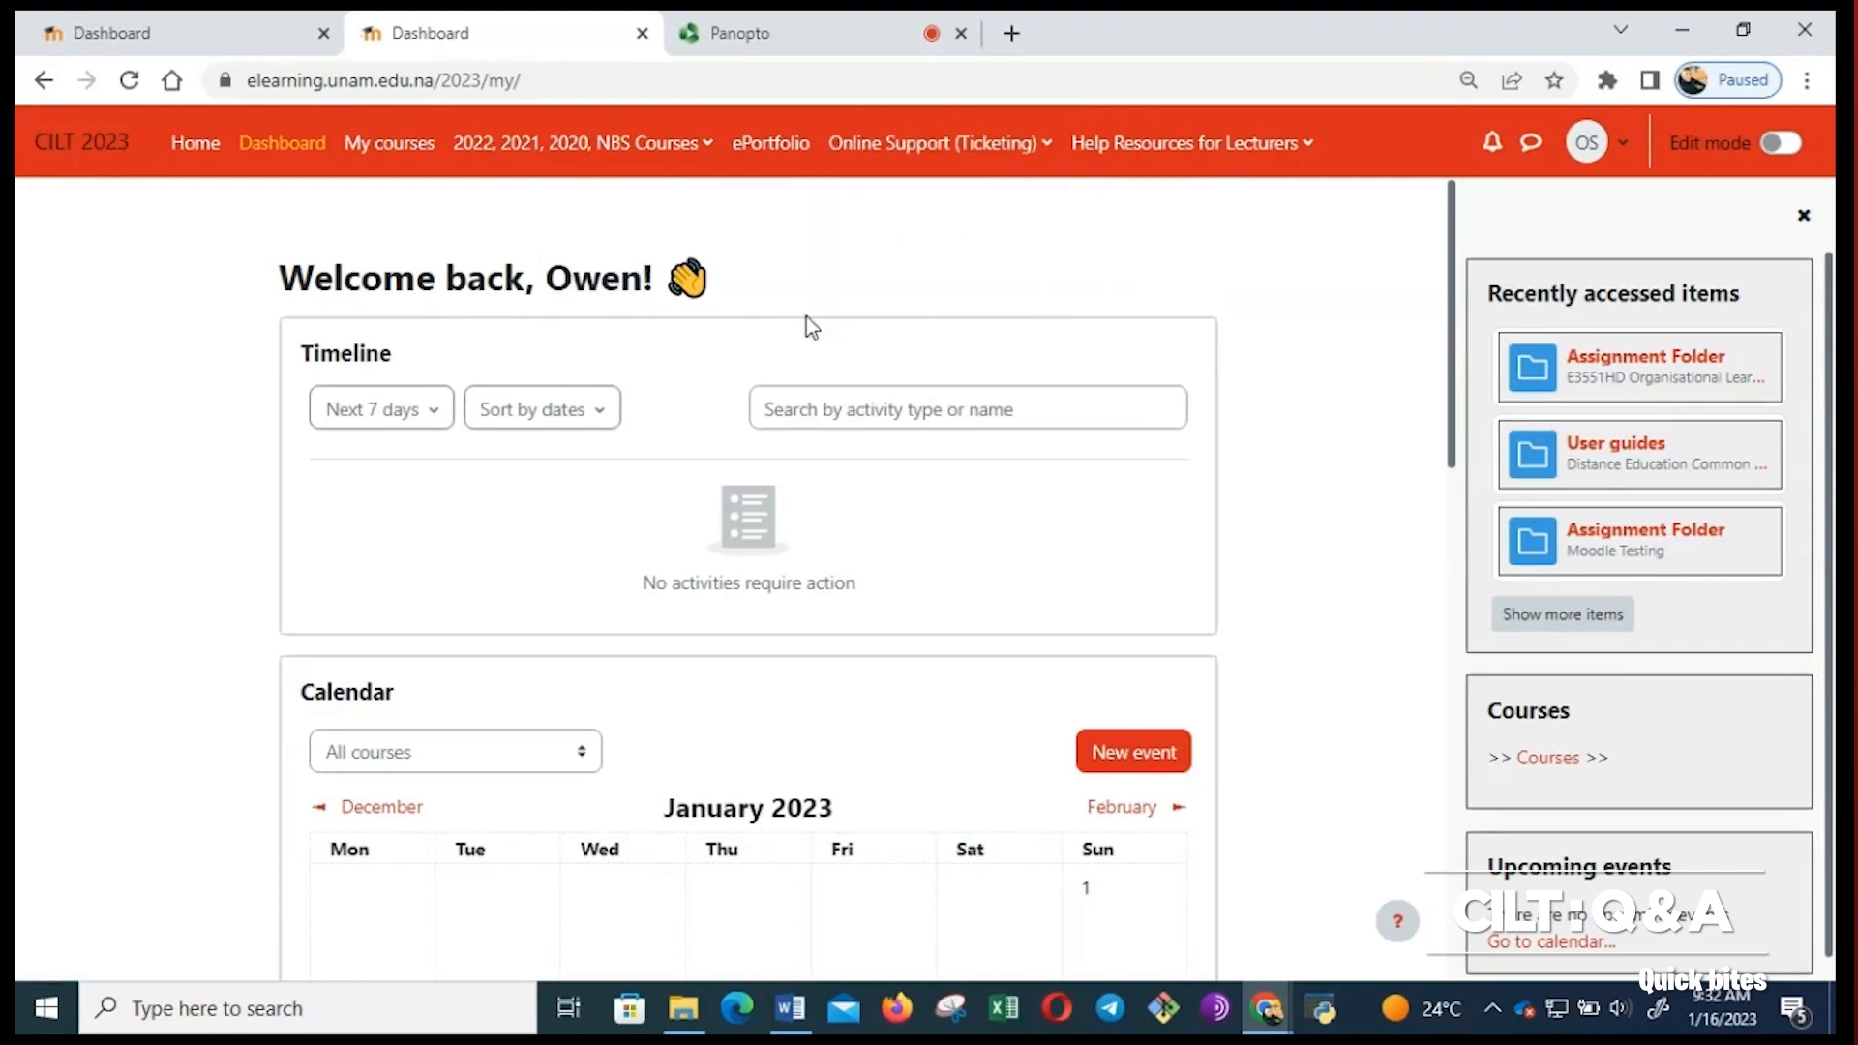
mouse_move(747, 276)
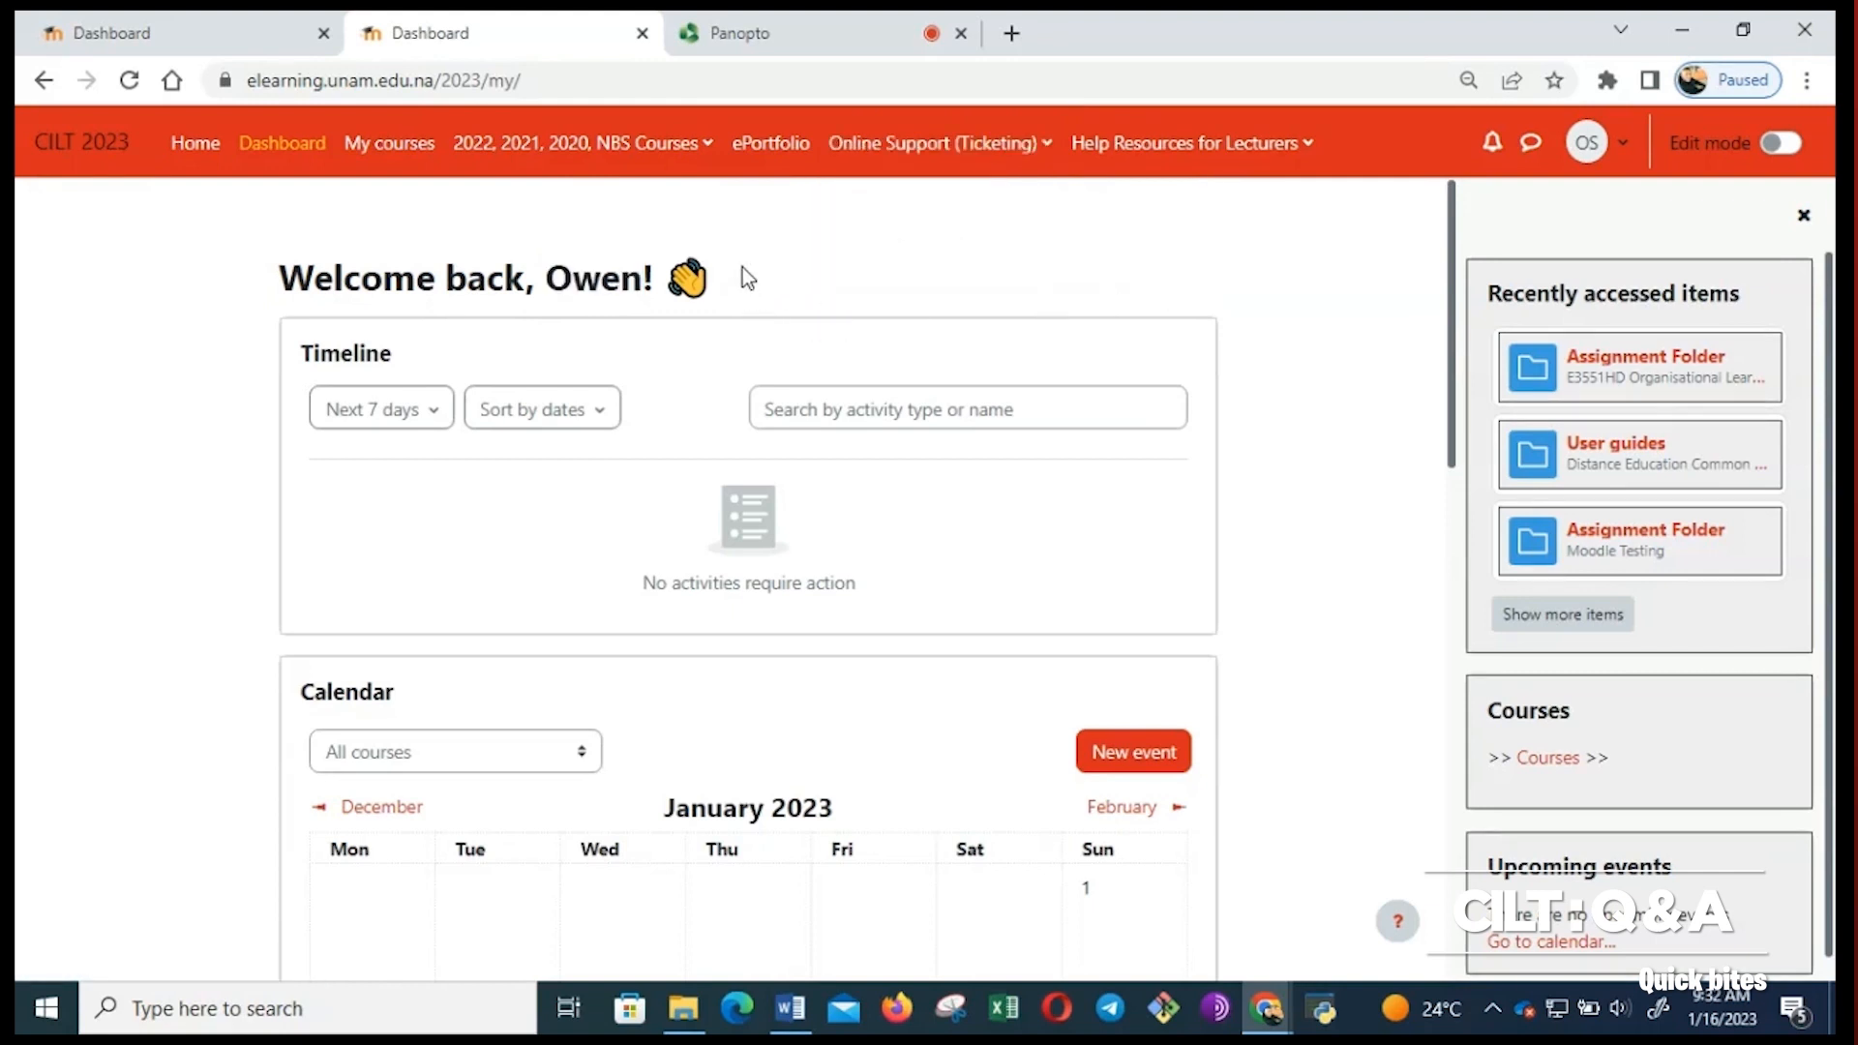
mouse_move(389, 142)
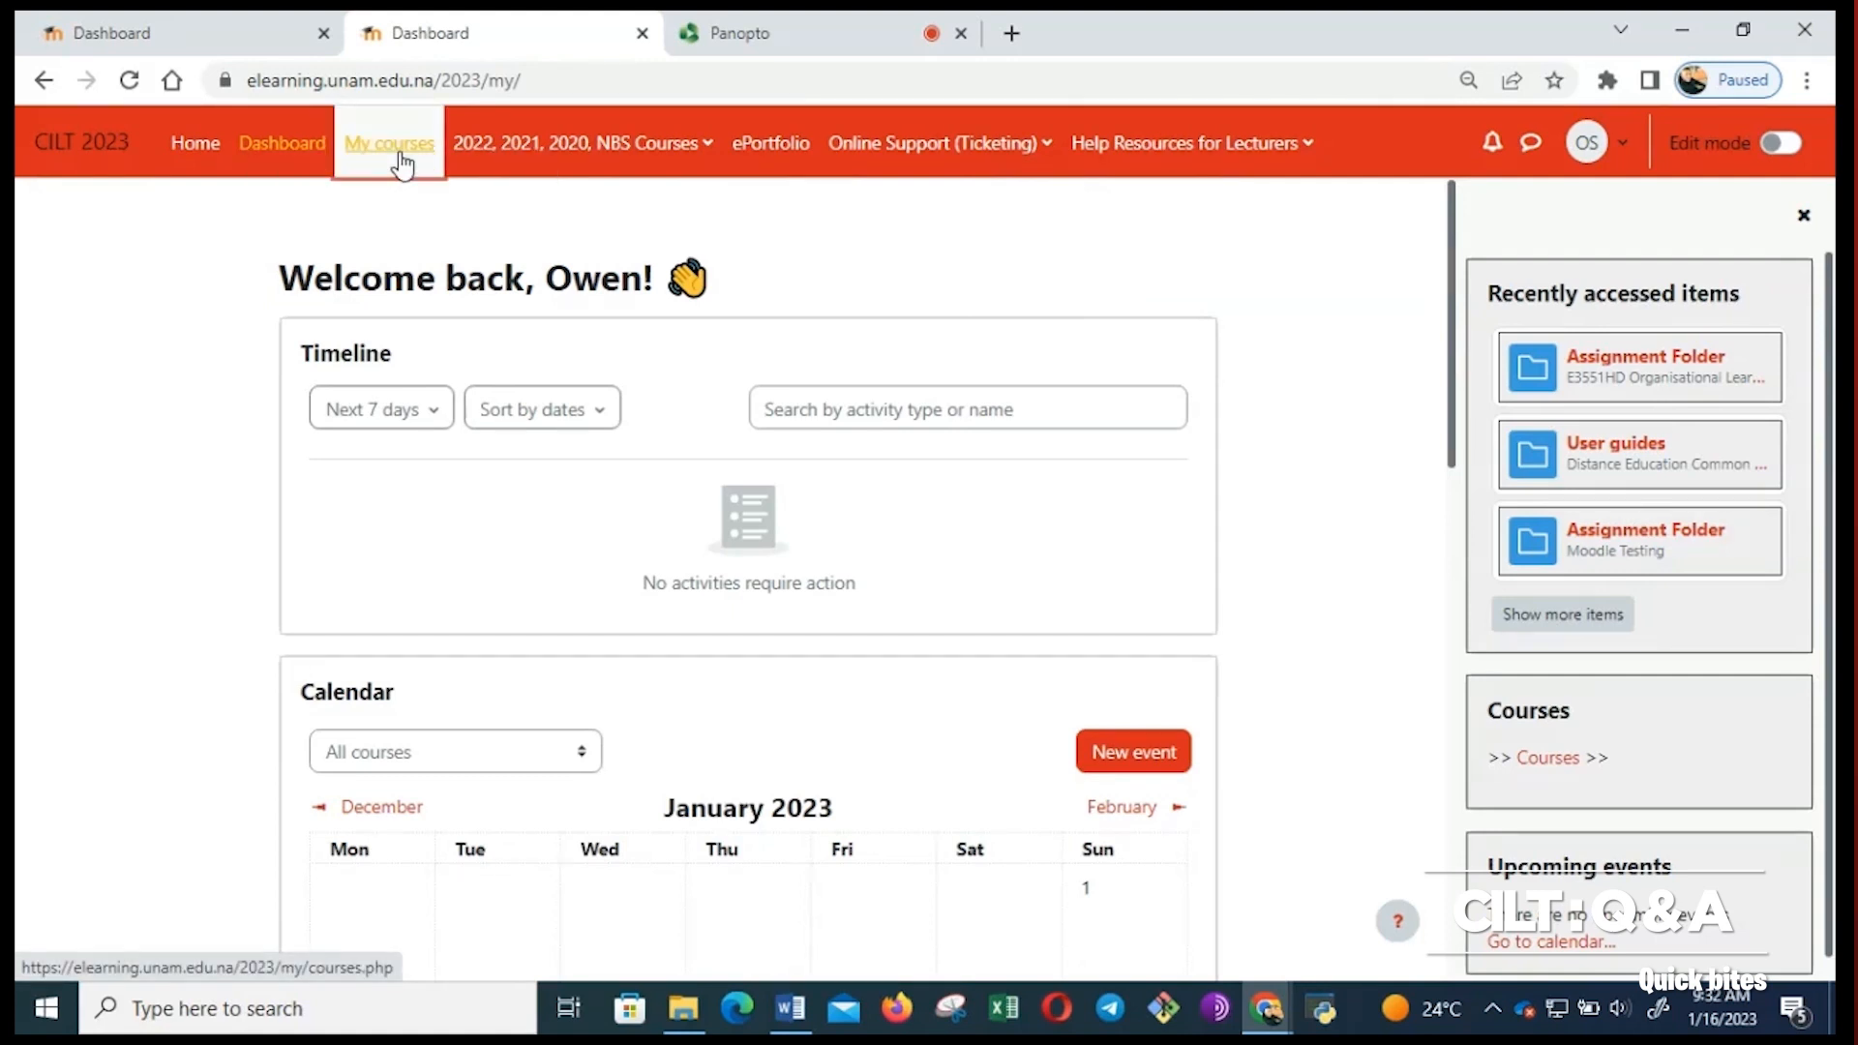
Go to My courses and enter the E3551HD Organisational Learning course.
click(387, 143)
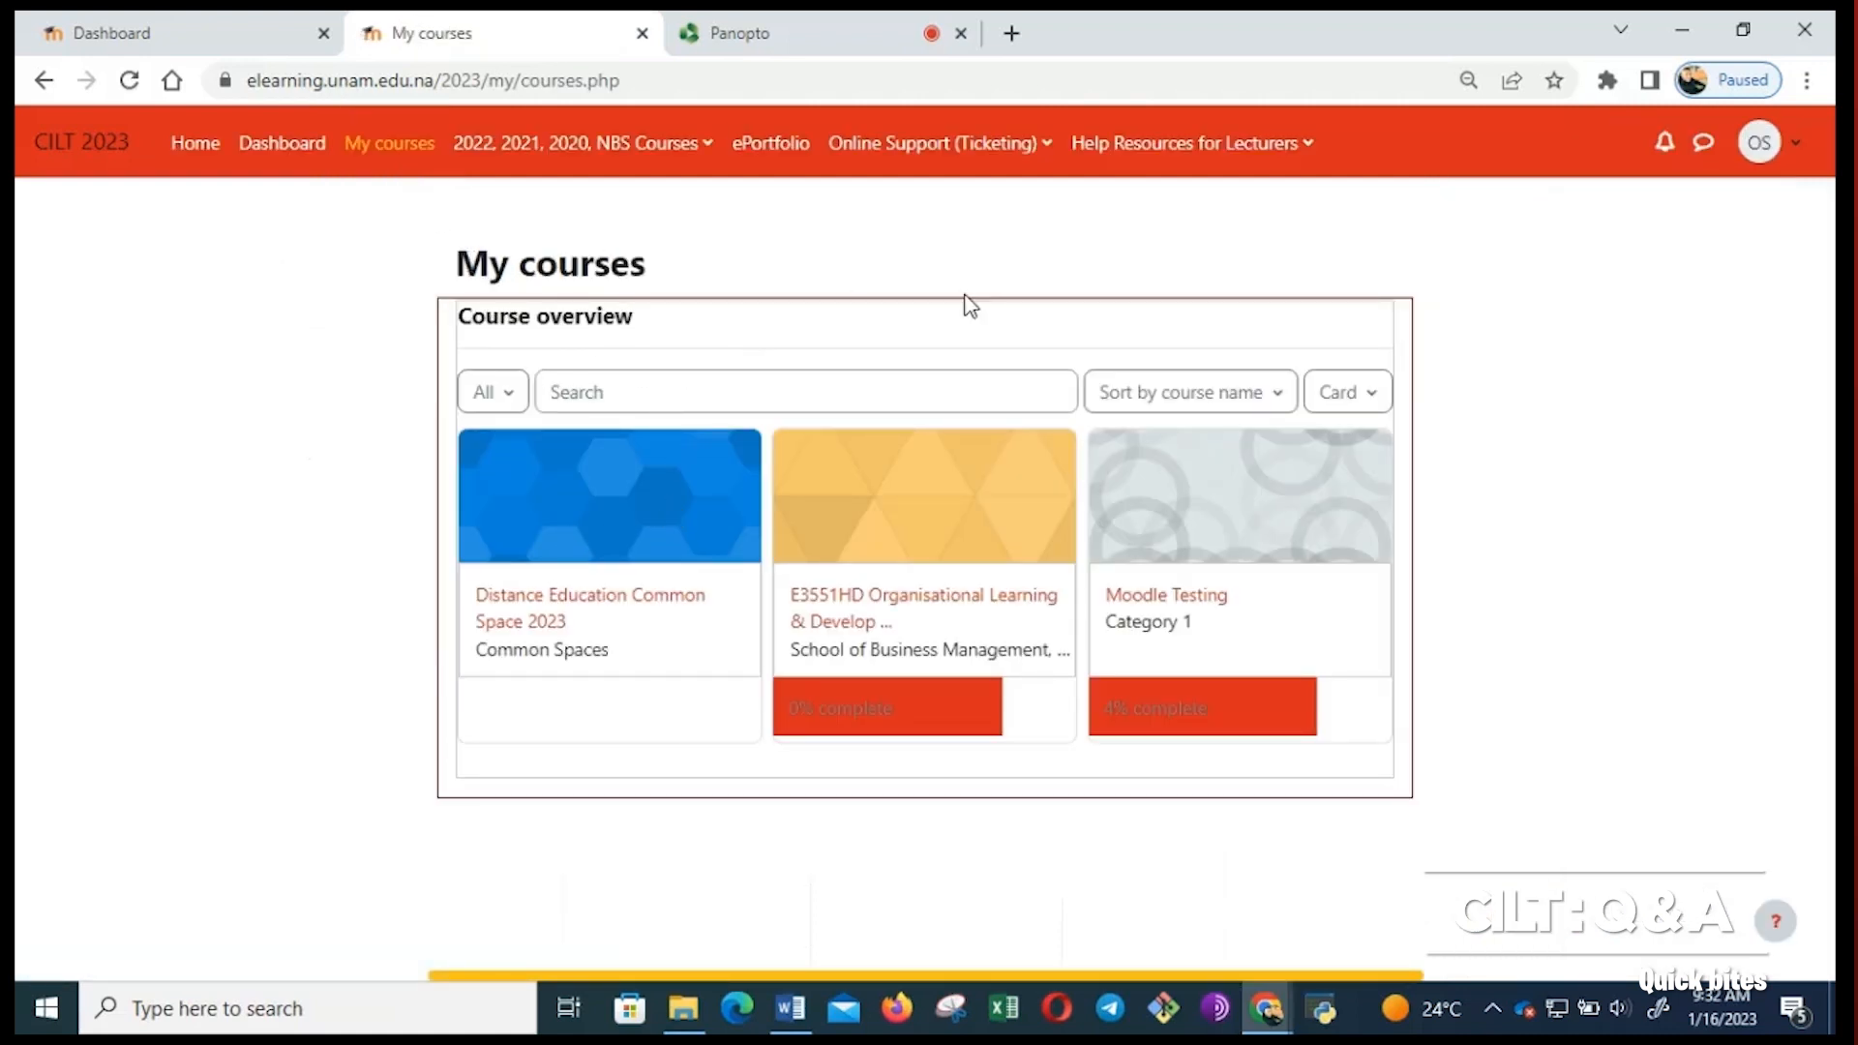
mouse_move(719, 783)
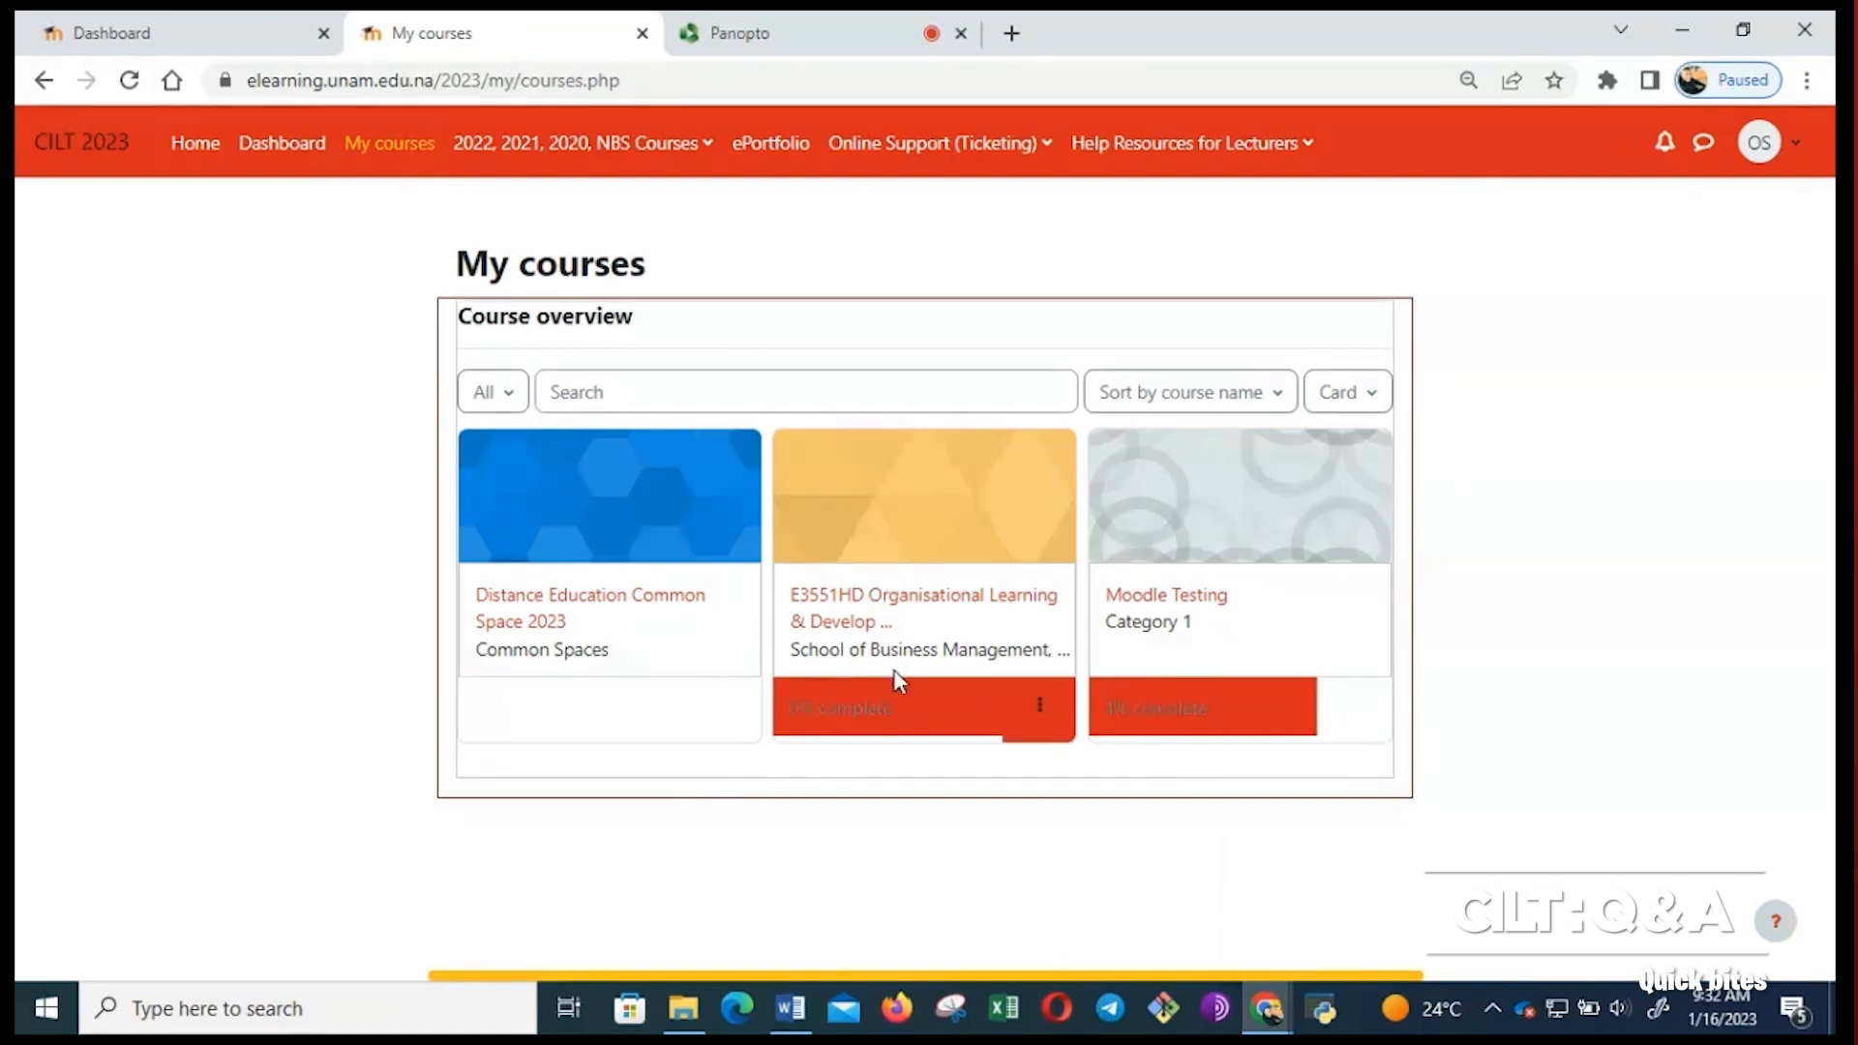
click(923, 605)
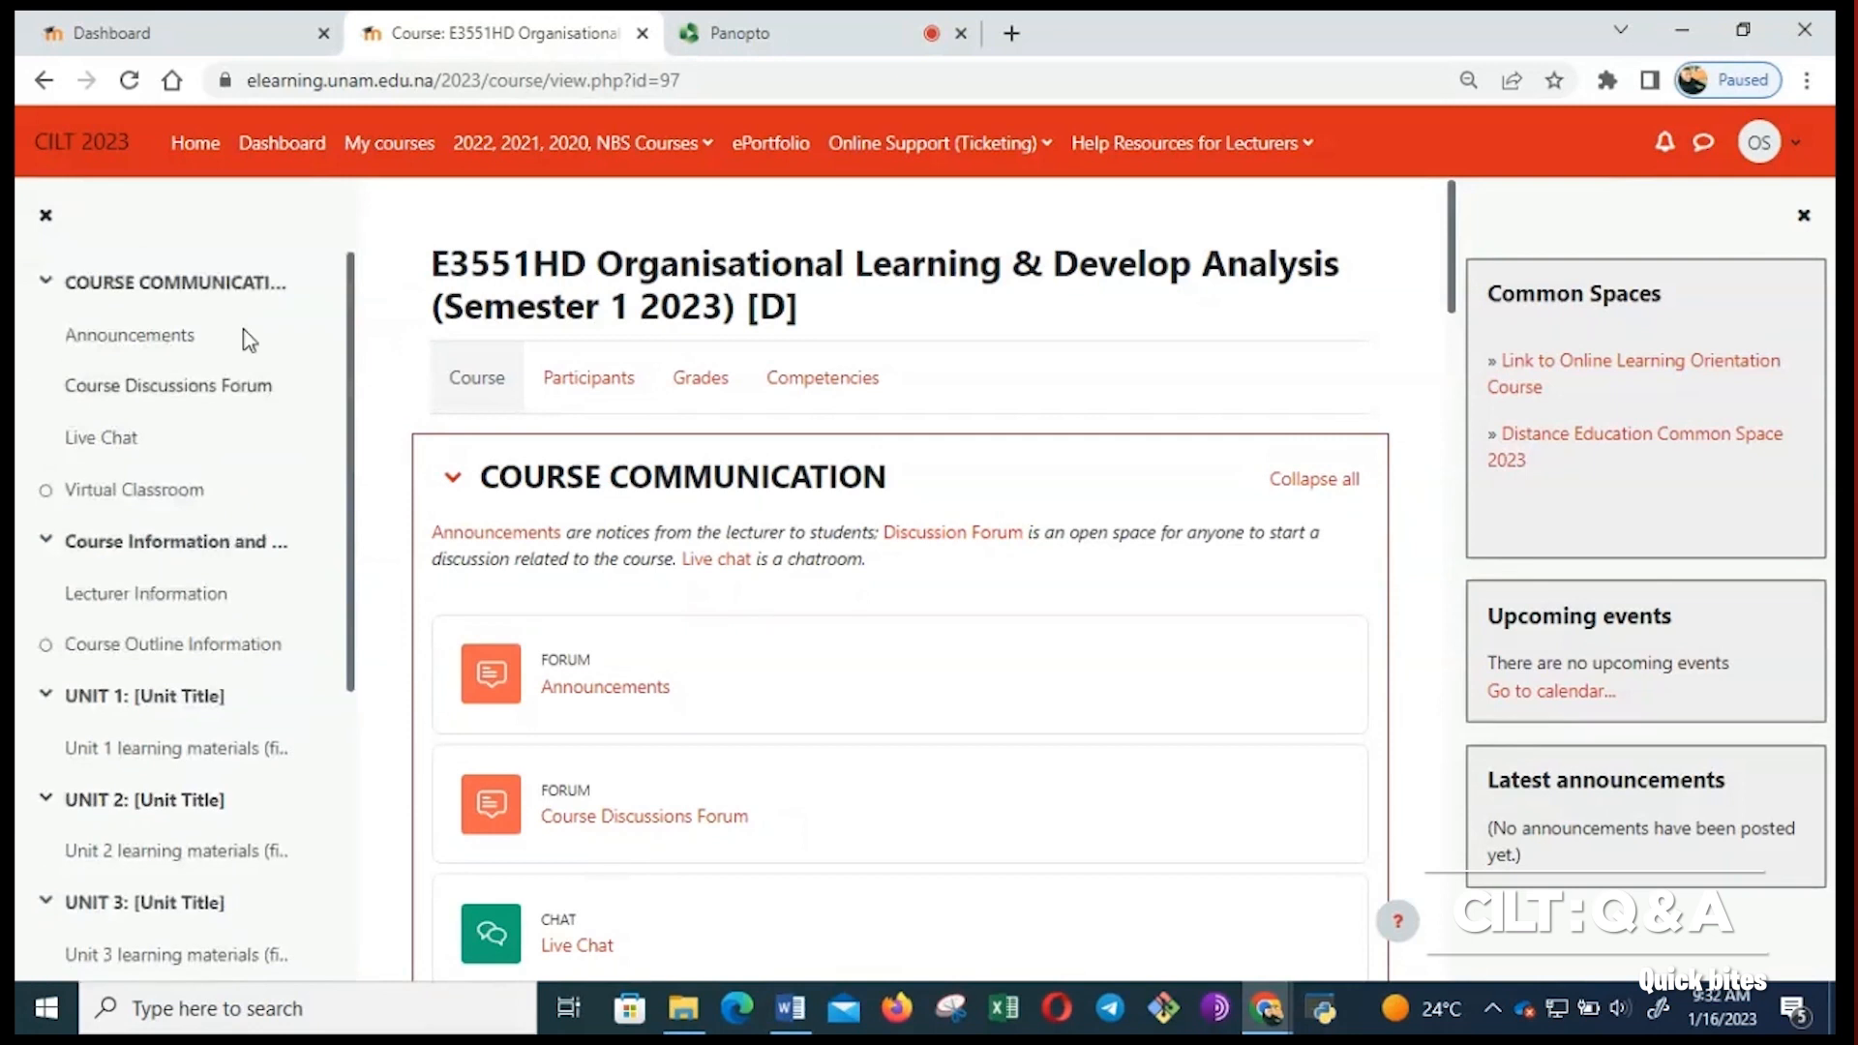
mouse_move(188, 397)
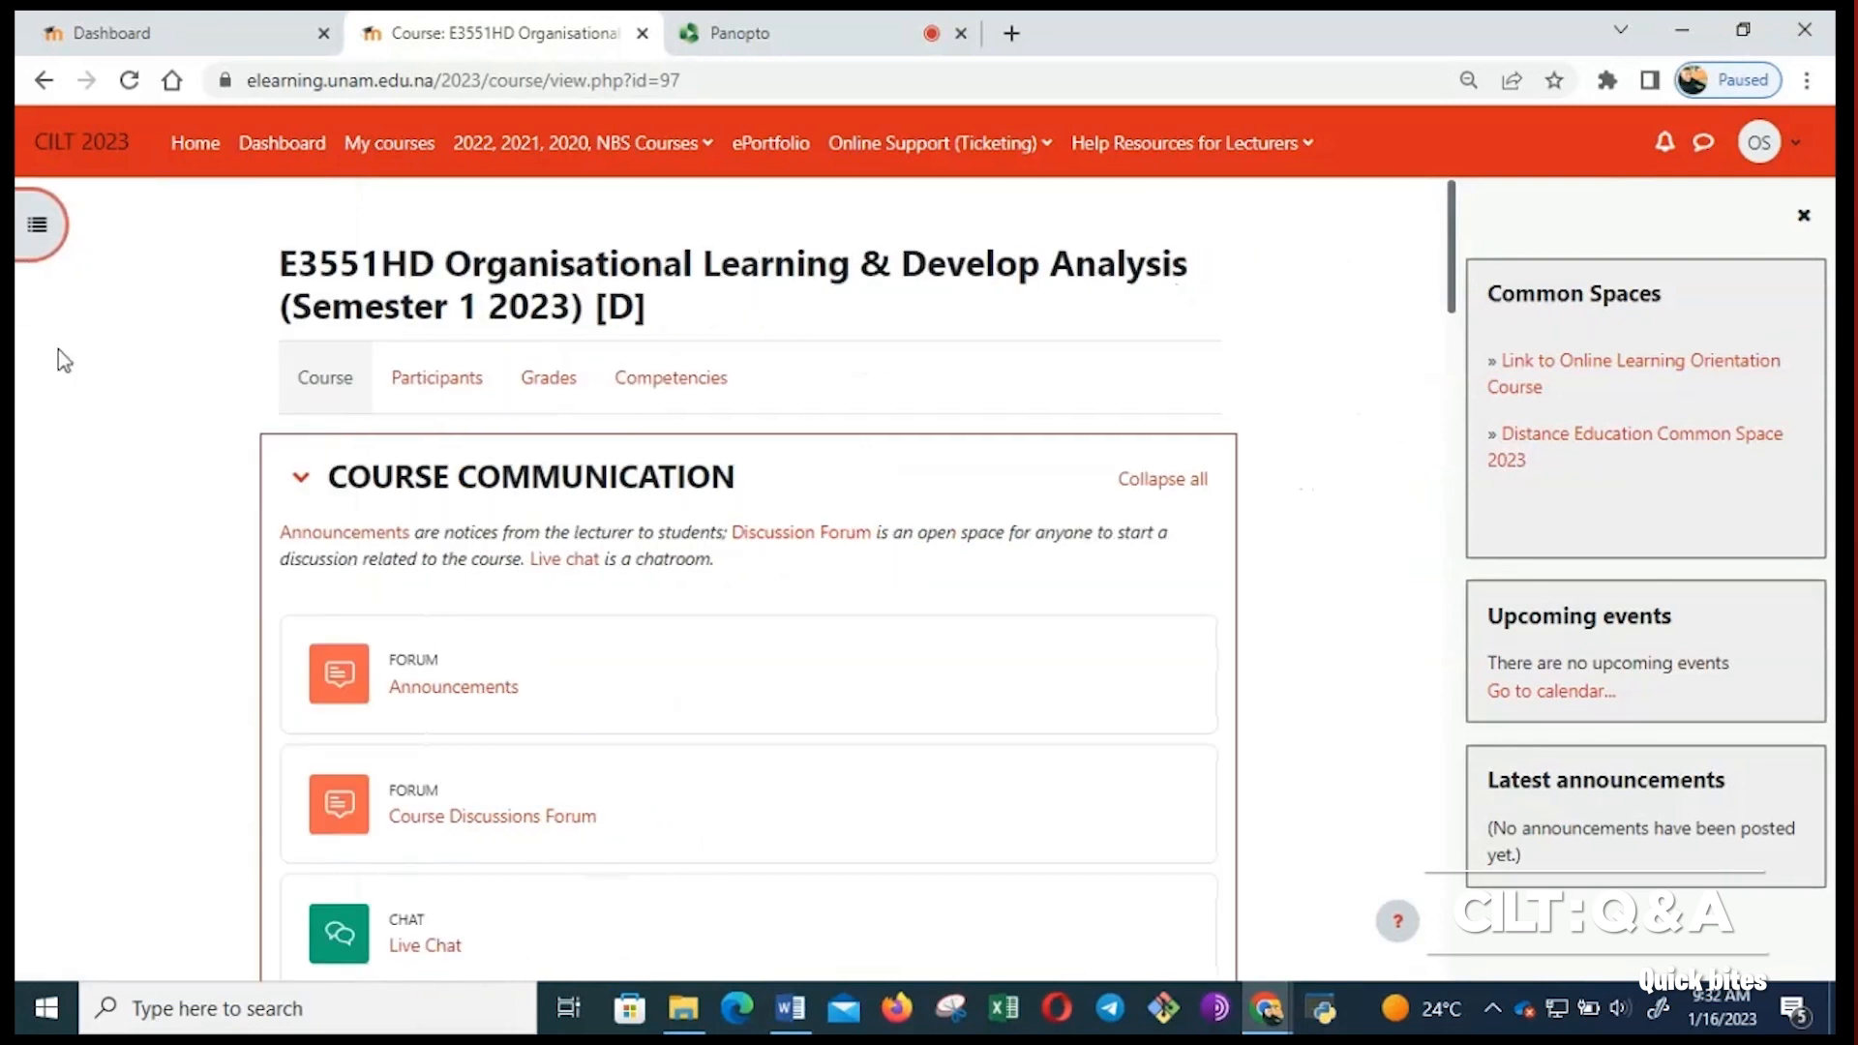
mouse_move(37, 225)
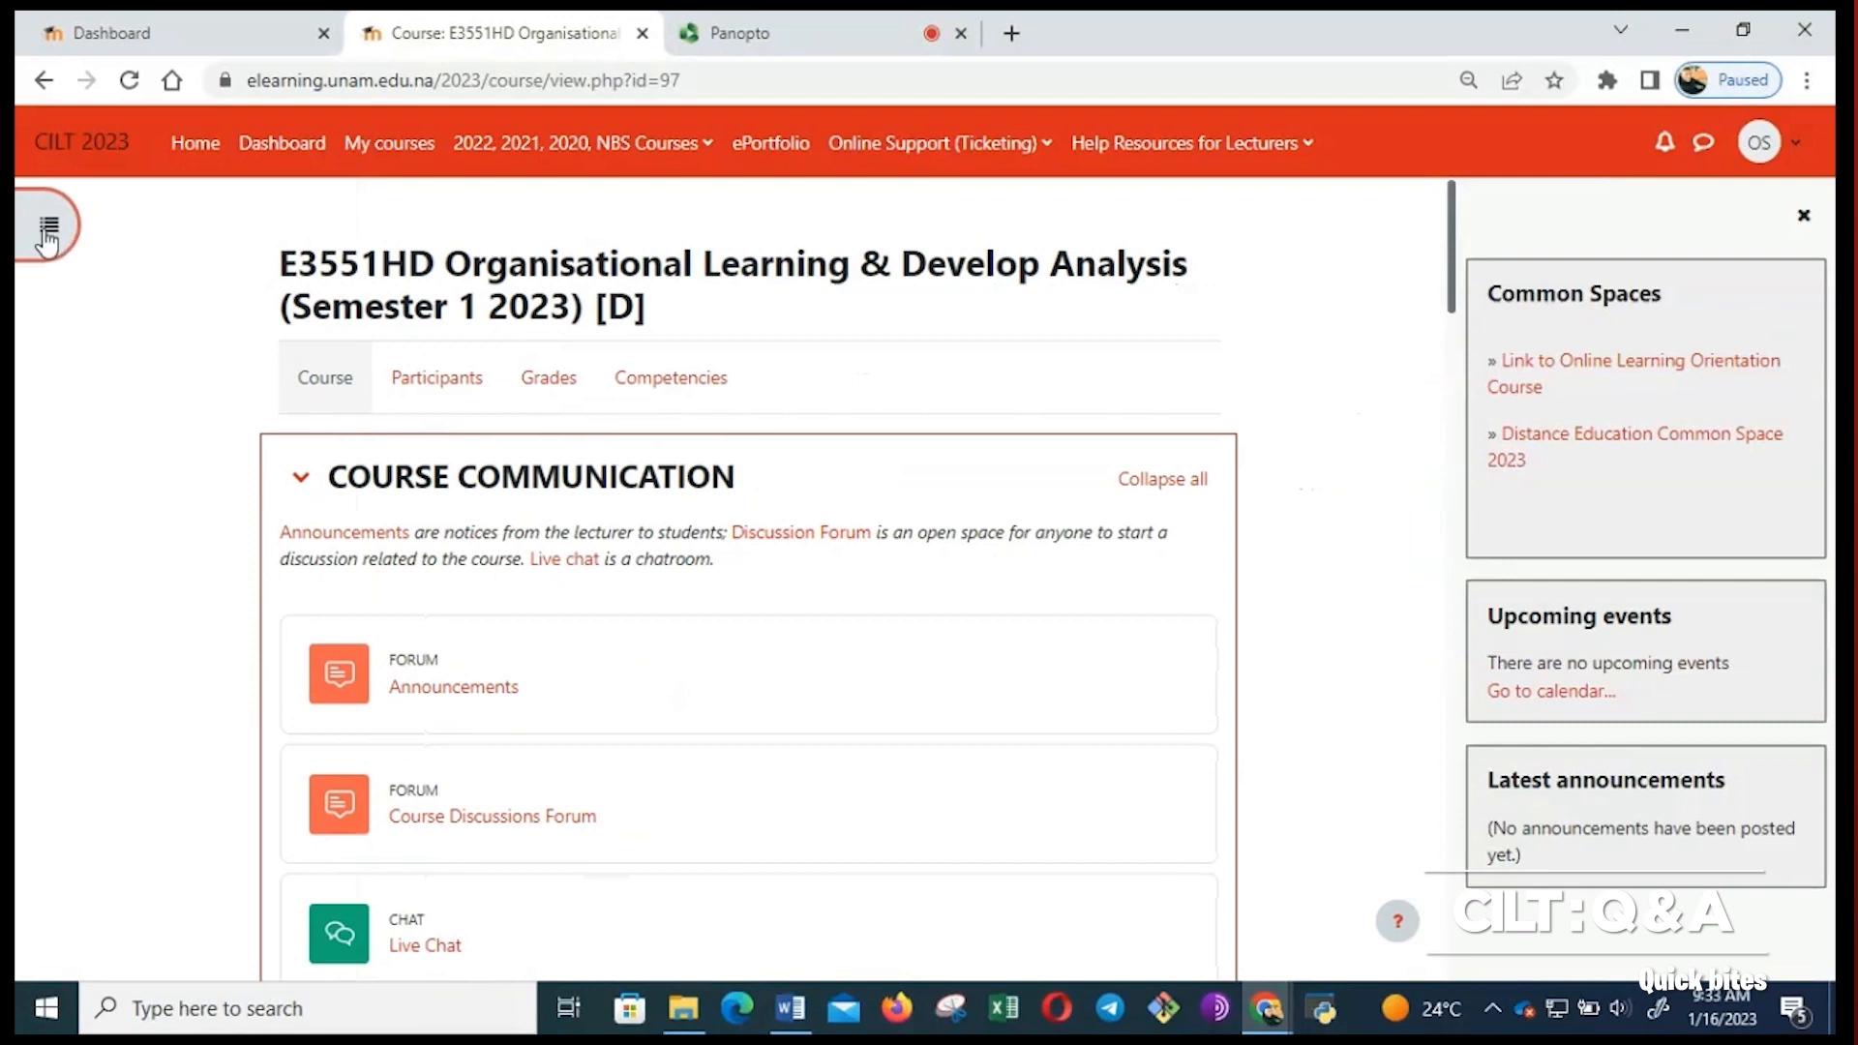
Reopen the course index drawer and scroll it down to the Assessment section.
click(45, 225)
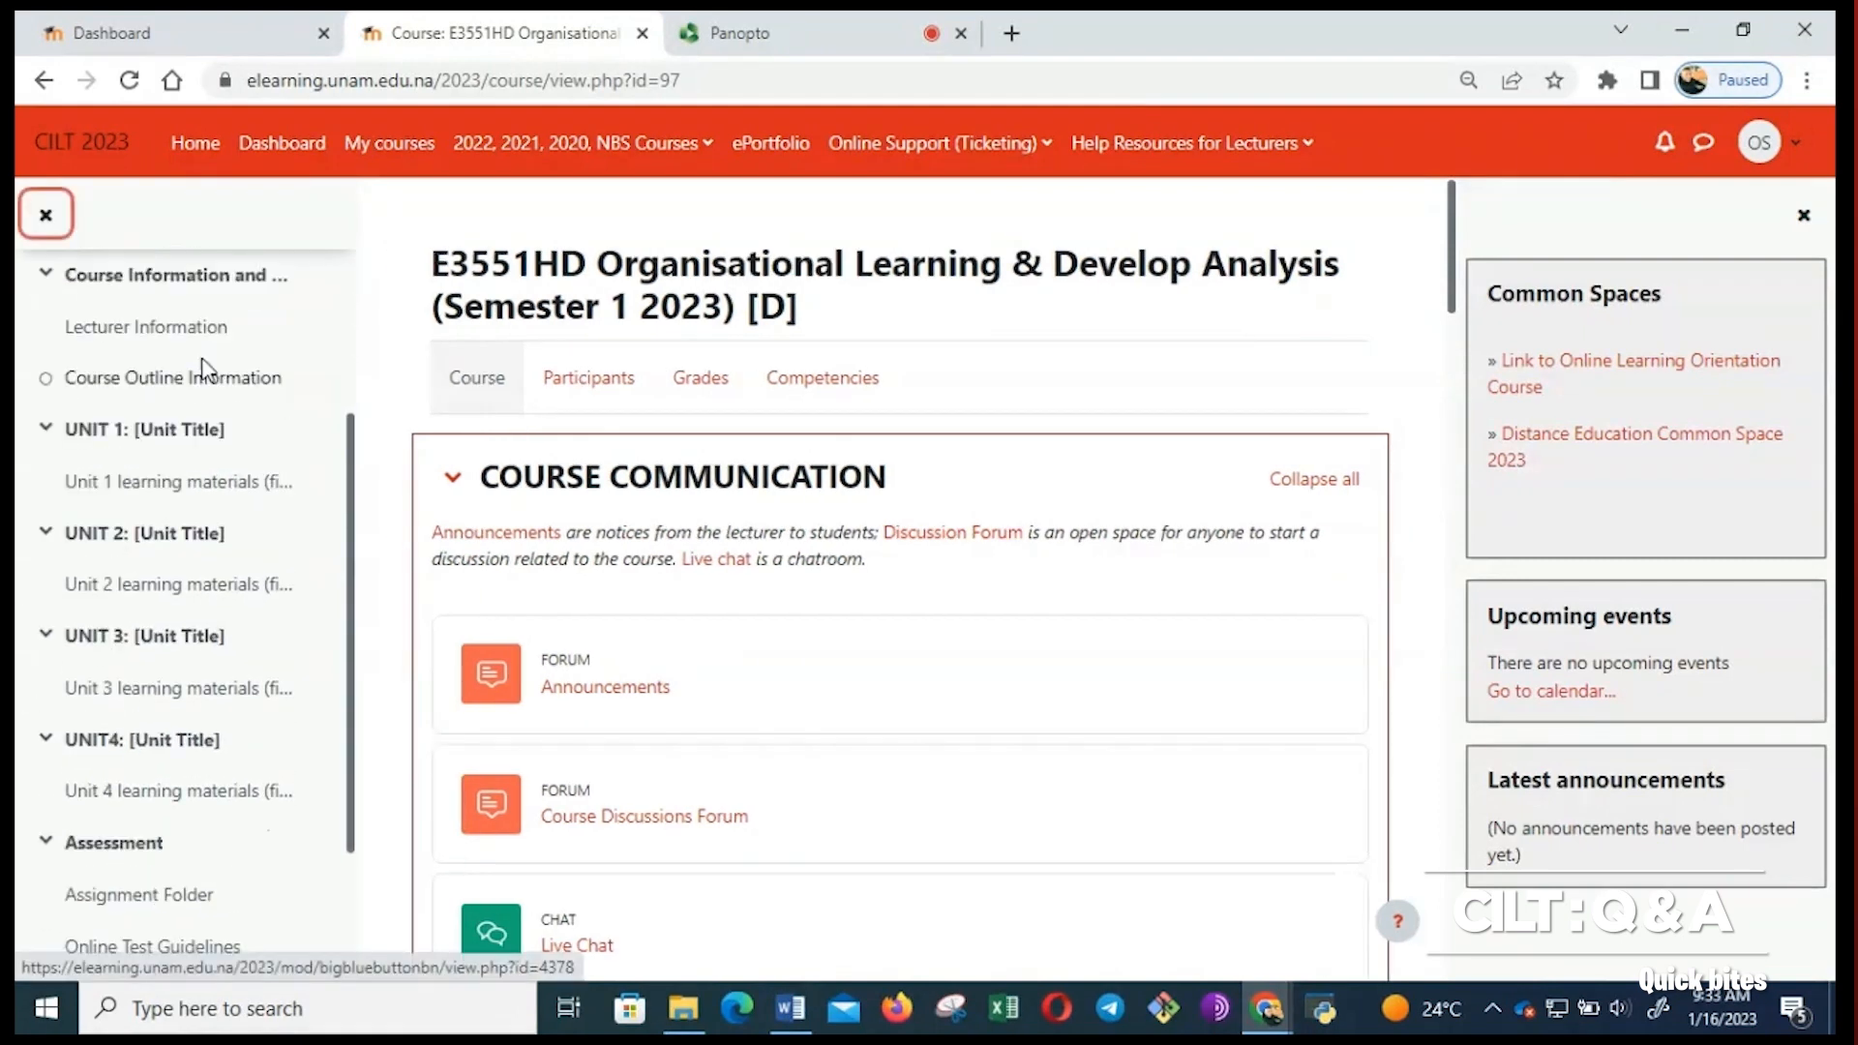
scroll(down, 3)
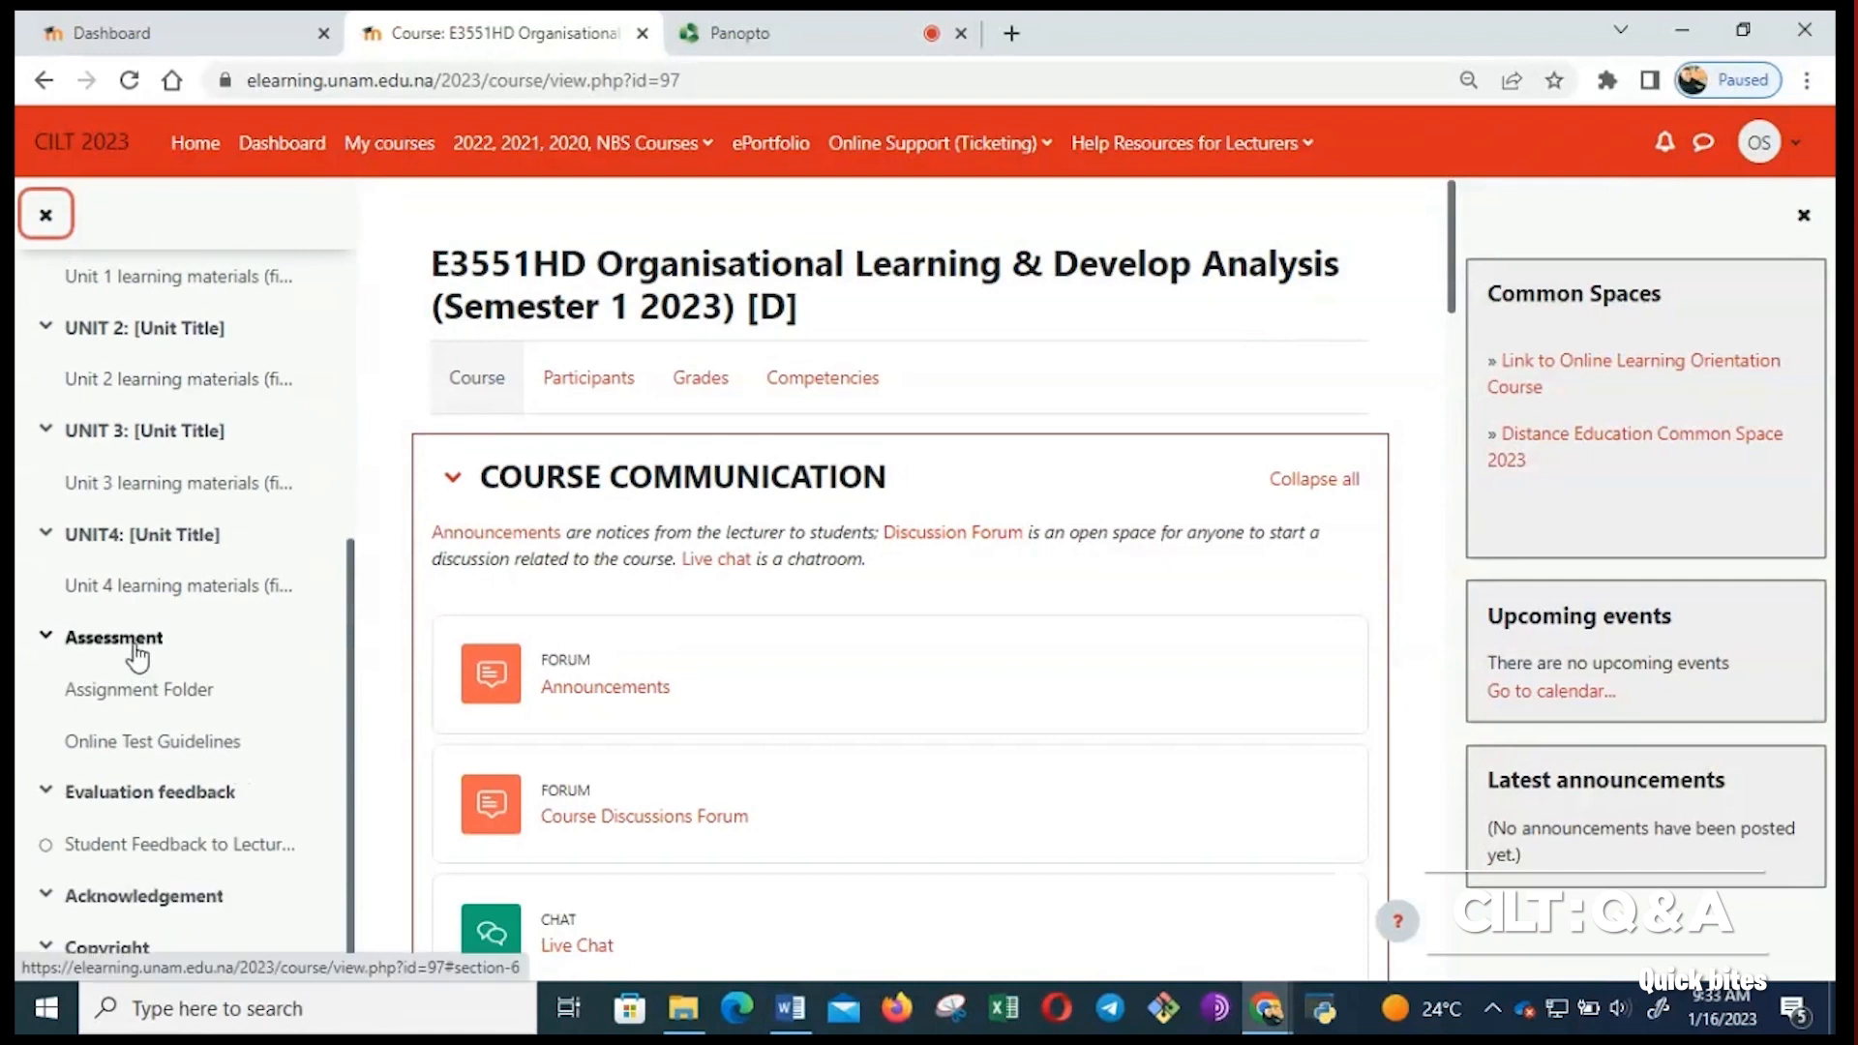
Jump to the Assessment section and select its Assignment Folder link.
click(115, 636)
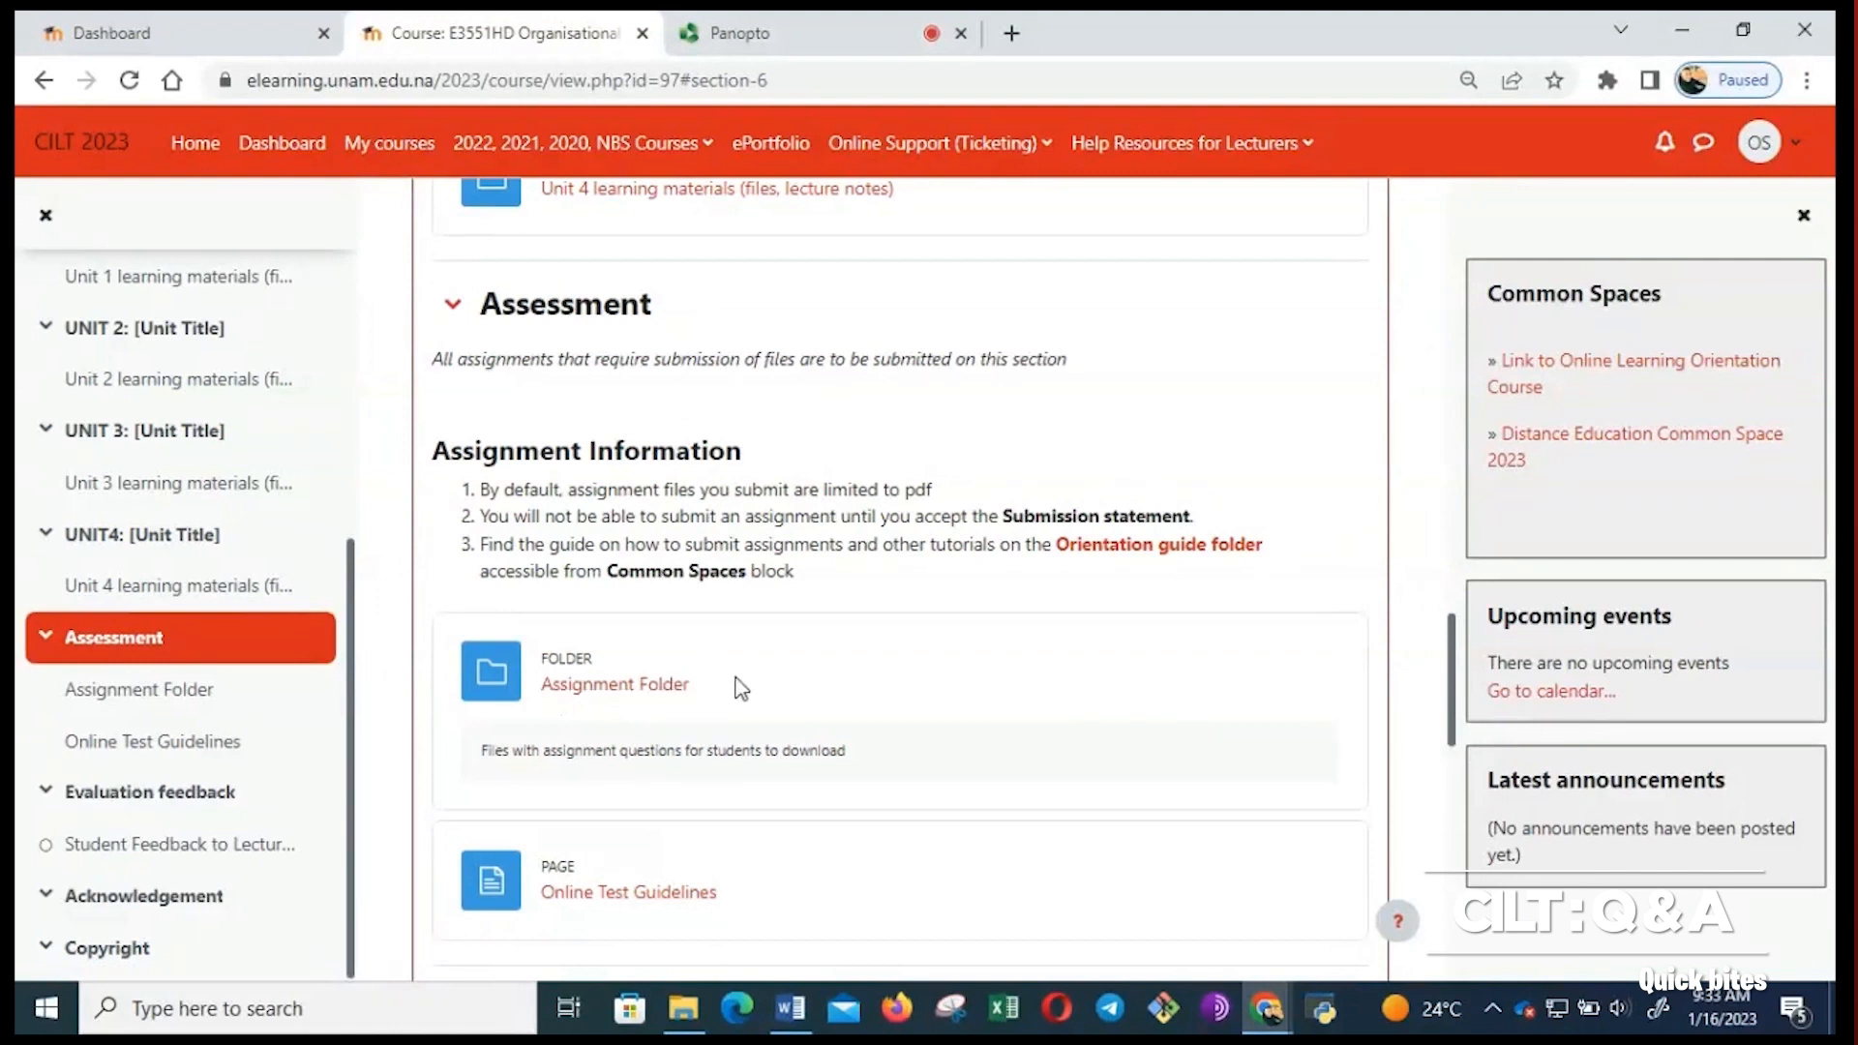
mouse_move(488, 672)
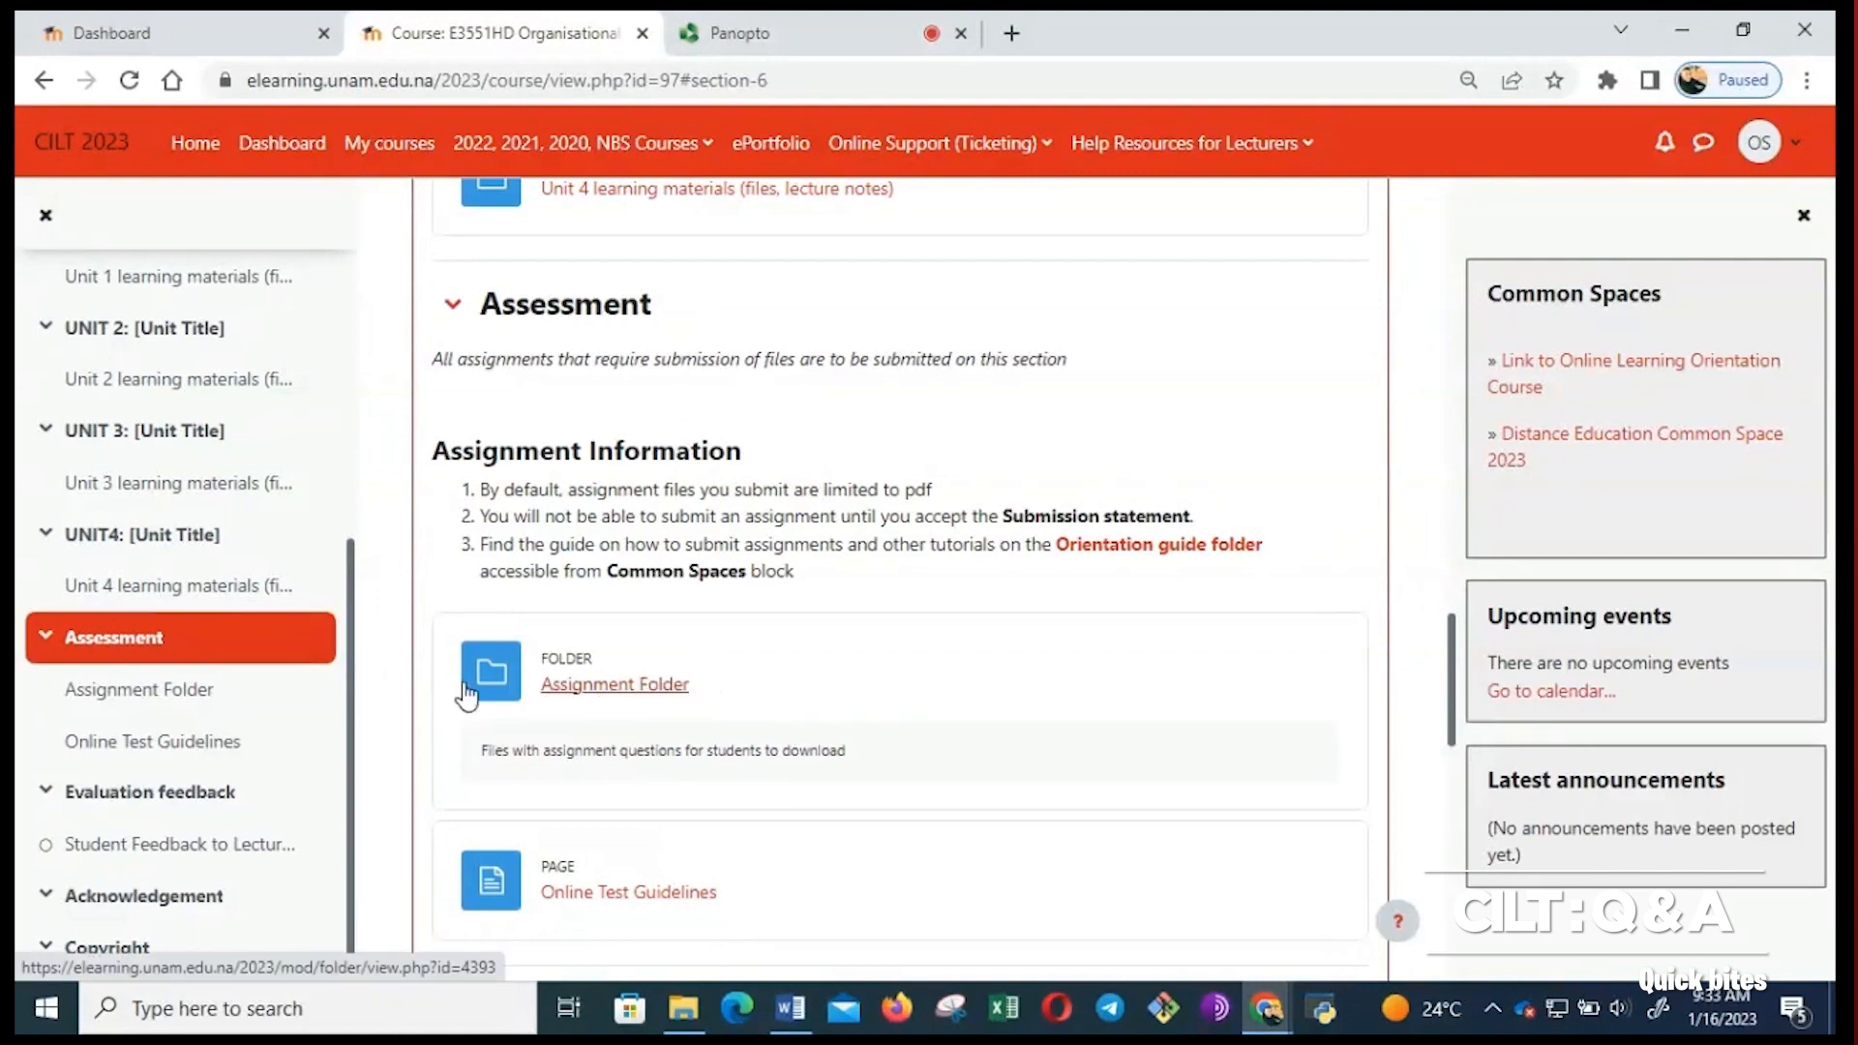
mouse_move(627, 659)
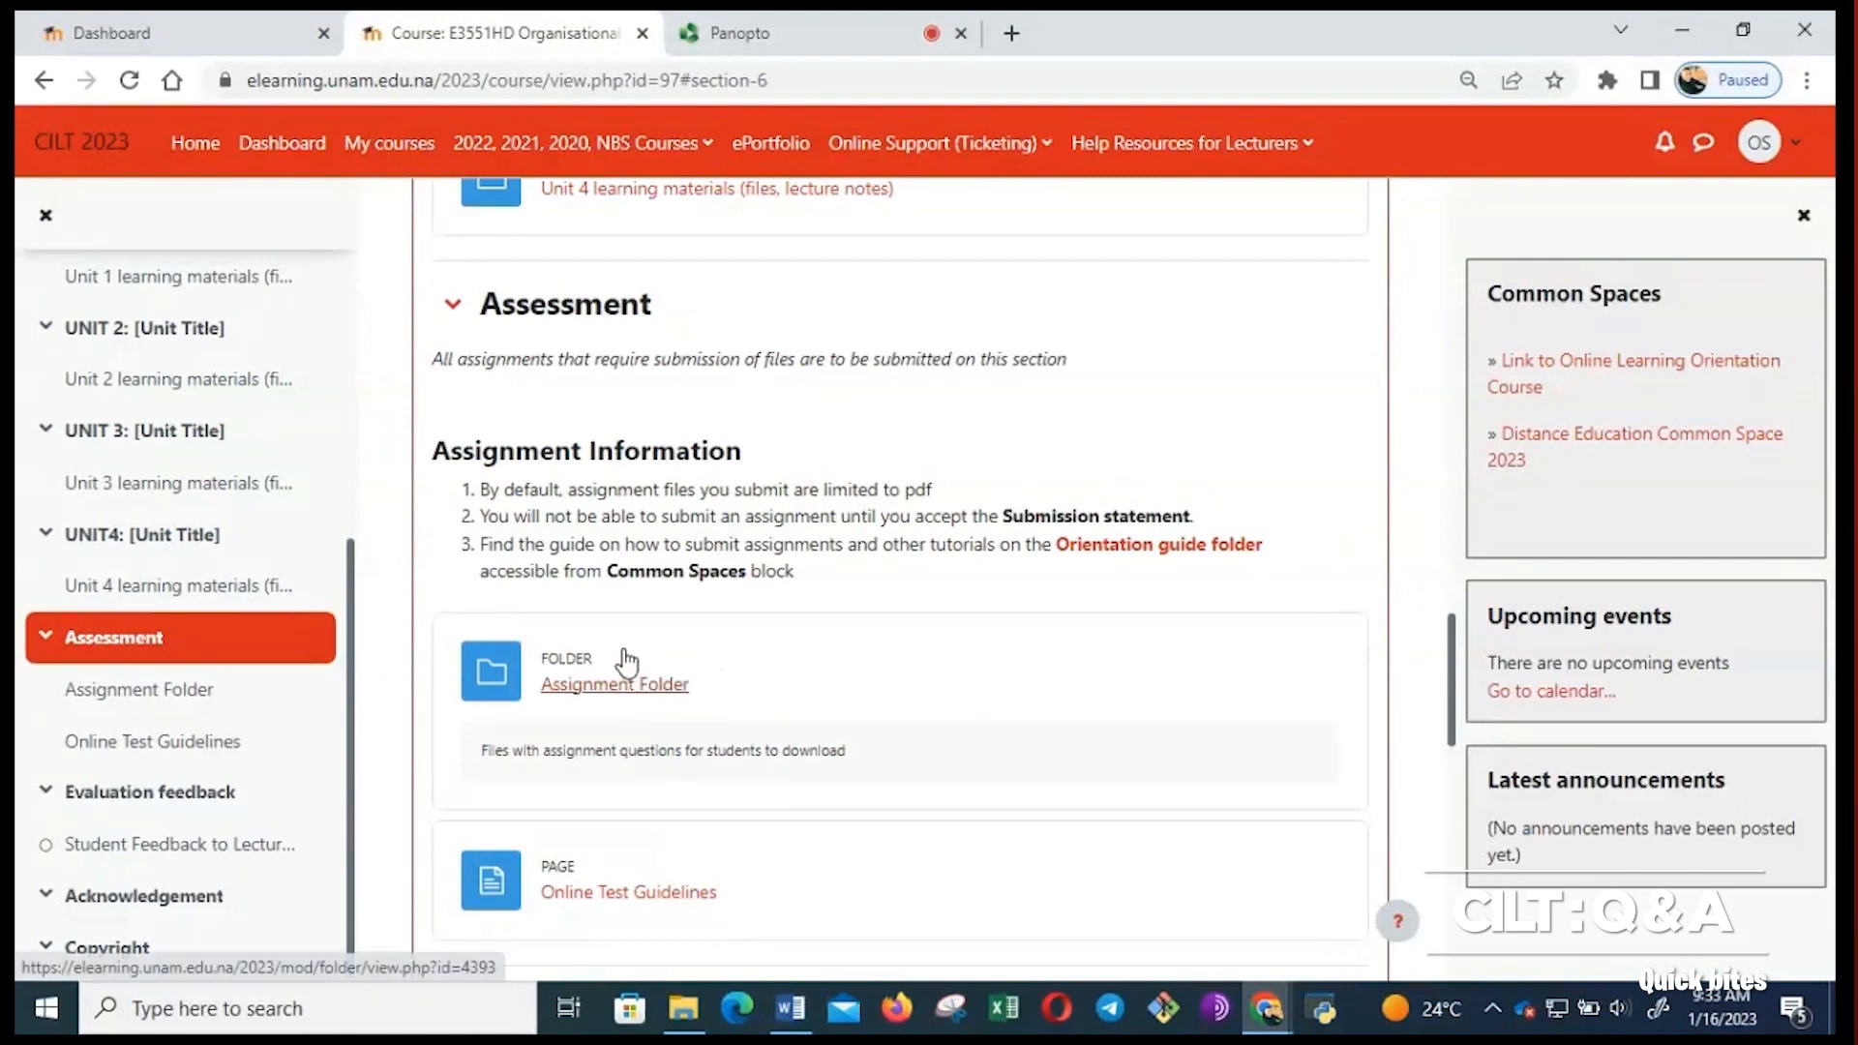
mouse_move(429, 695)
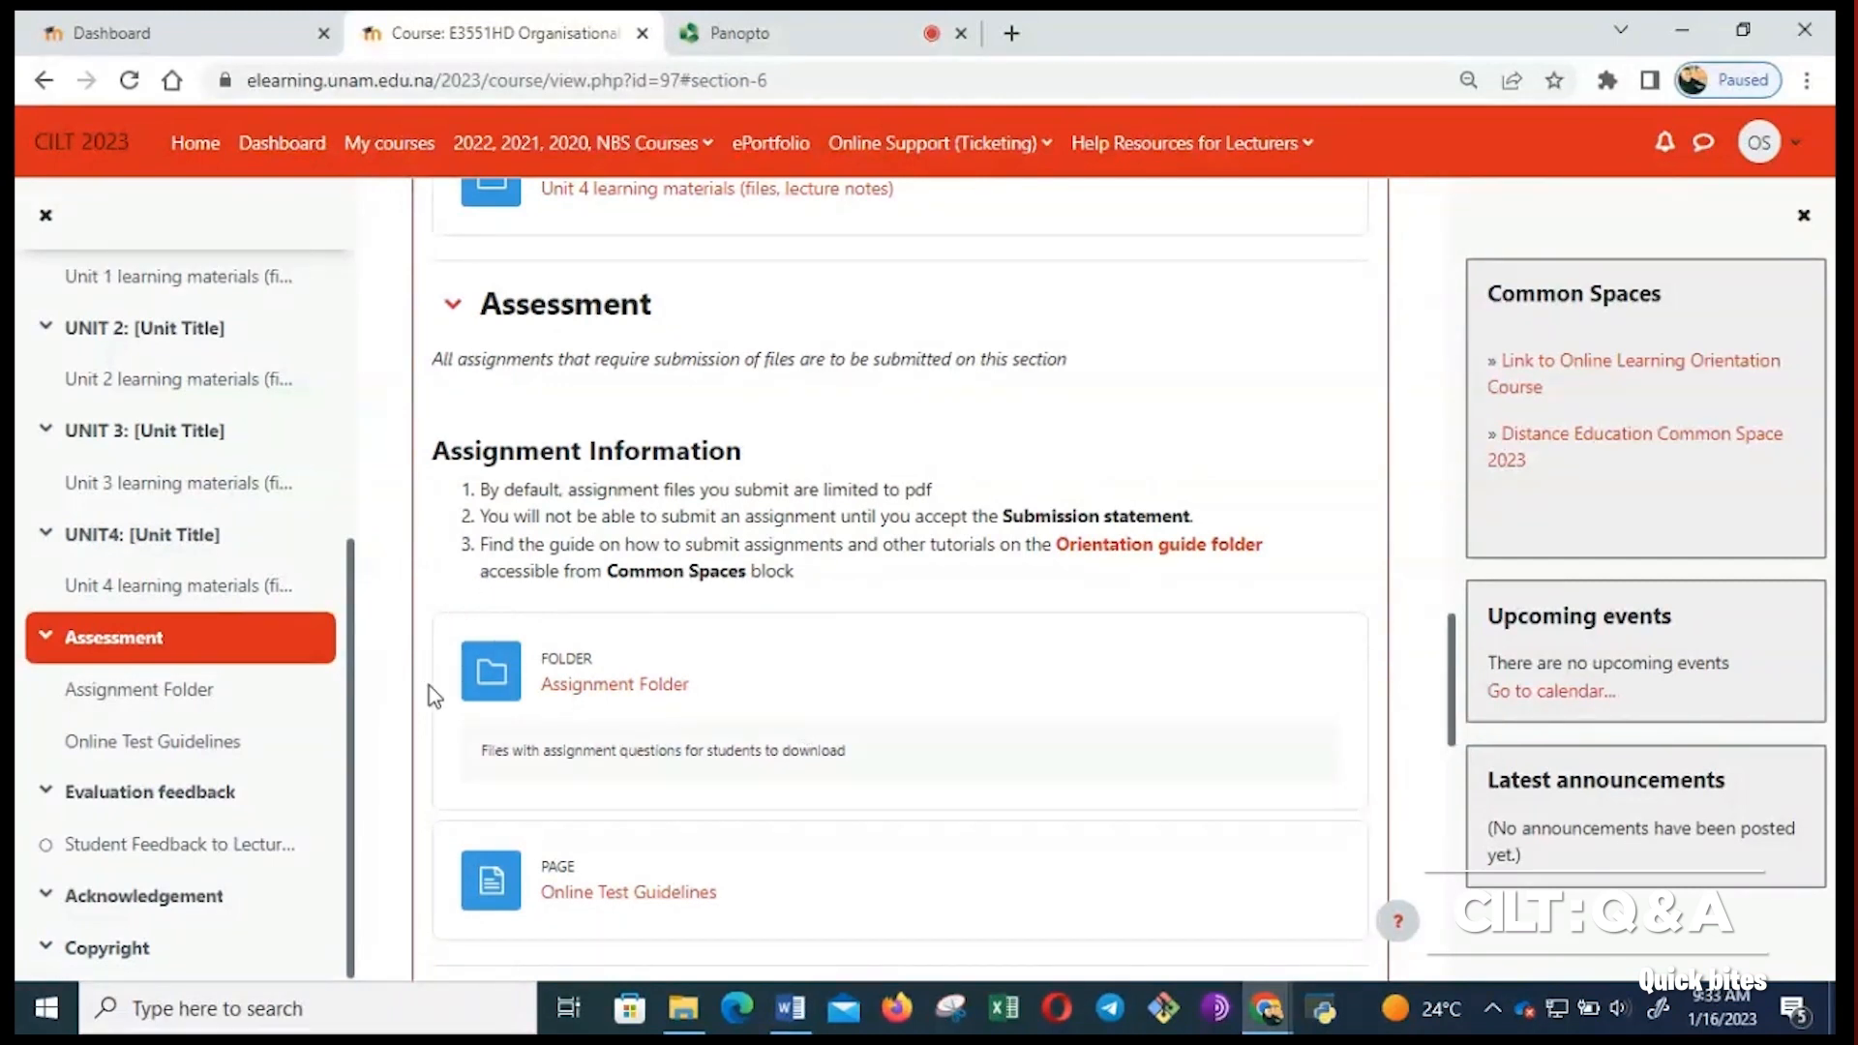
mouse_move(793, 698)
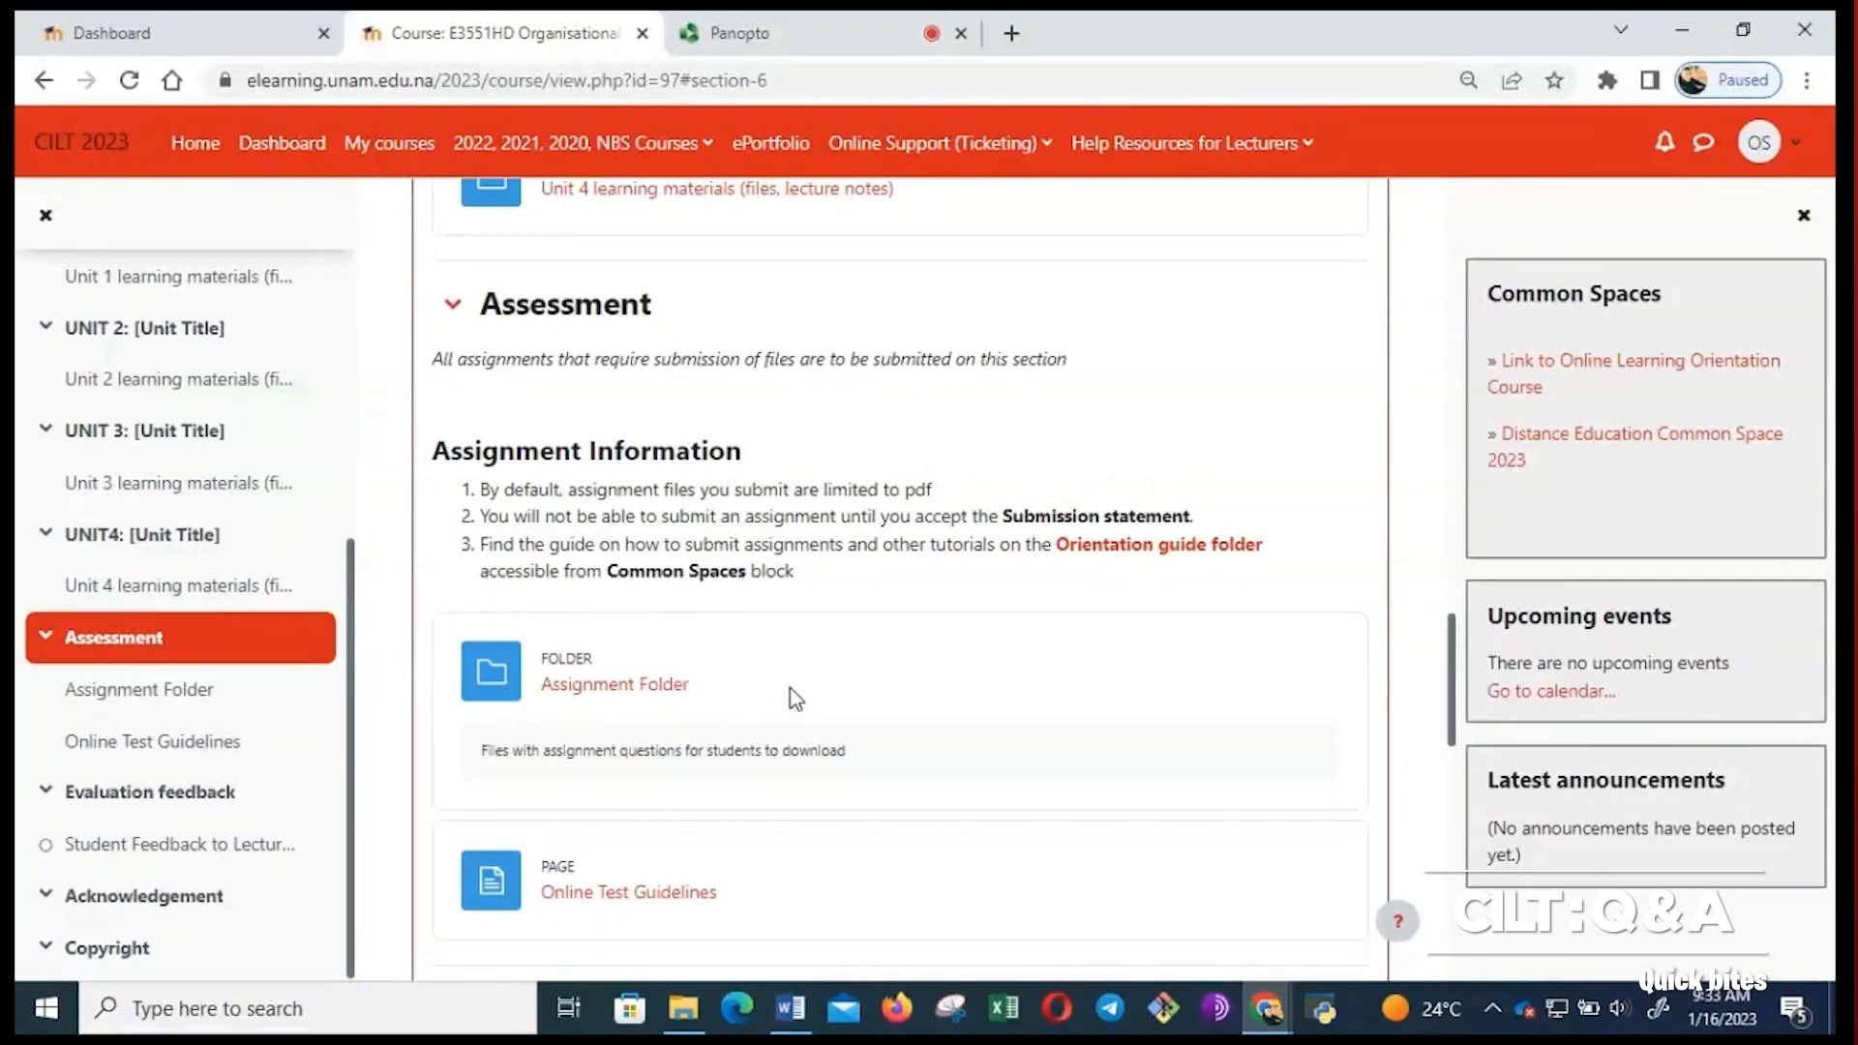
click(614, 683)
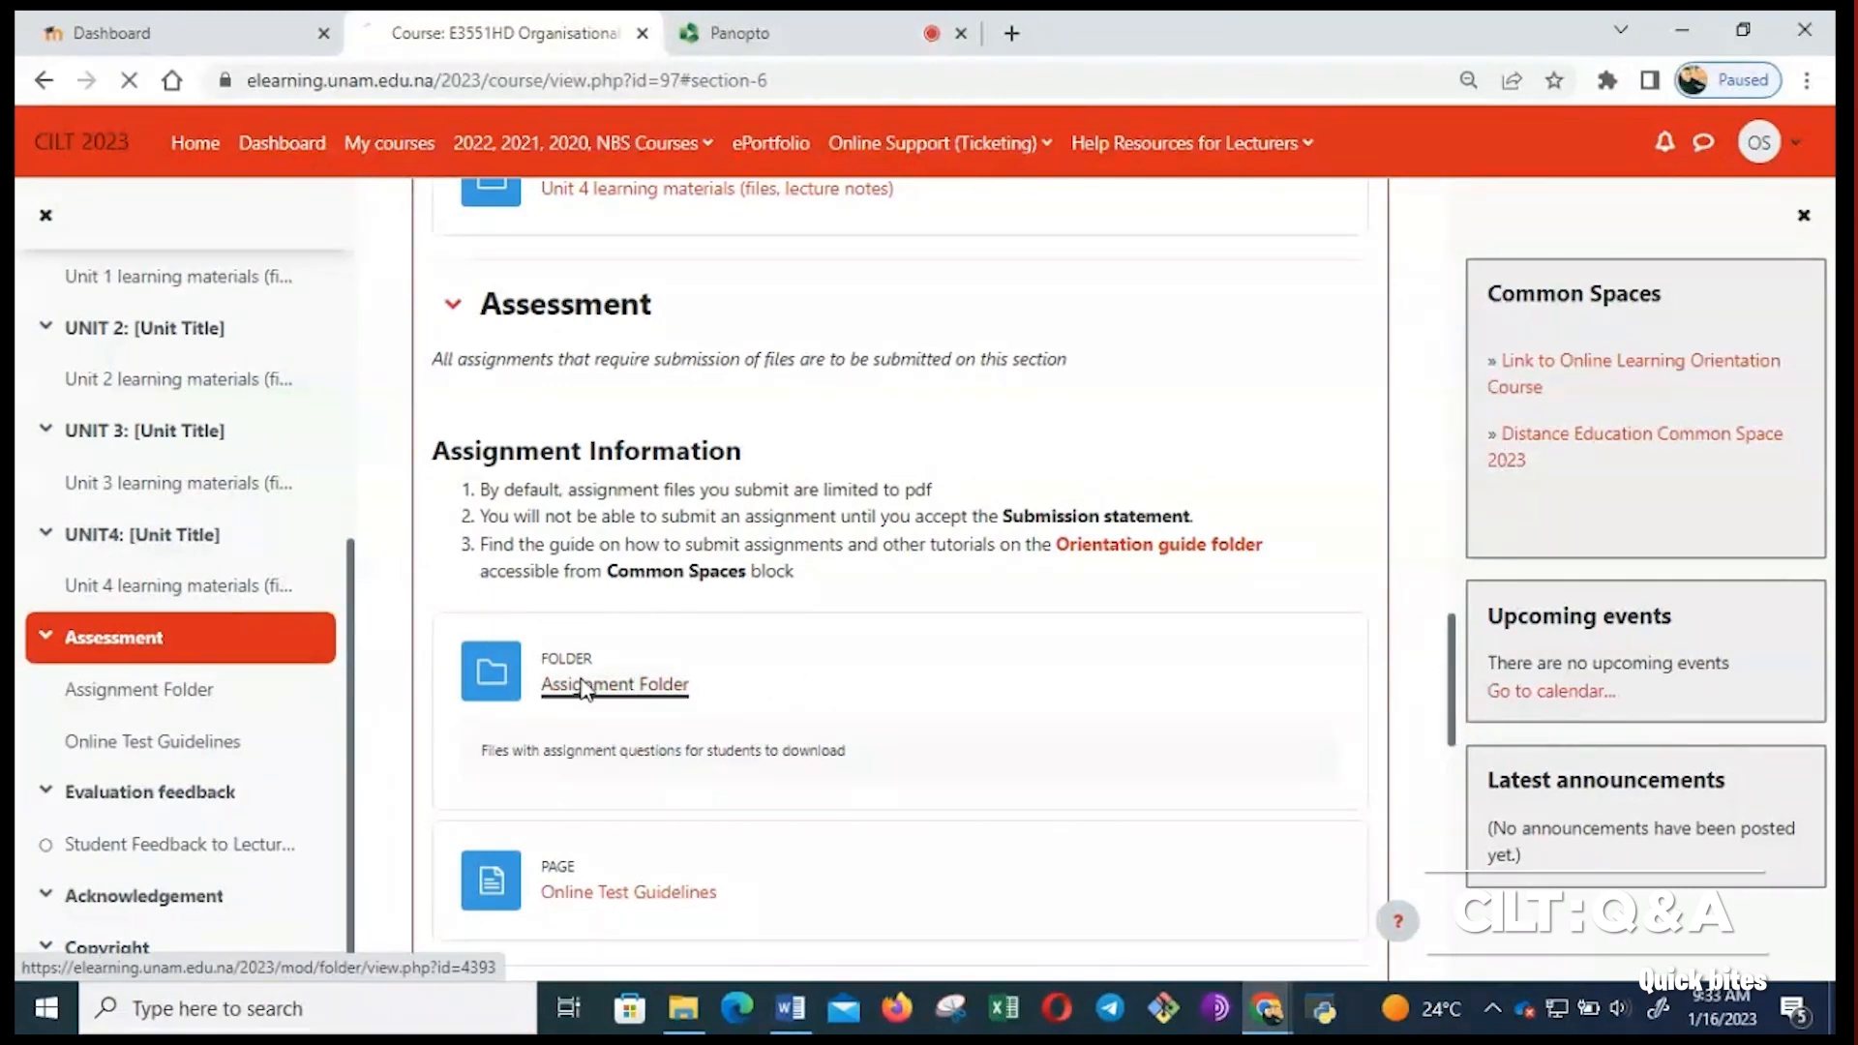
Download the New_Orientation- Distance Students 2022.pdf from the Assignment Folder.
click(613, 683)
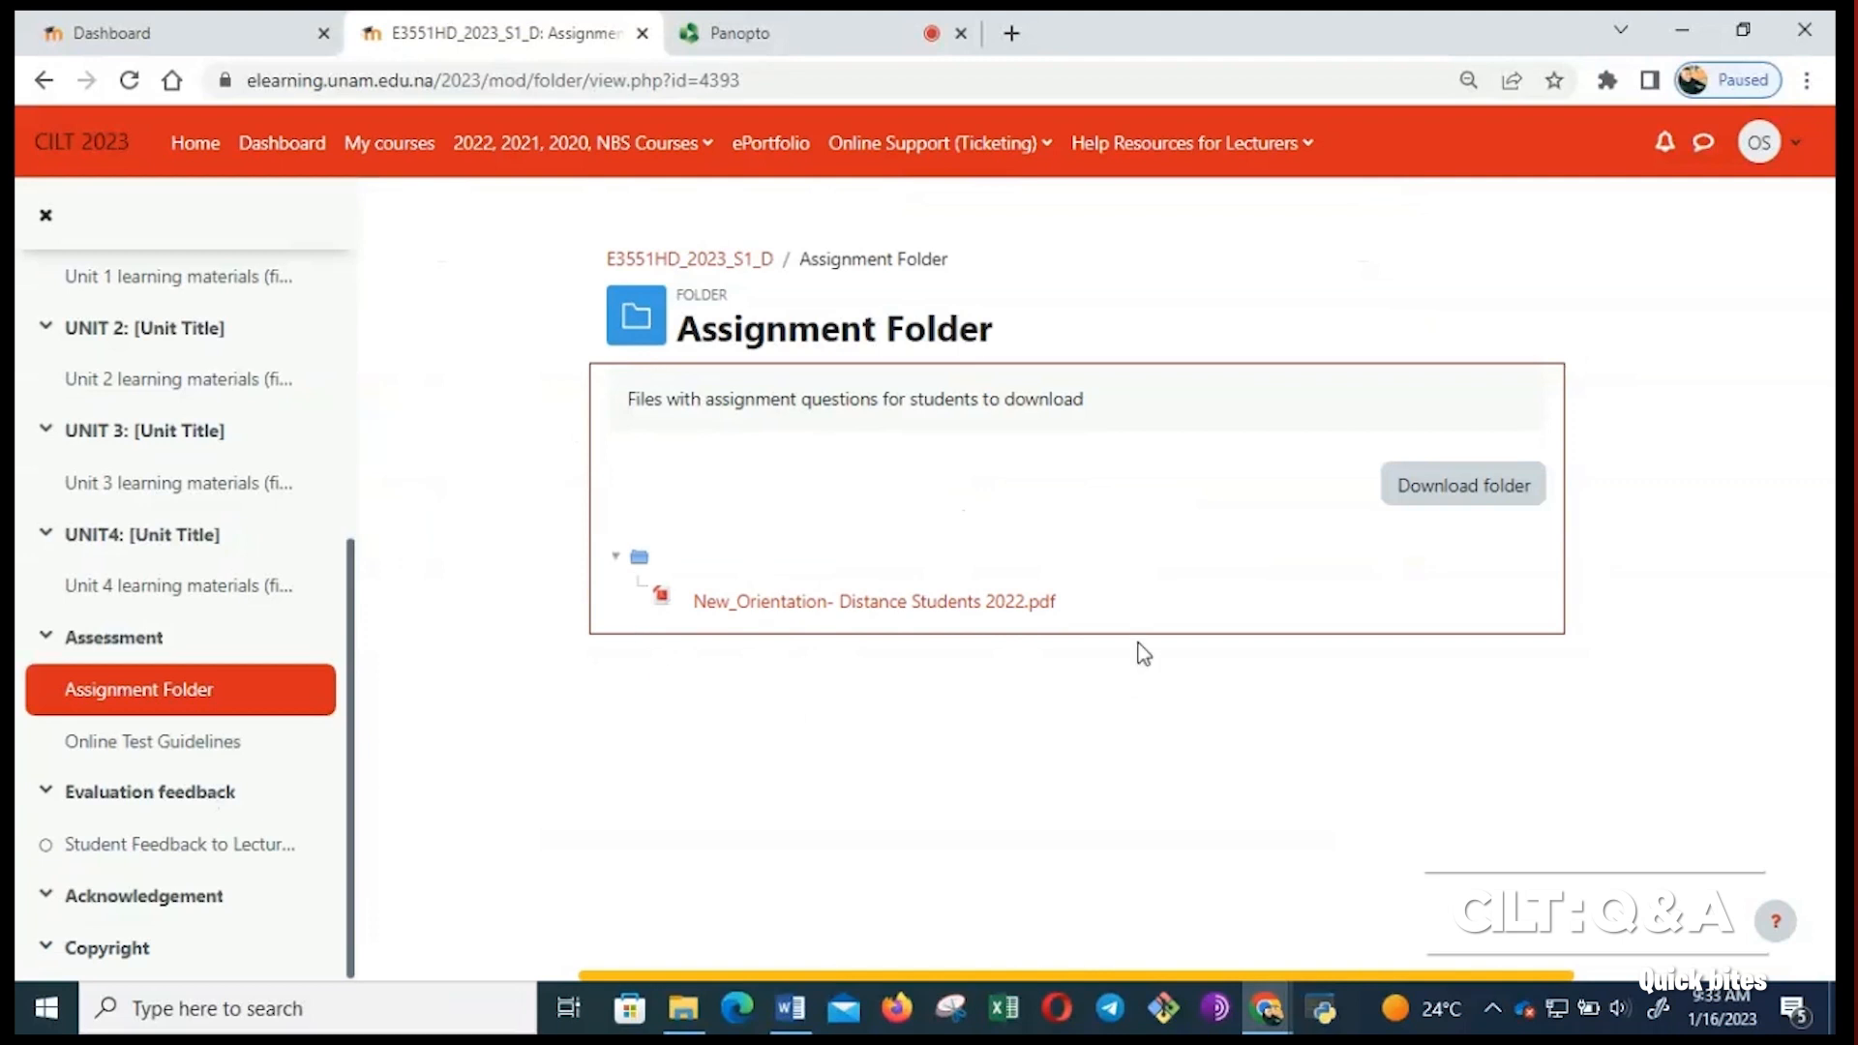
click(873, 601)
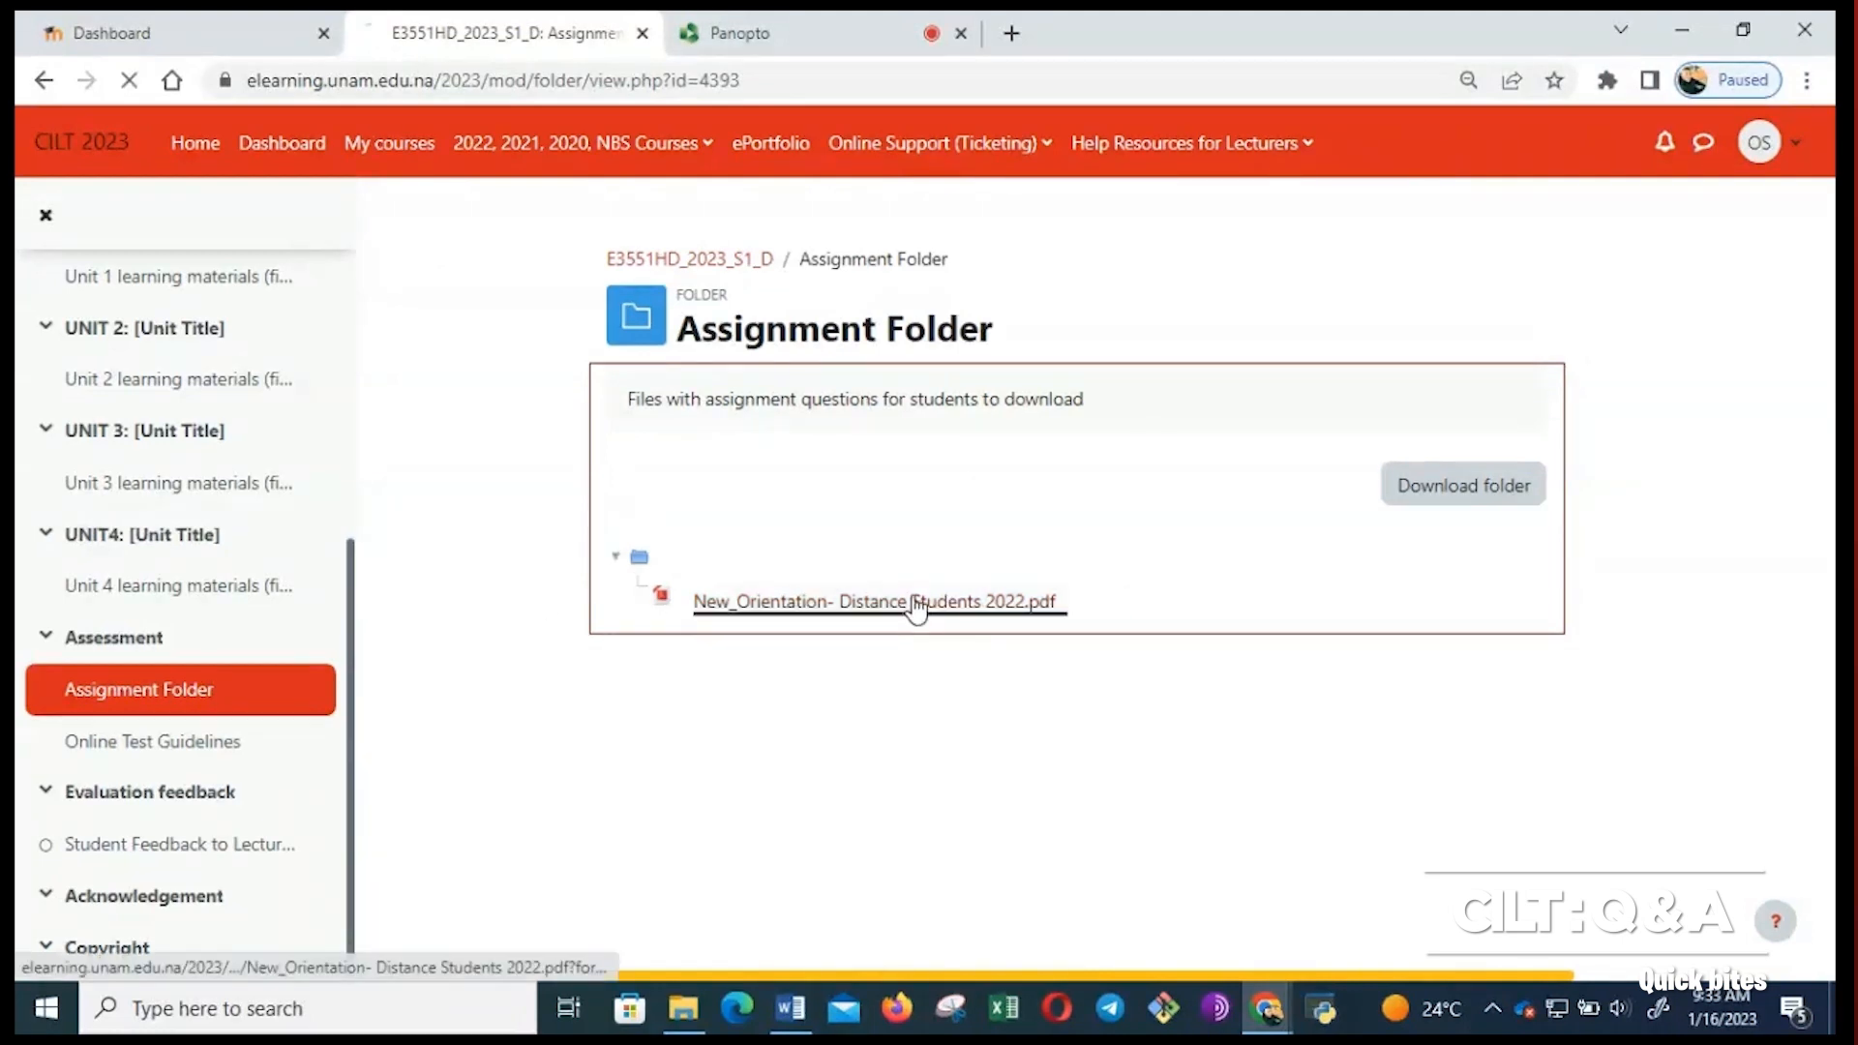
click(875, 601)
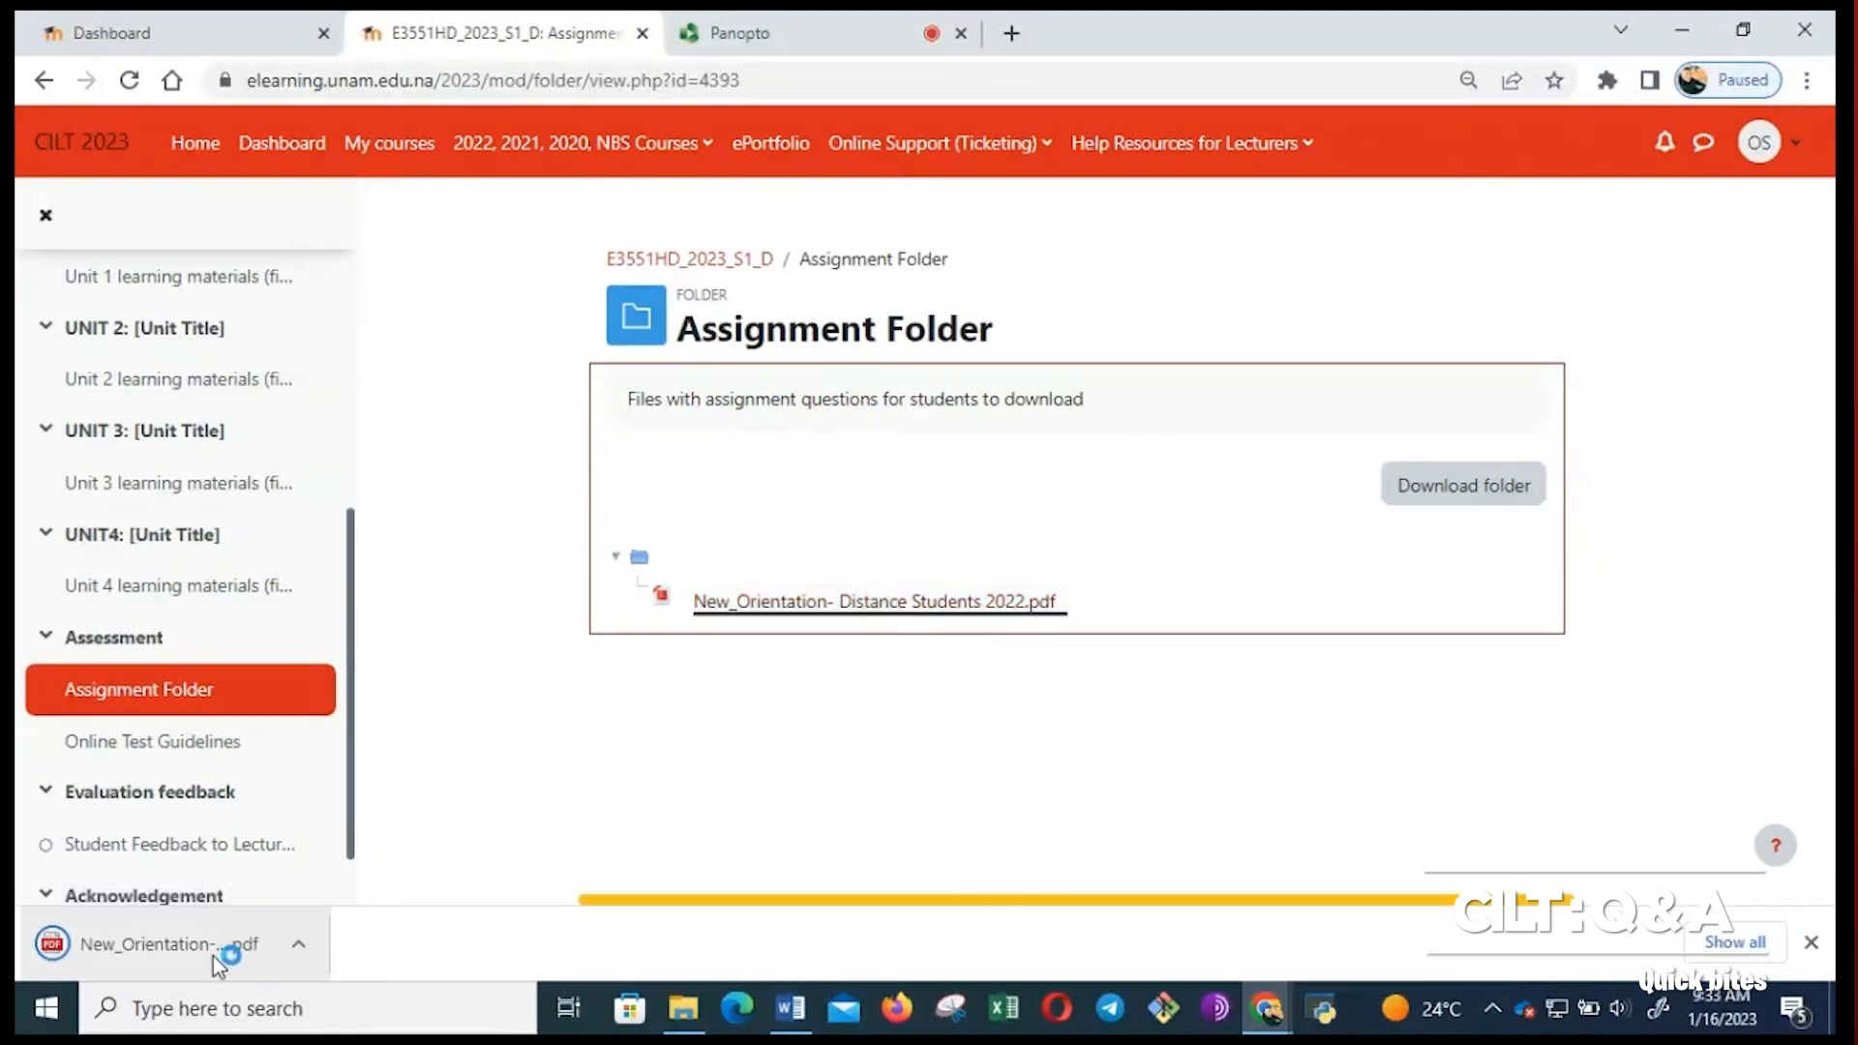
Download the whole Assignment Folder as a zip via Download folder.
click(1463, 484)
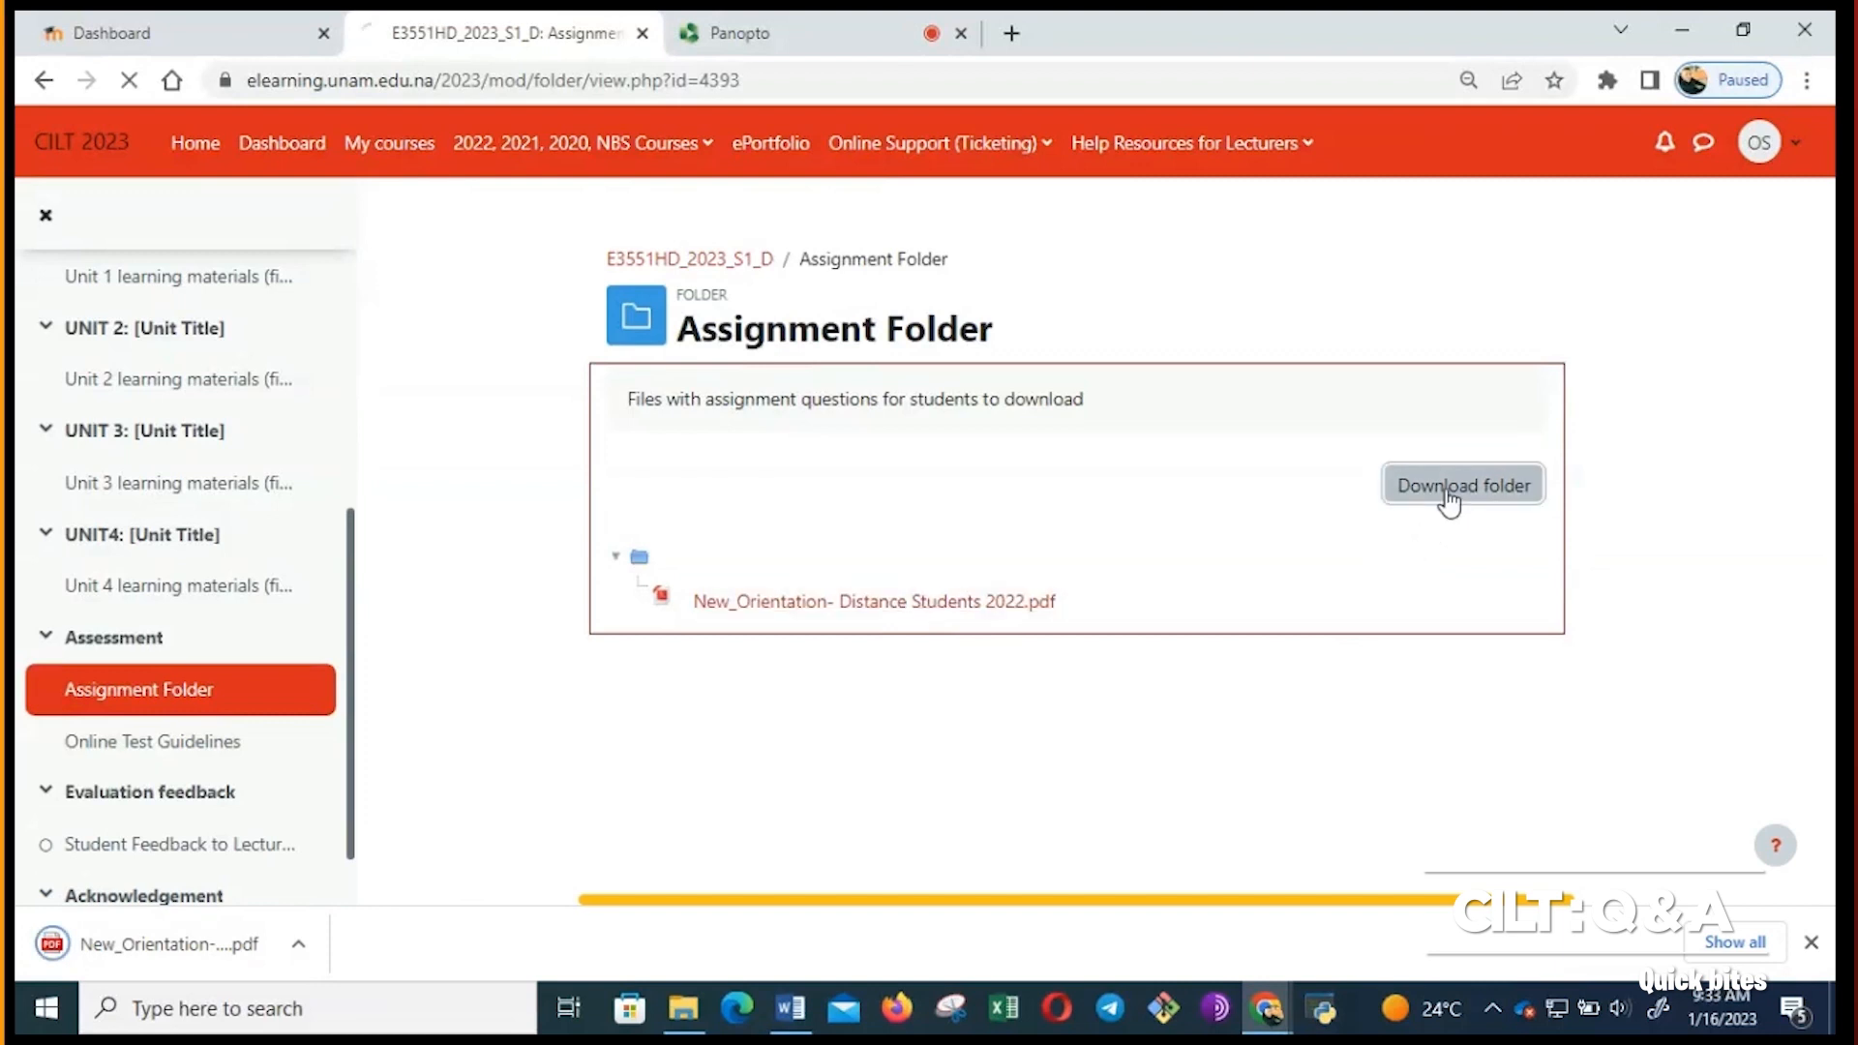
click(1463, 484)
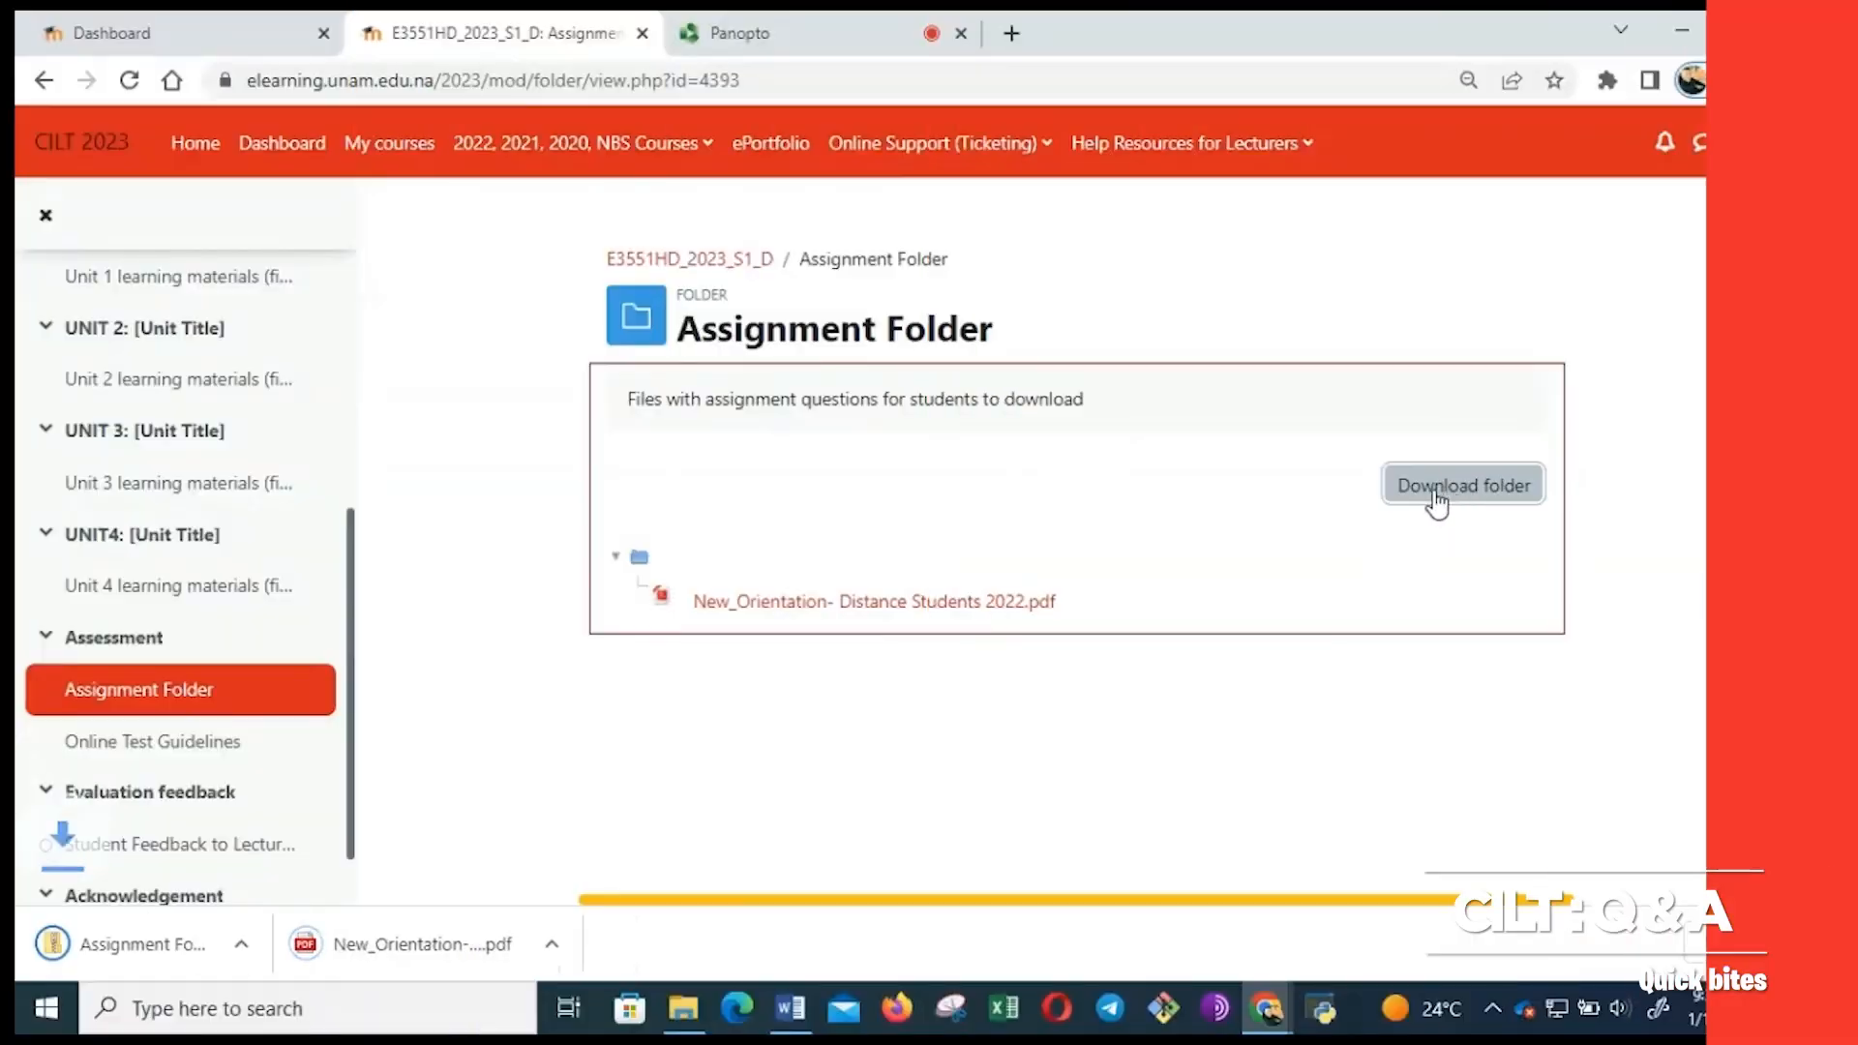
click(1461, 484)
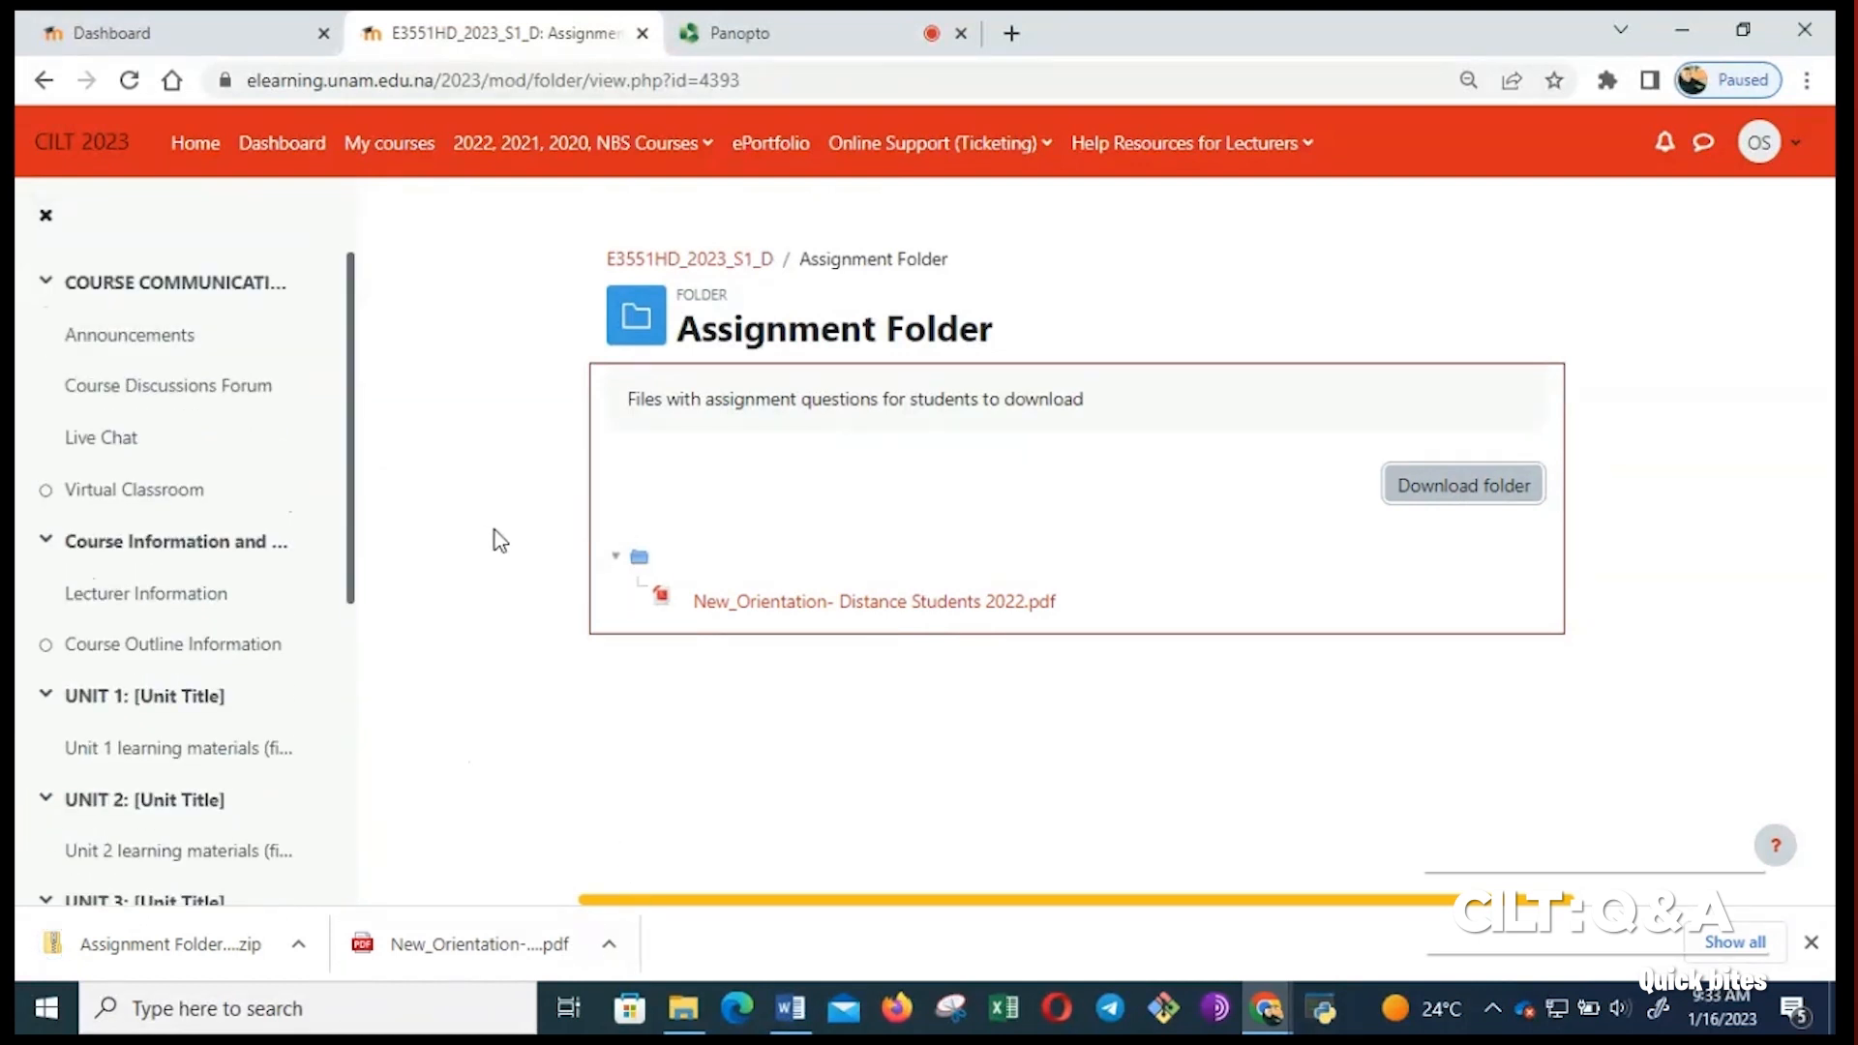
mouse_move(505, 580)
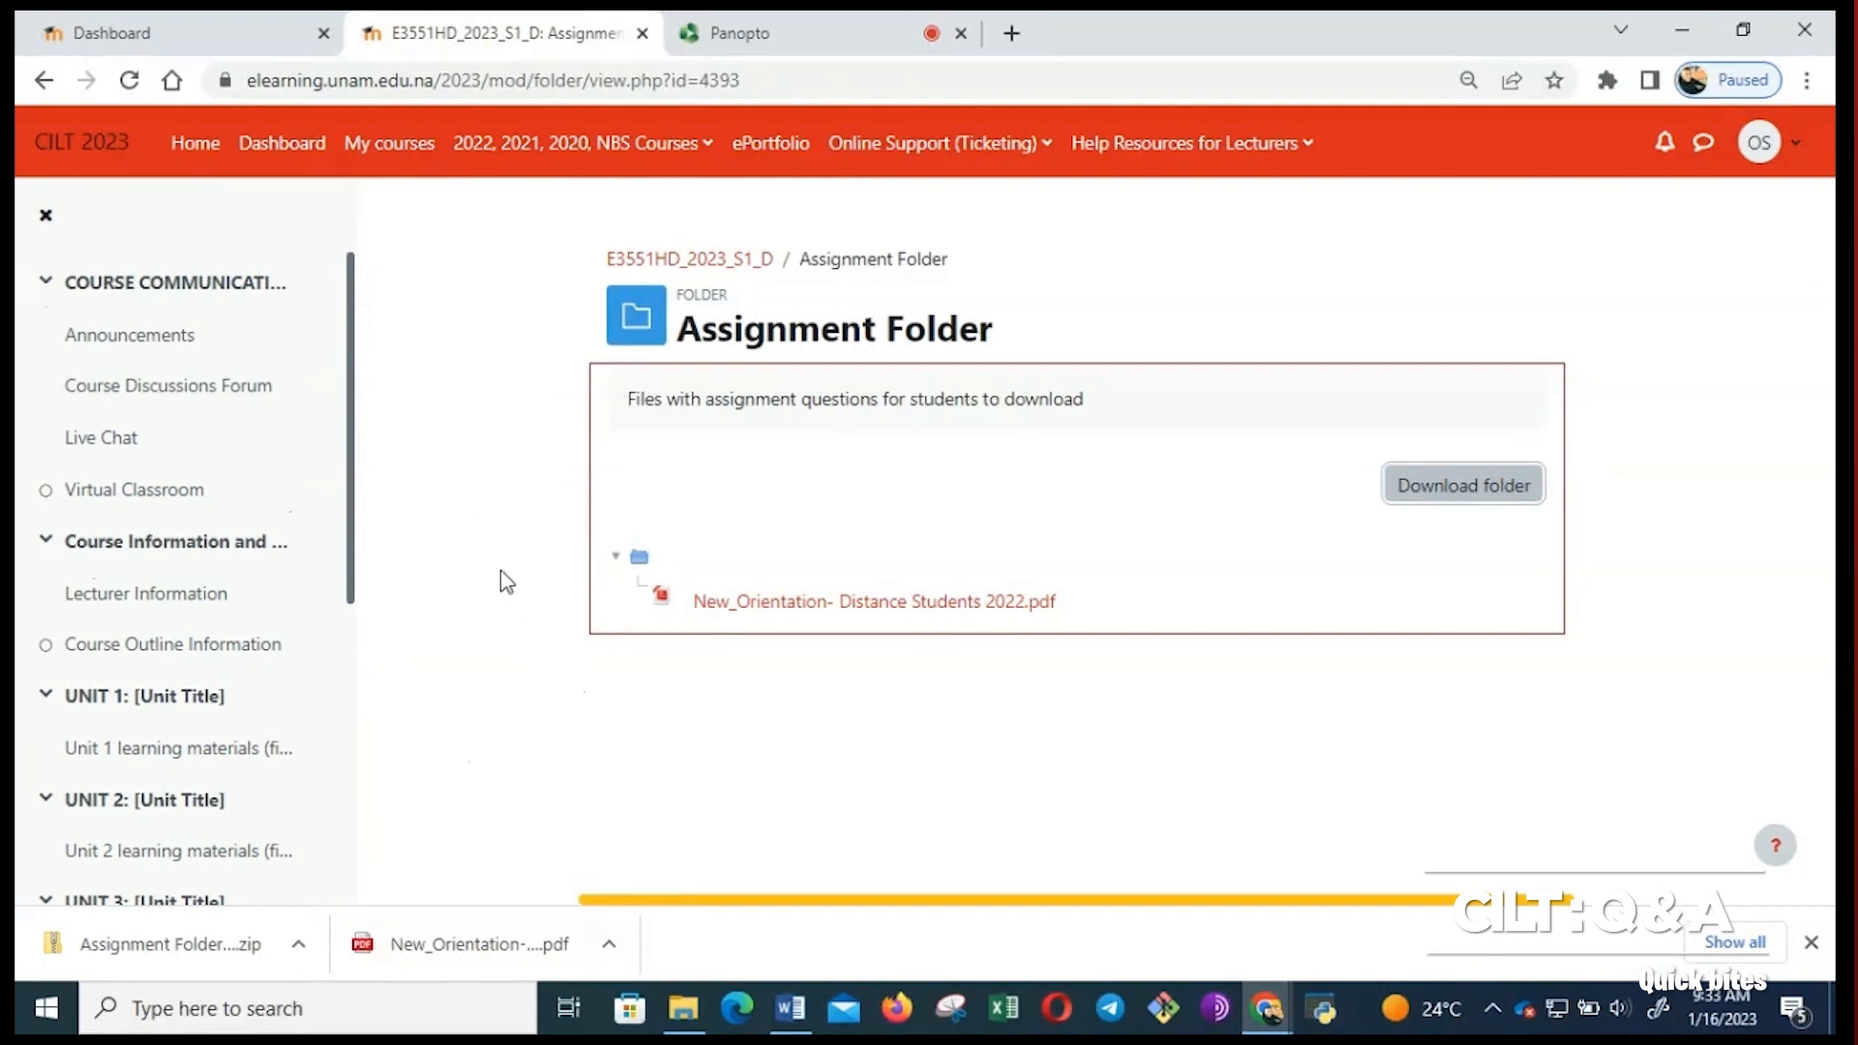
mouse_move(141, 289)
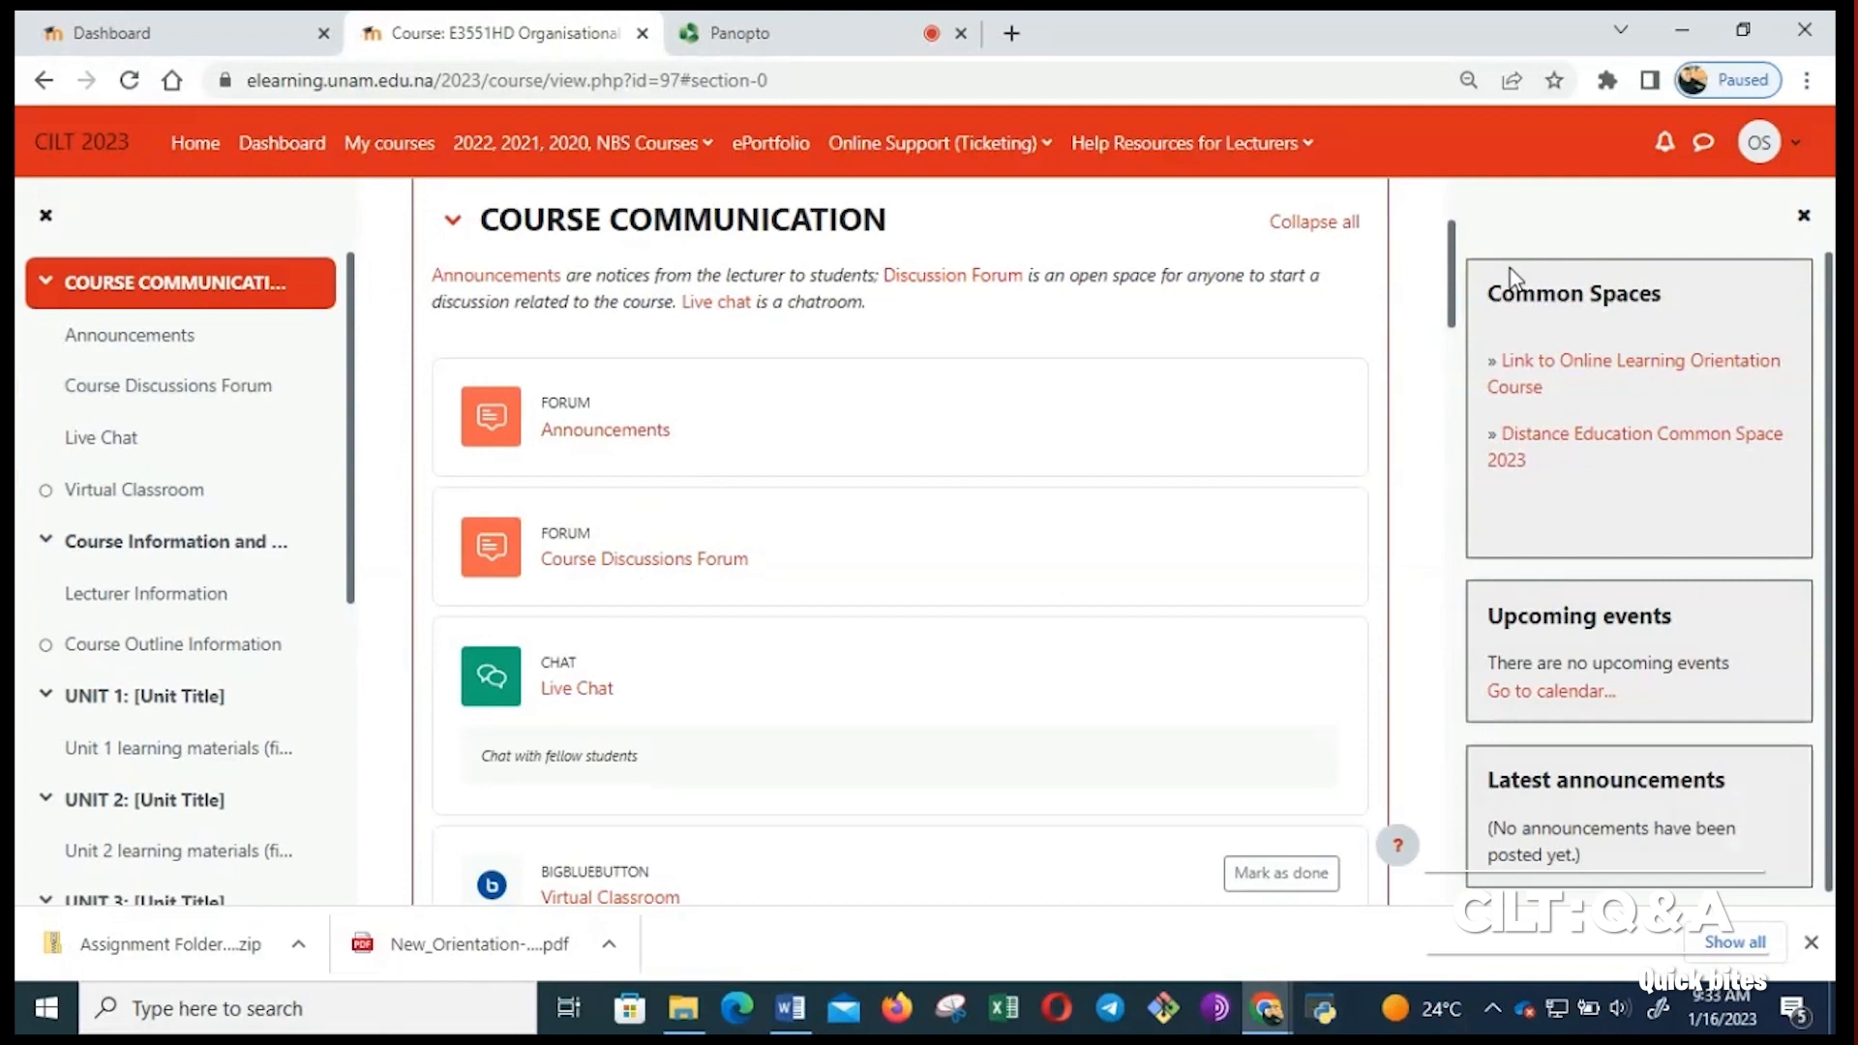
mouse_move(1802, 215)
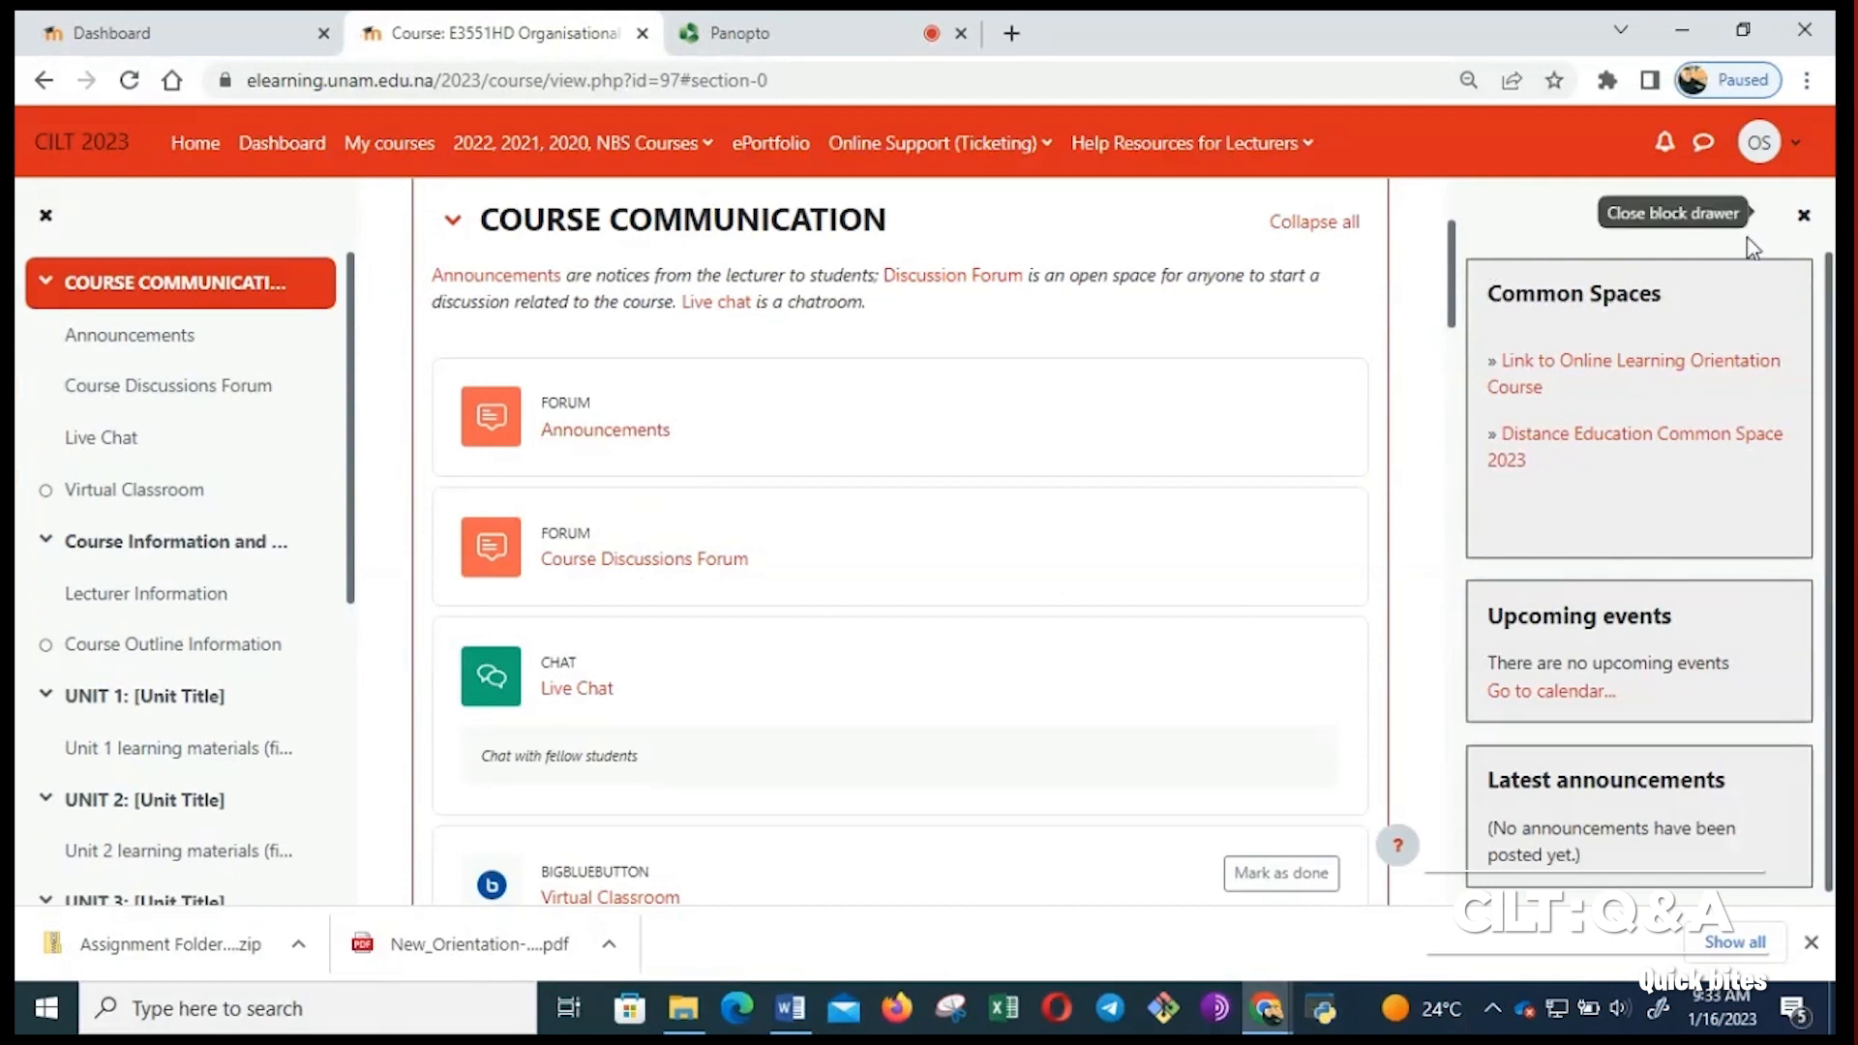
mouse_move(1792, 263)
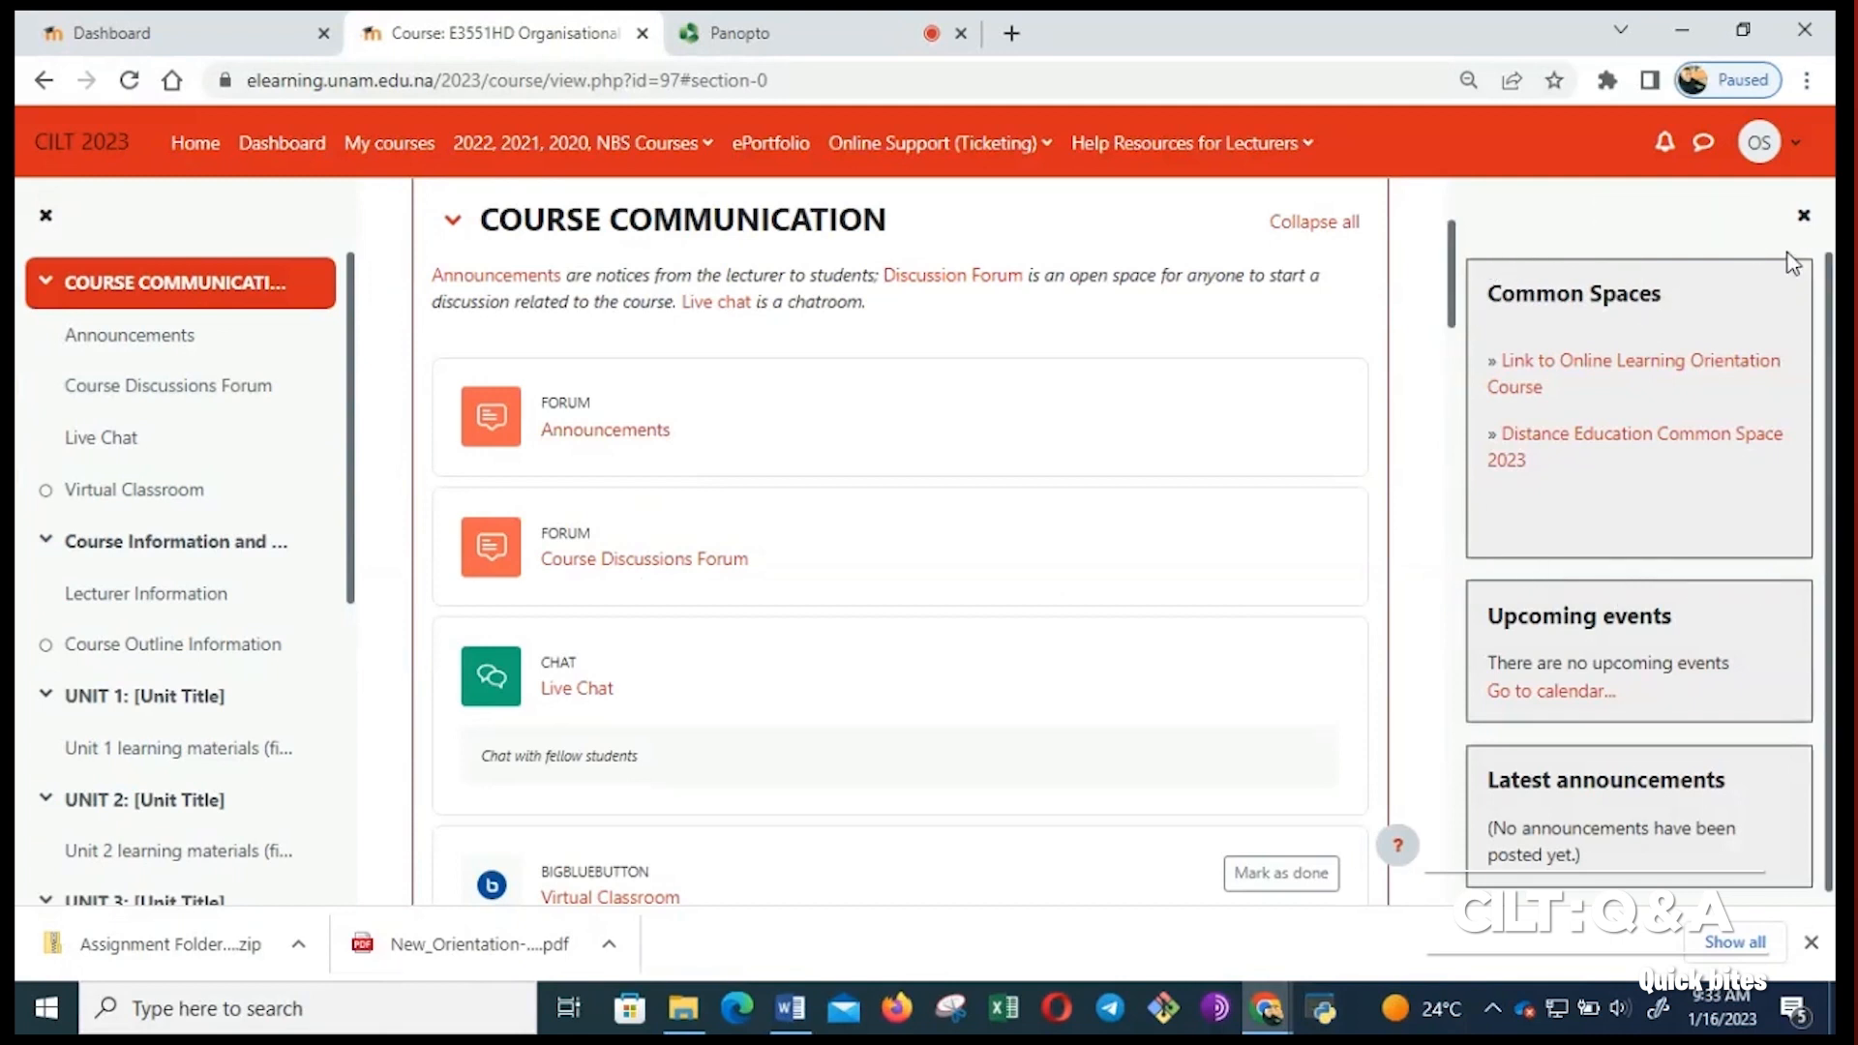
mouse_move(1795, 556)
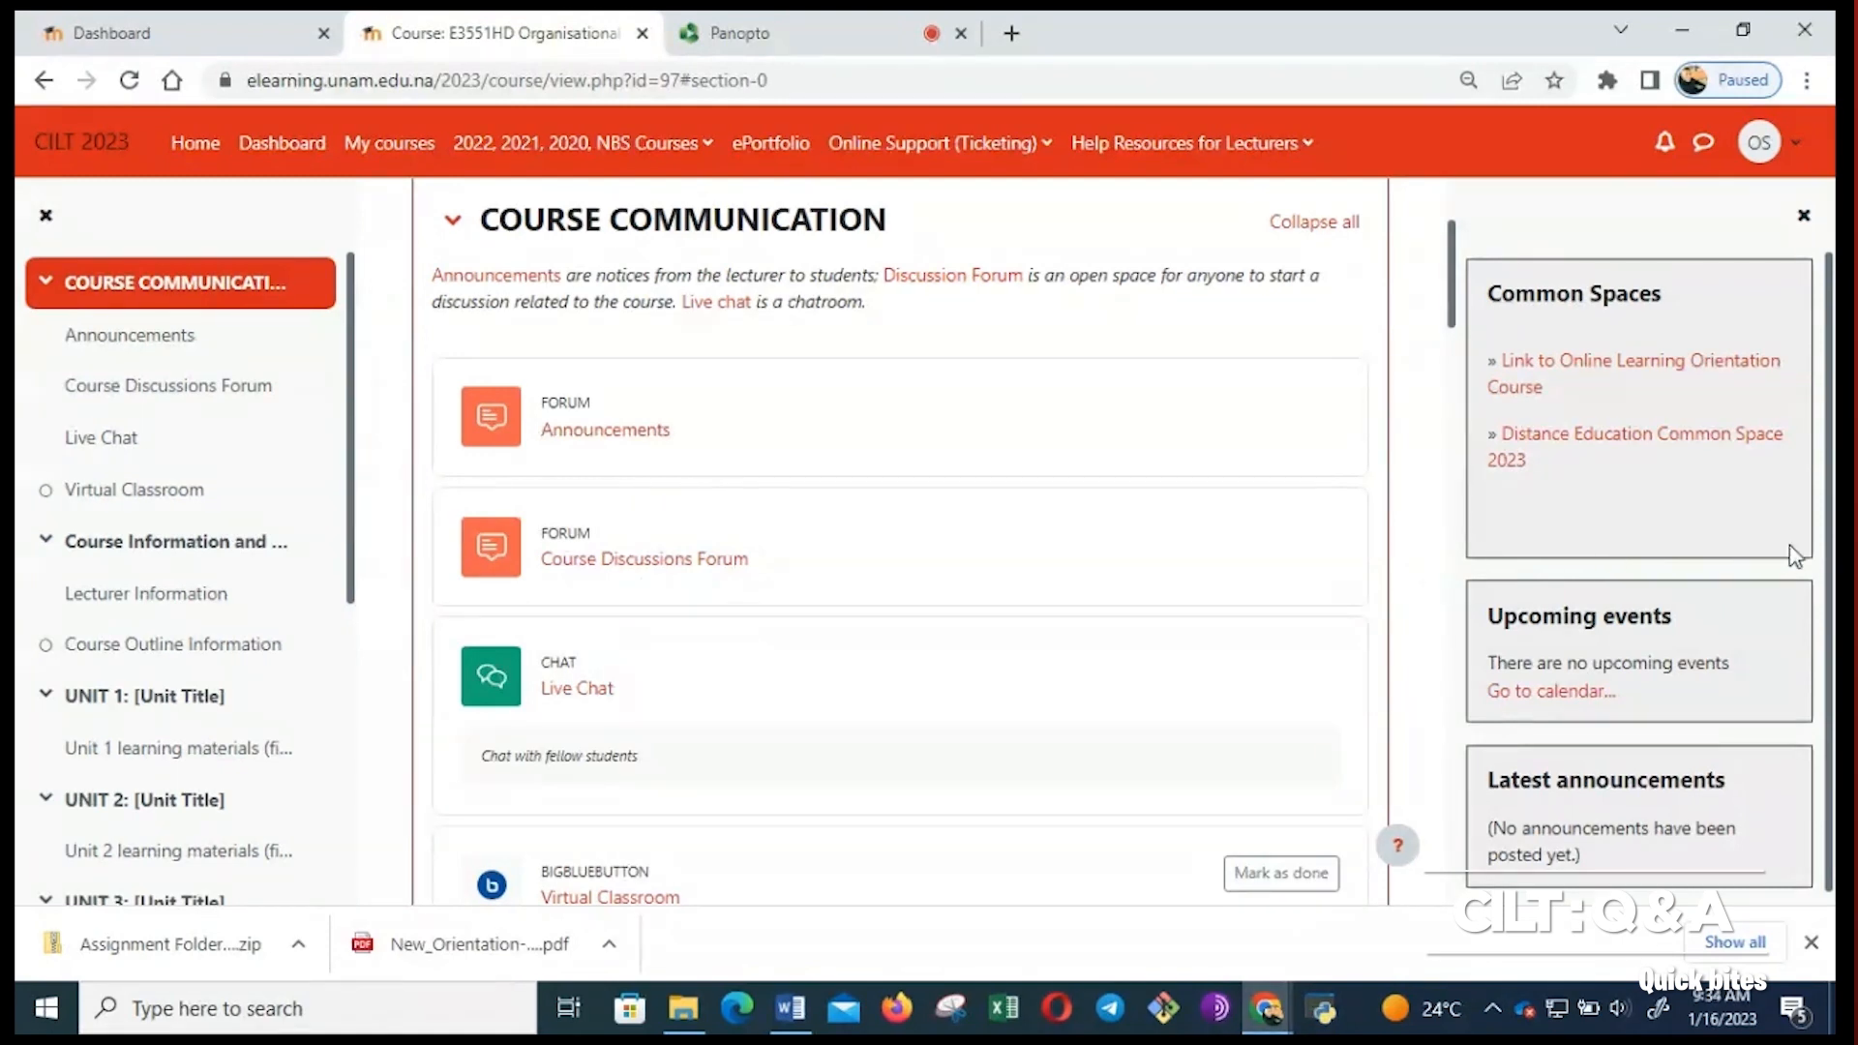
mouse_move(1464, 450)
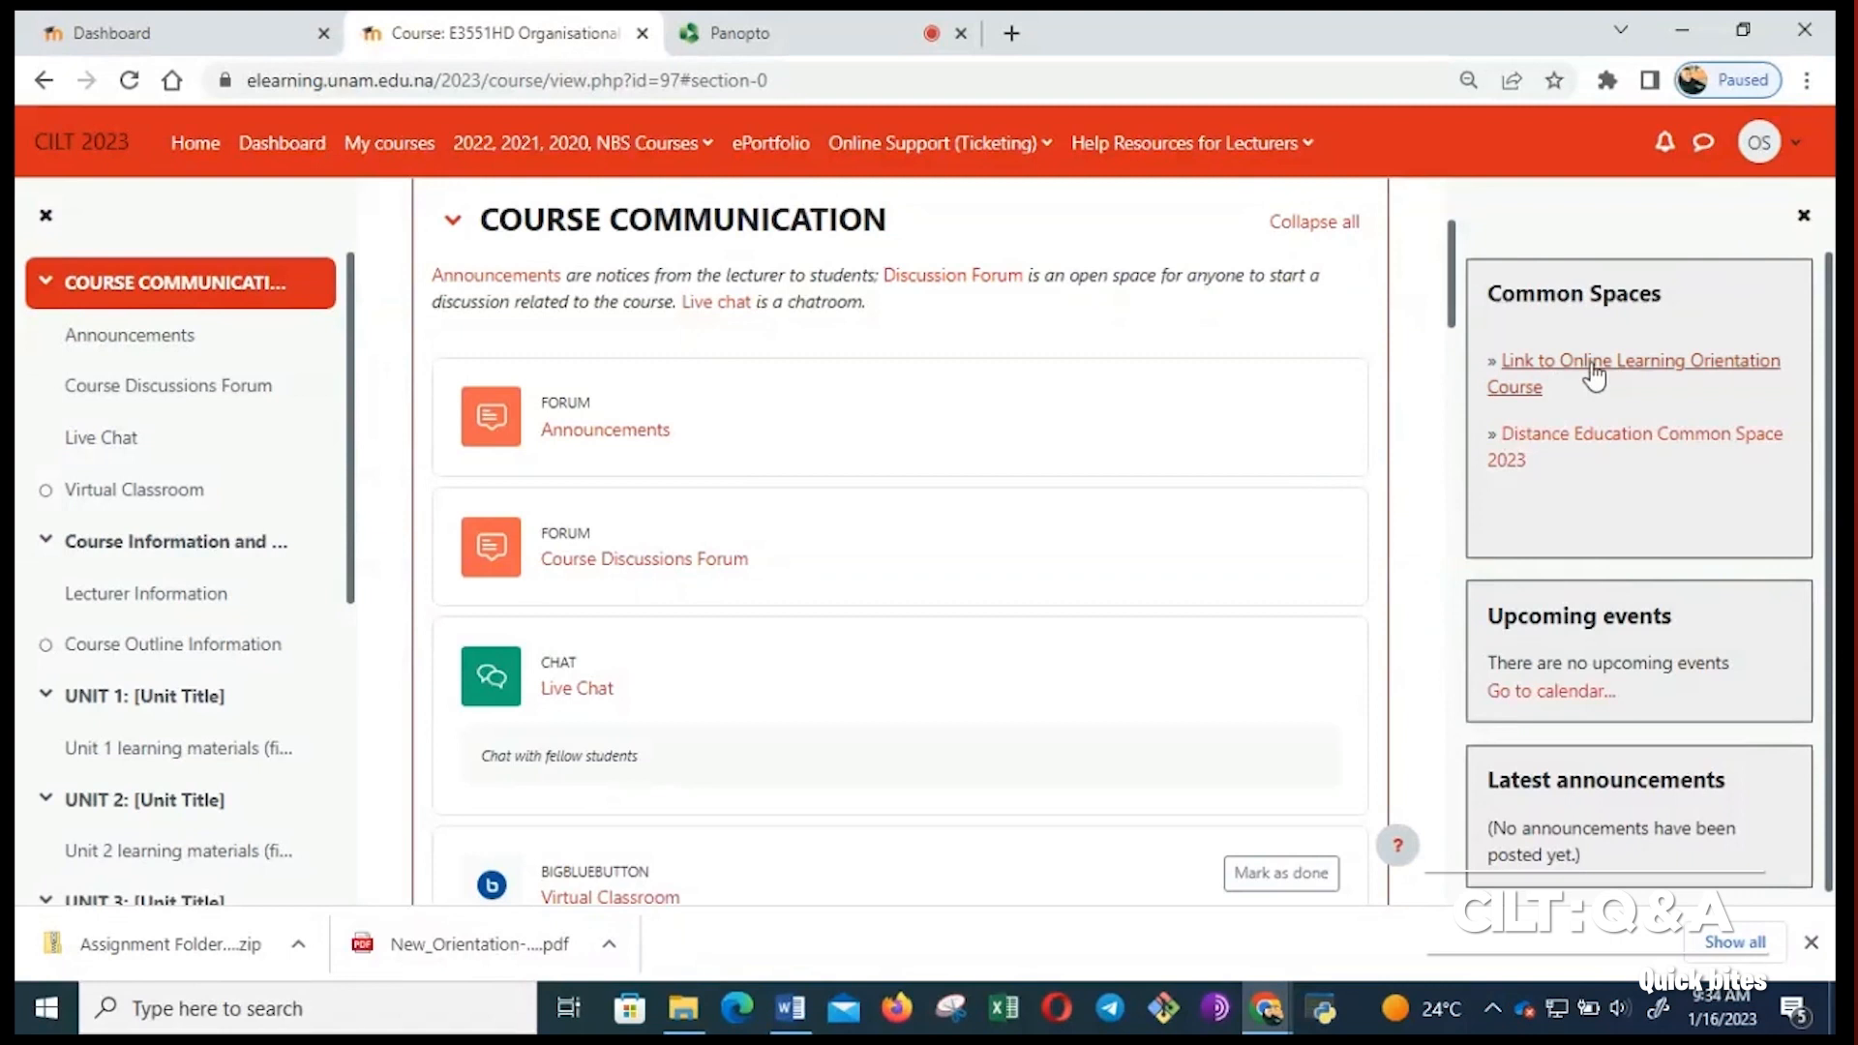
mouse_move(1691, 387)
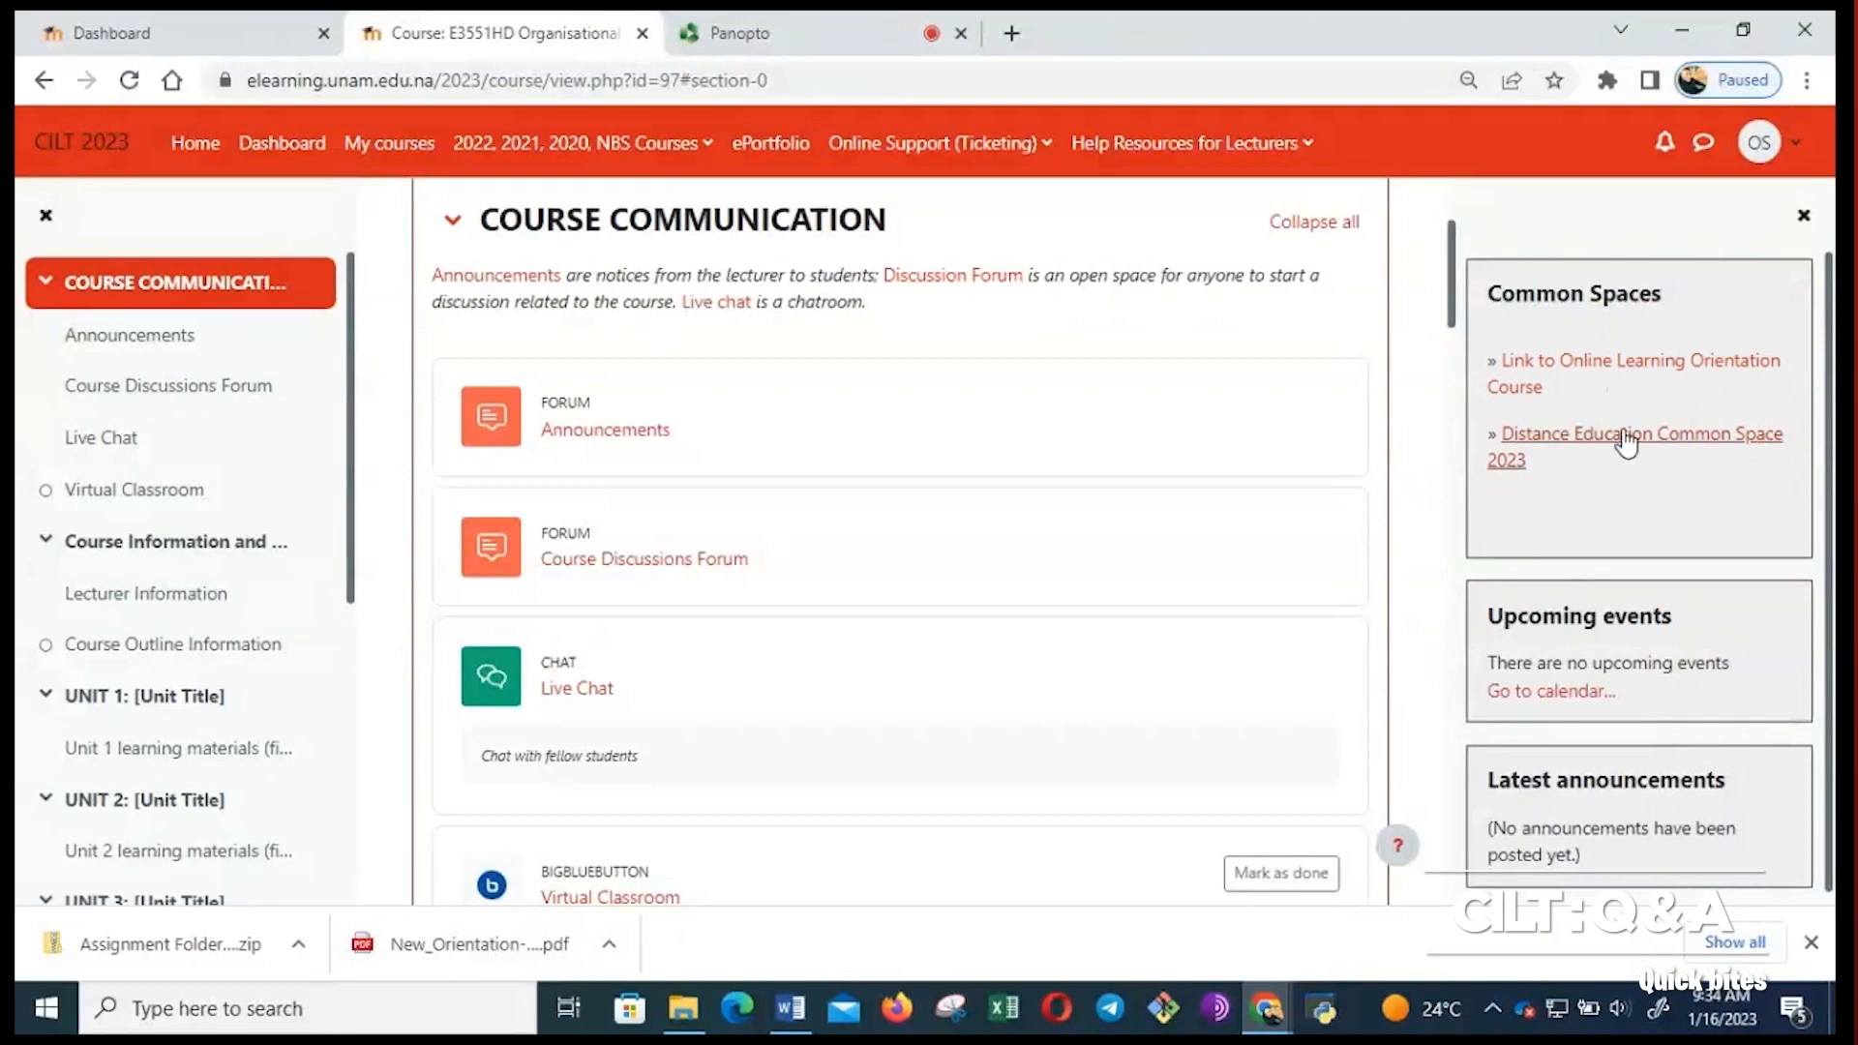
Launch the Distance Education Common Space 2023 from the Common Spaces block.
click(1639, 432)
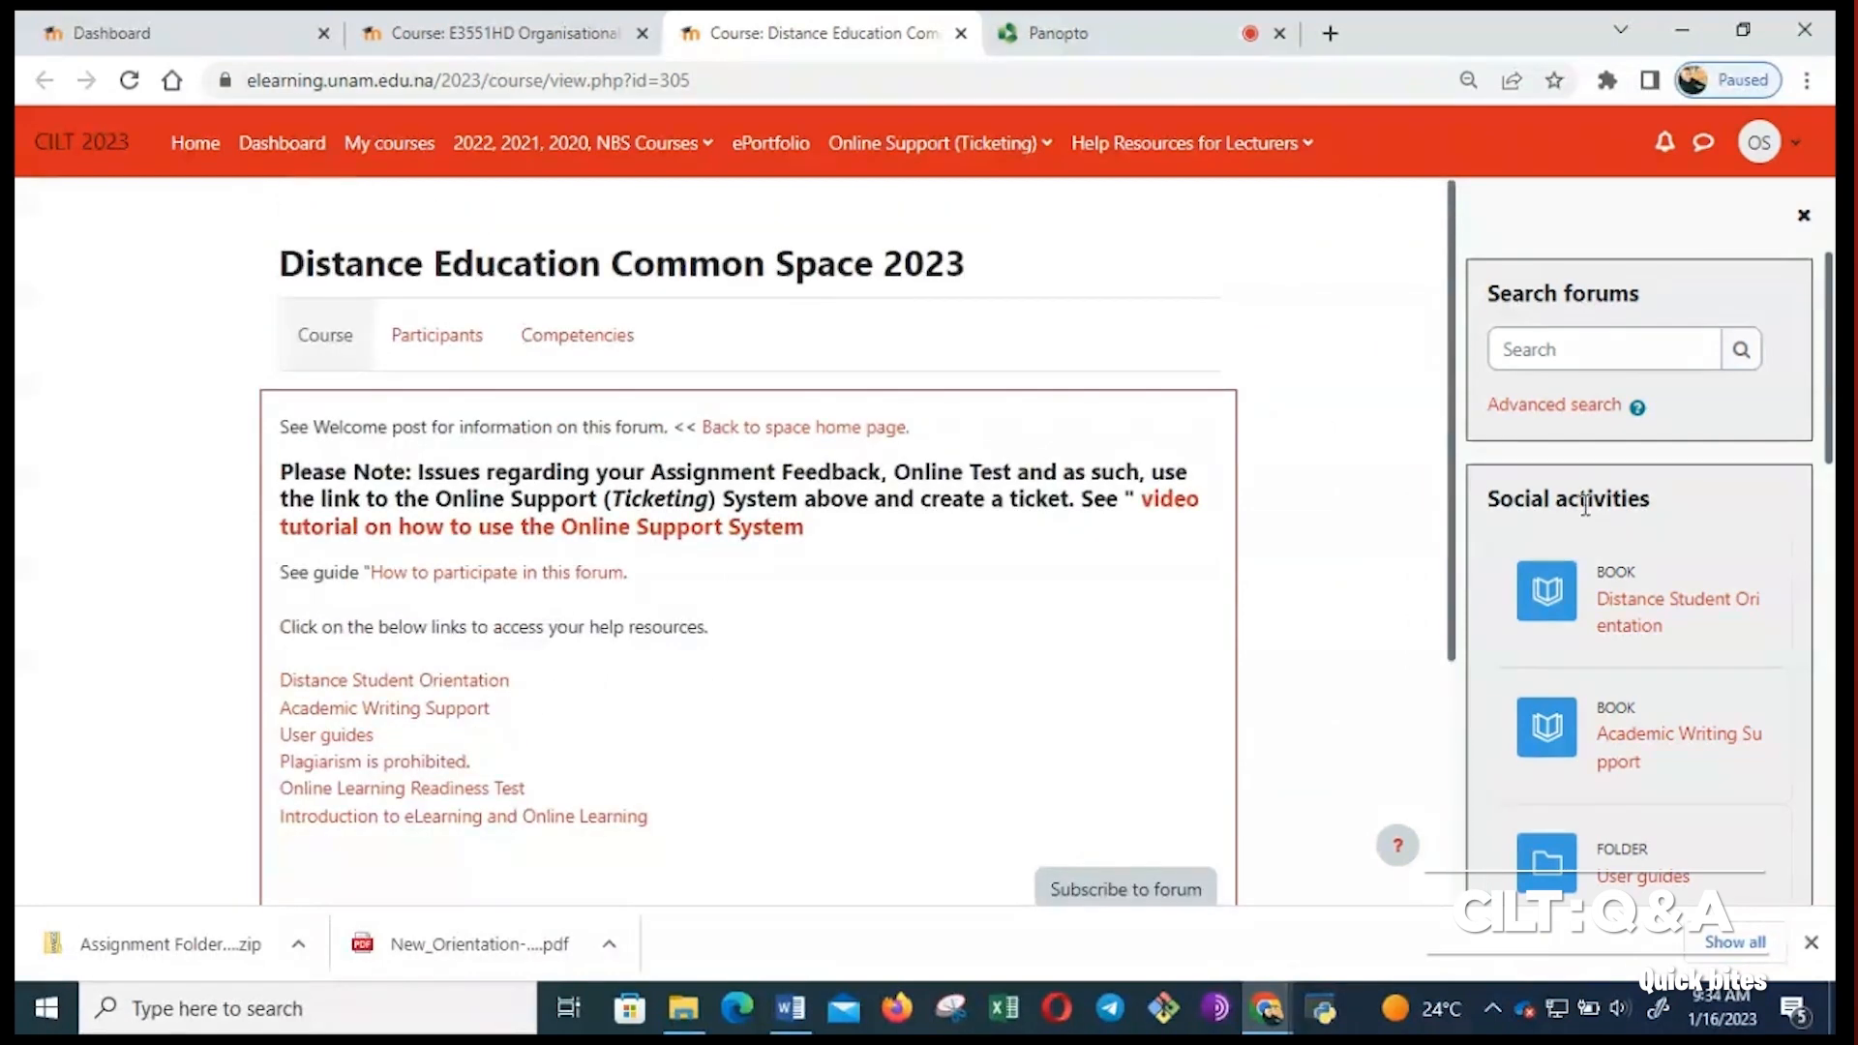
Scroll through the Common Space page down to its Social activities and empty forum.
scroll(down, 3)
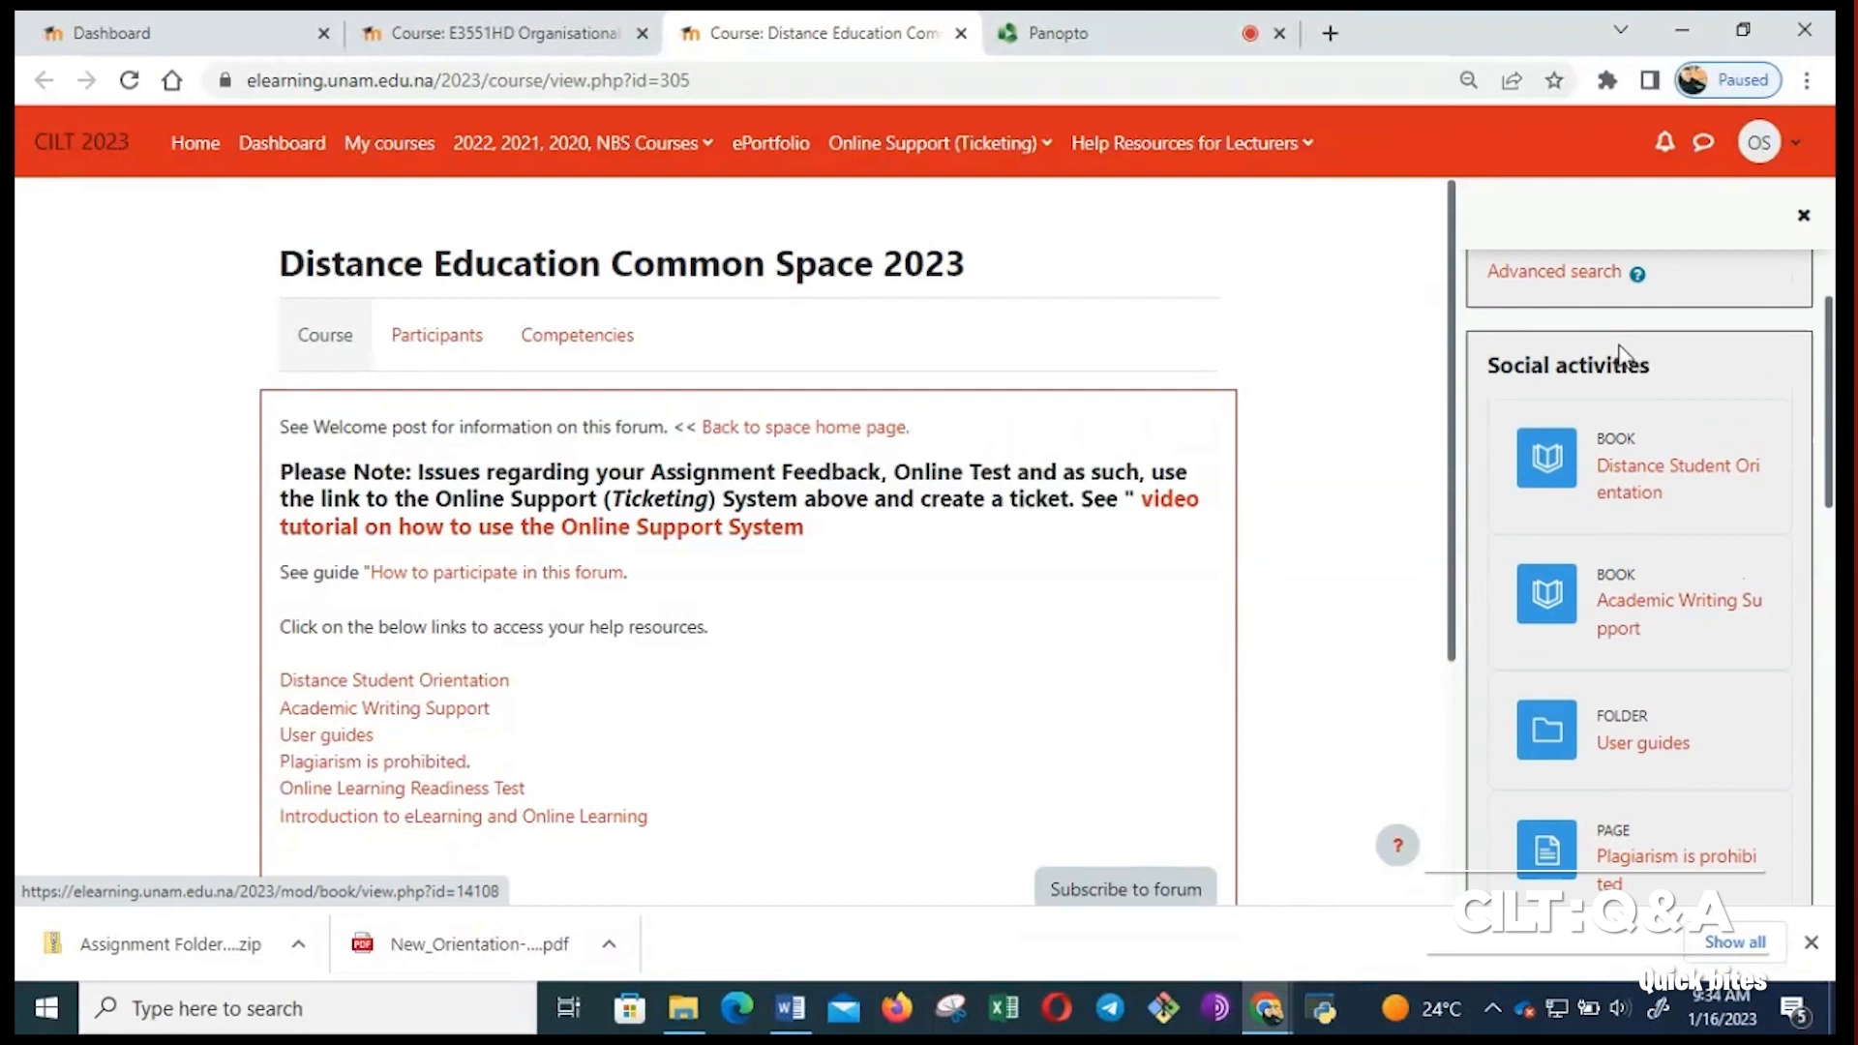
scroll(down, 3)
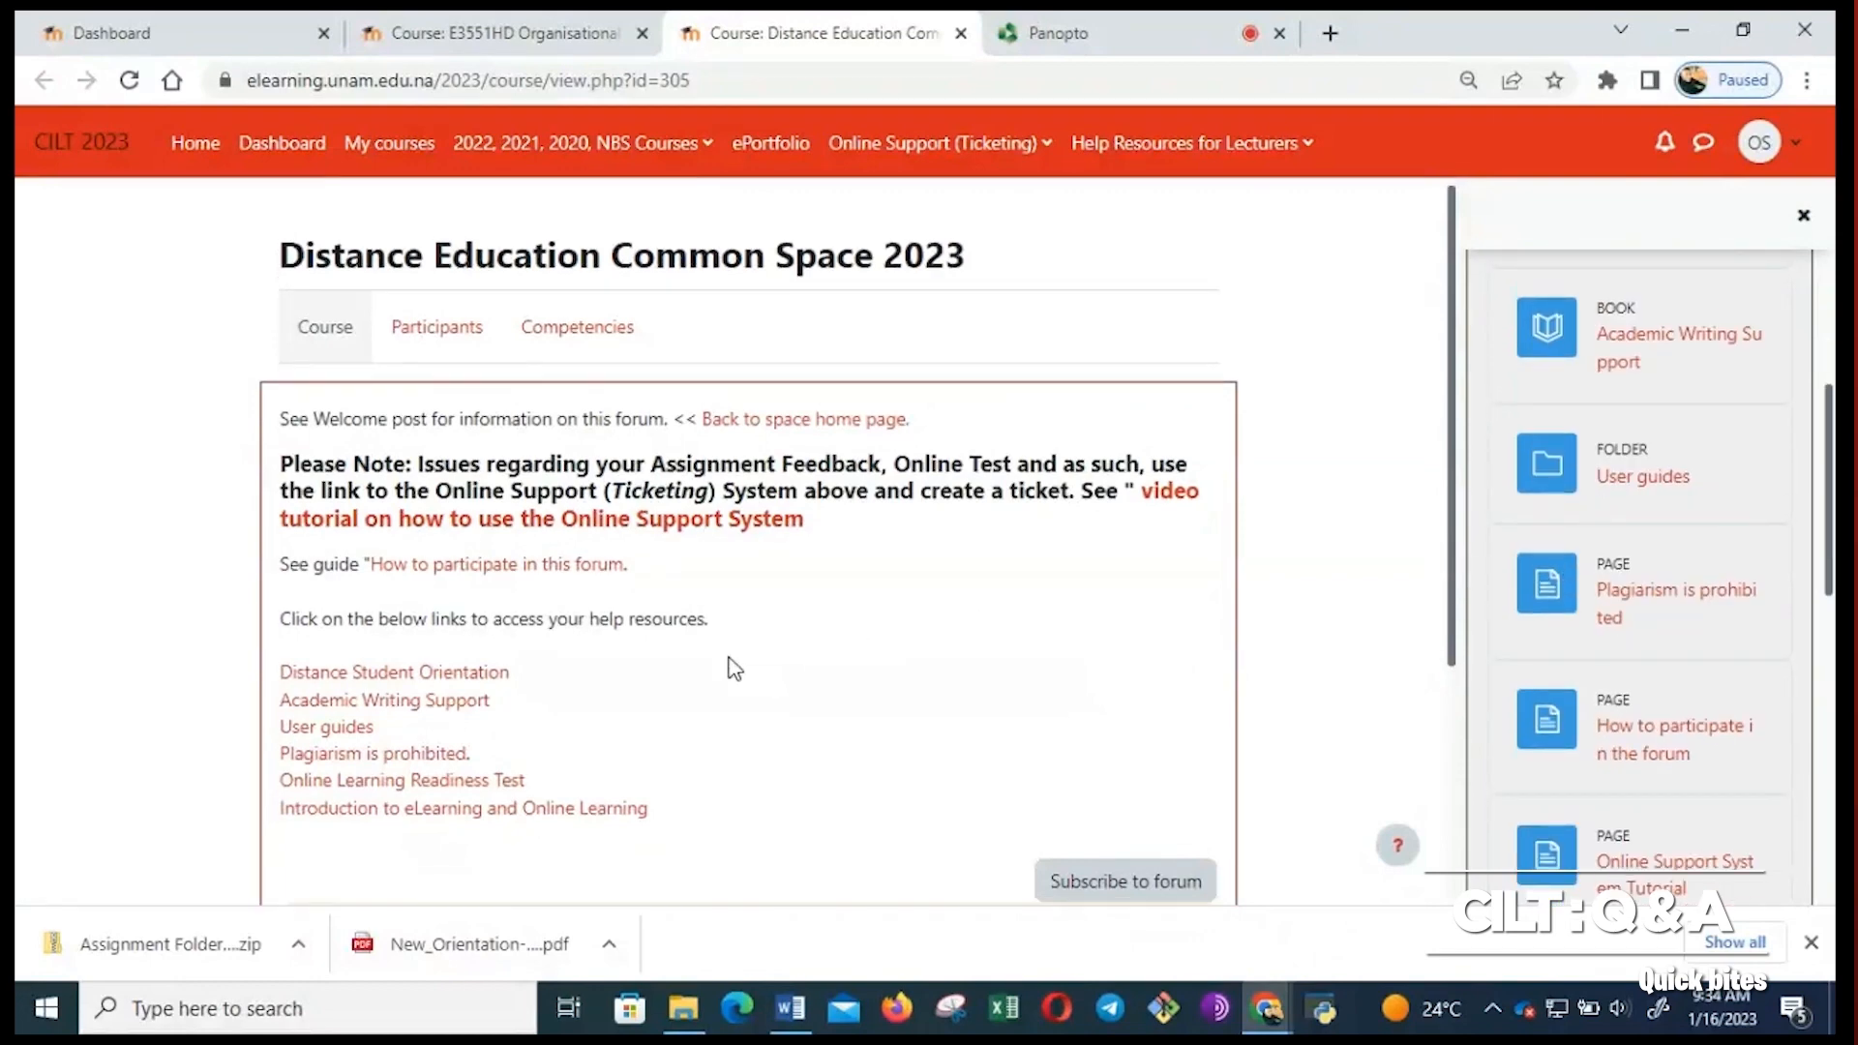
scroll(down, 3)
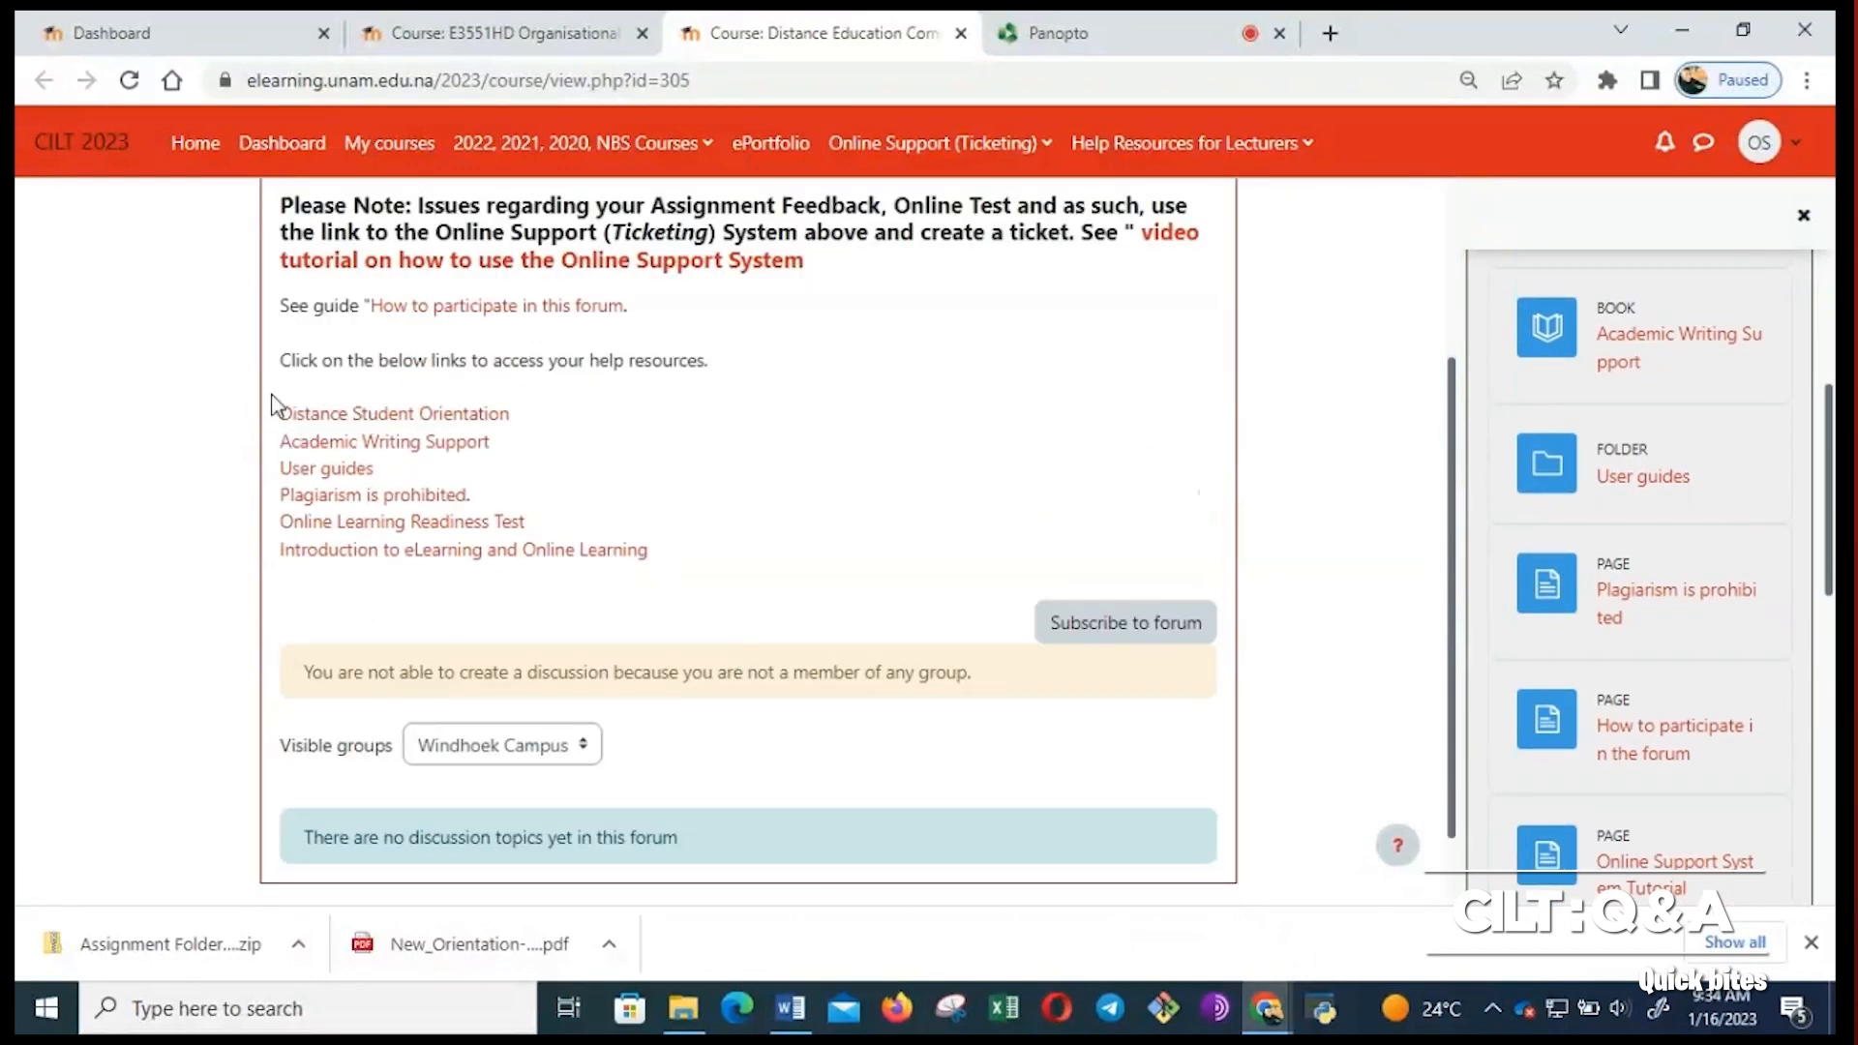